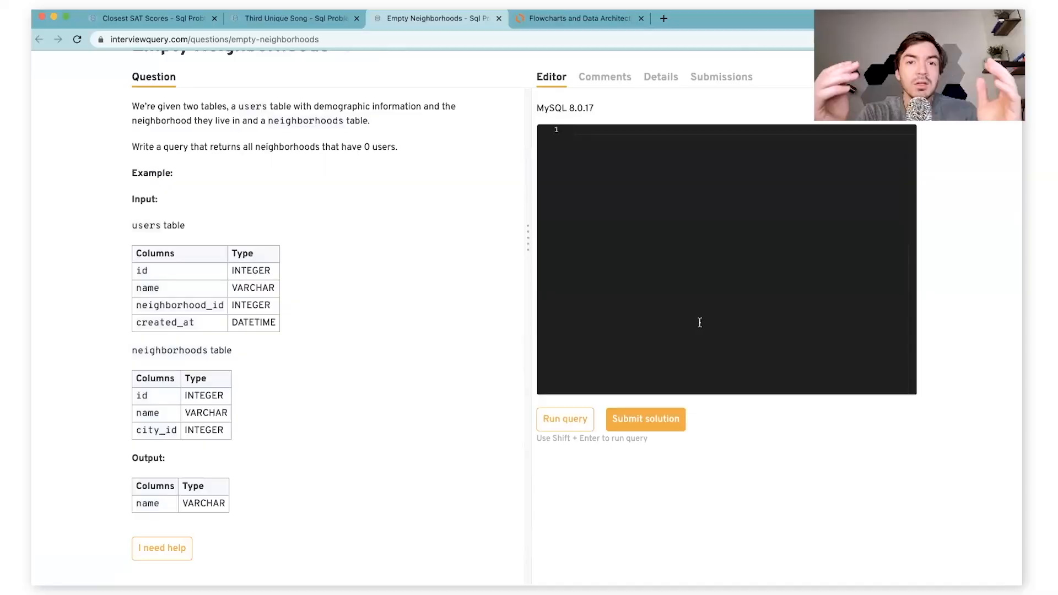
# Write SELECT DISTINCT n.name FROM neighborhoods n as the query's start
pyautogui.scroll(3)
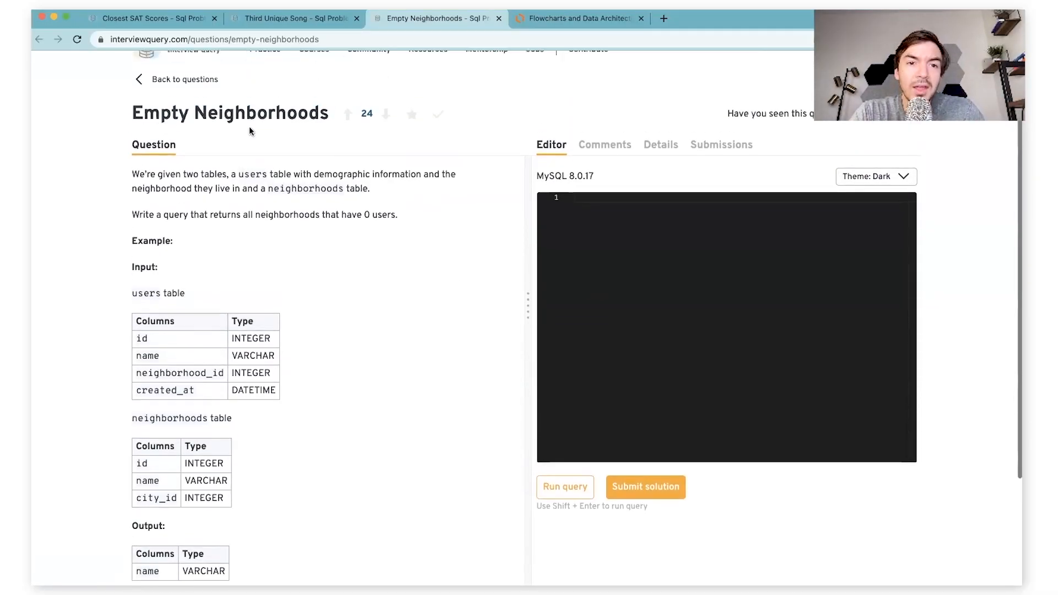
pyautogui.moveTo(283, 258)
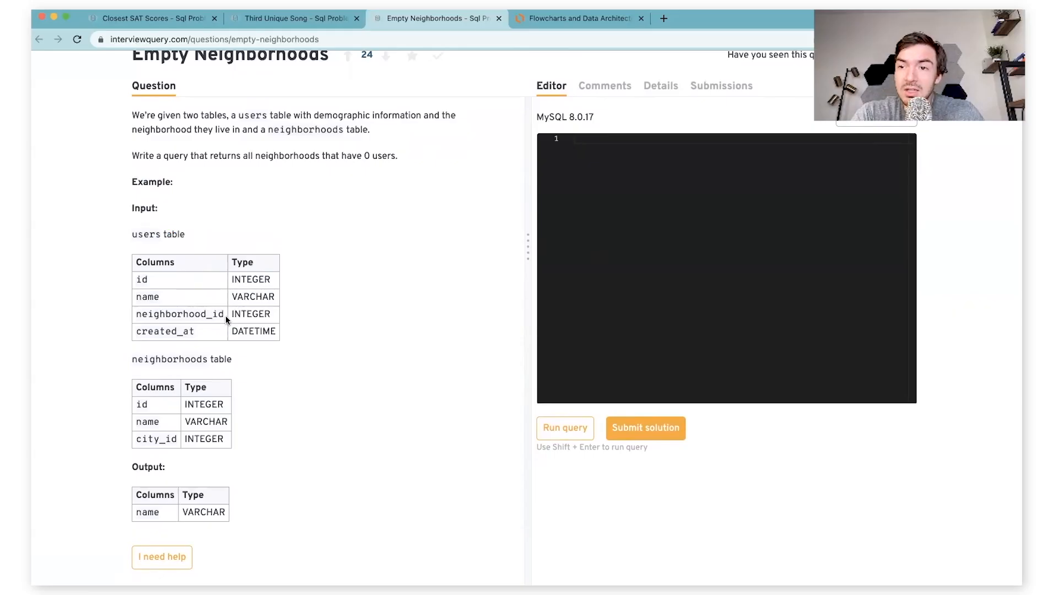
pyautogui.moveTo(188, 376)
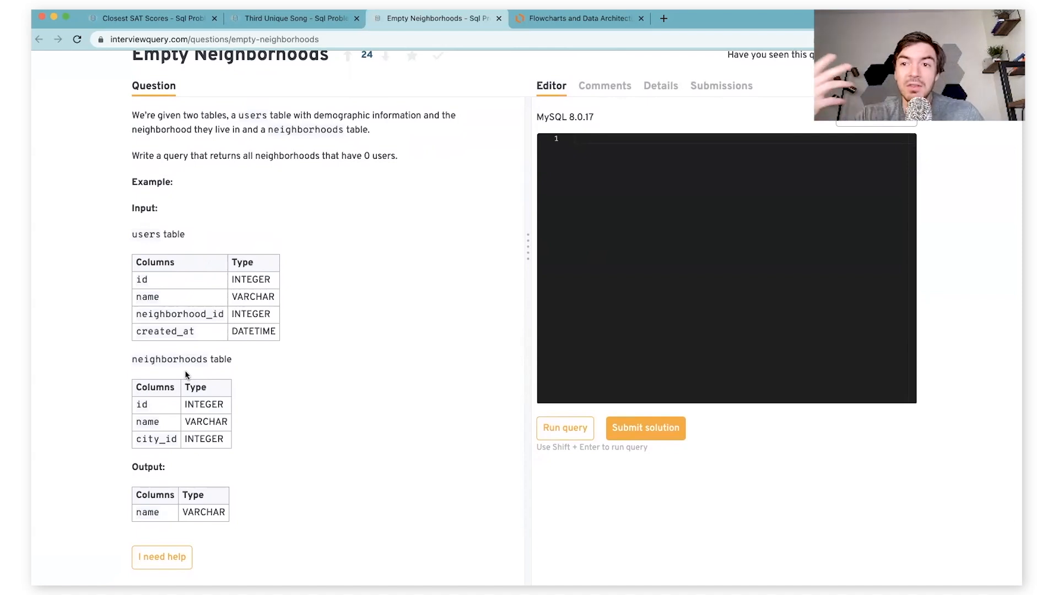
pyautogui.moveTo(196, 415)
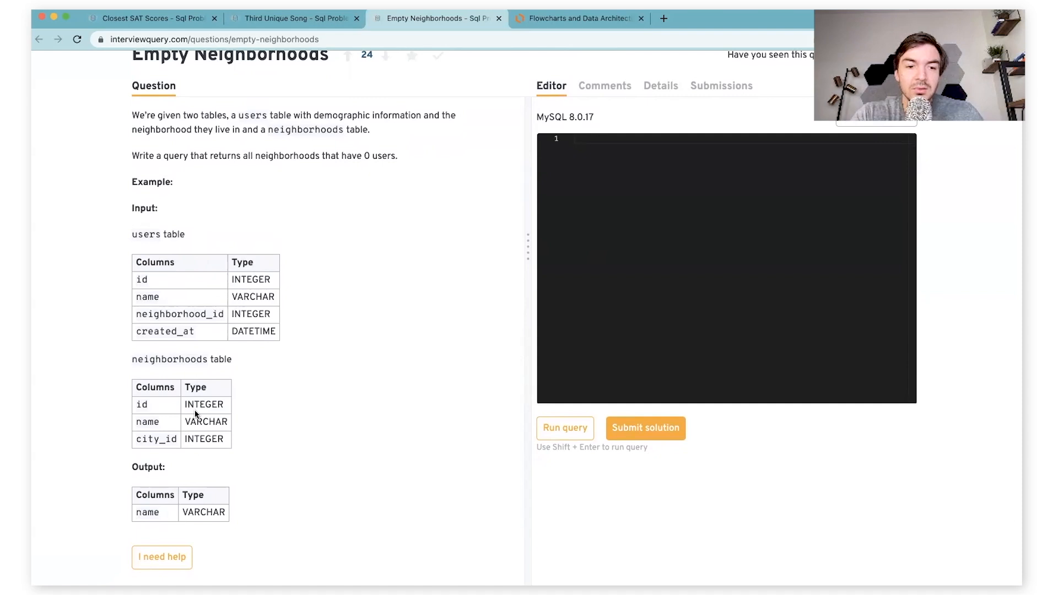
pyautogui.moveTo(218, 515)
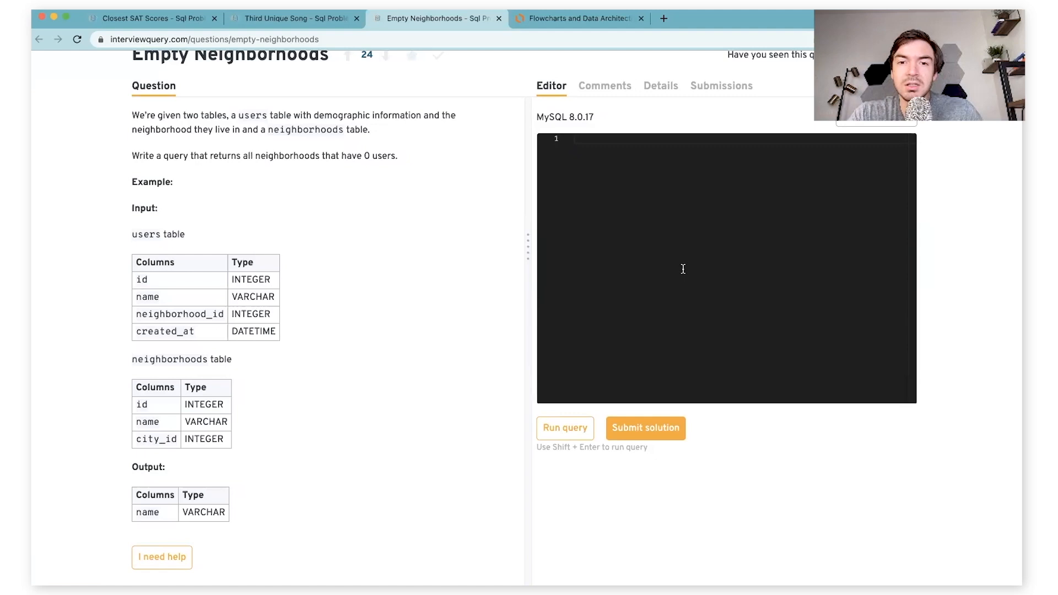
pyautogui.write('SELECT di')
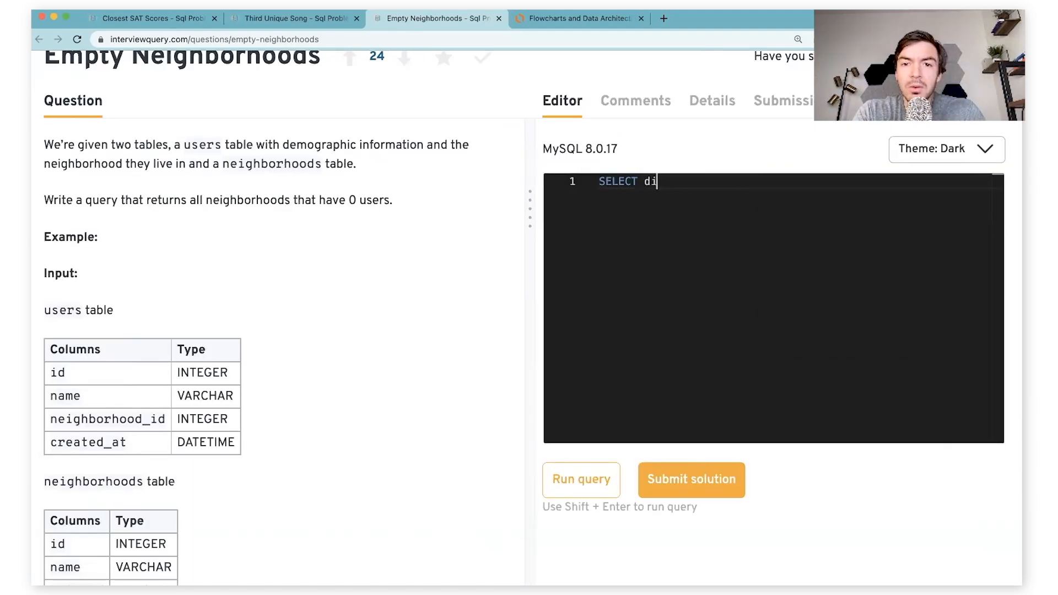
pyautogui.write('STINCT')
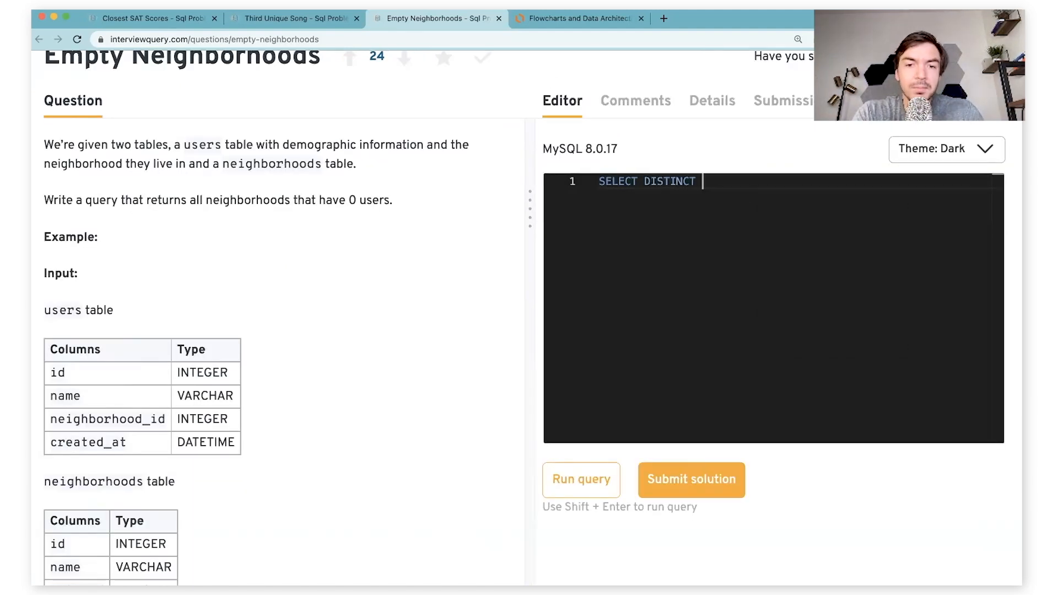
pyautogui.write('n')
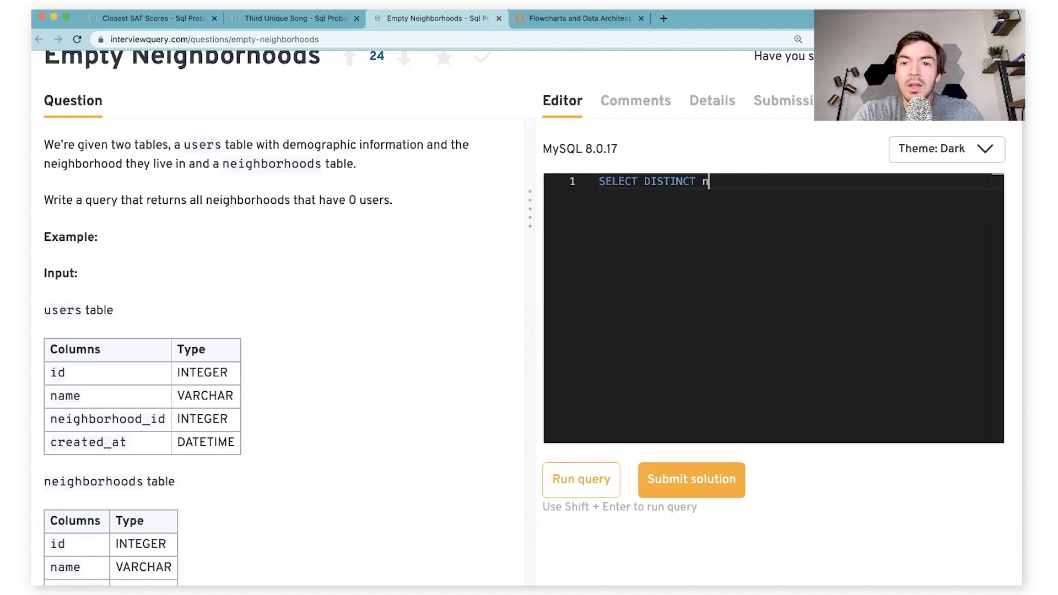
pyautogui.write('.name')
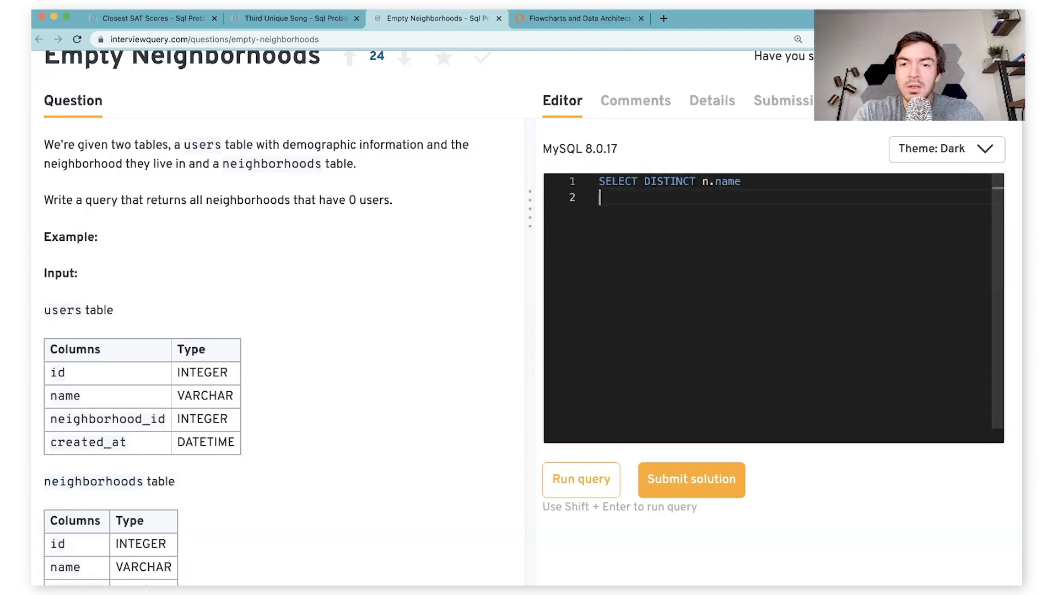
pyautogui.write('FROM neighborhoods n')
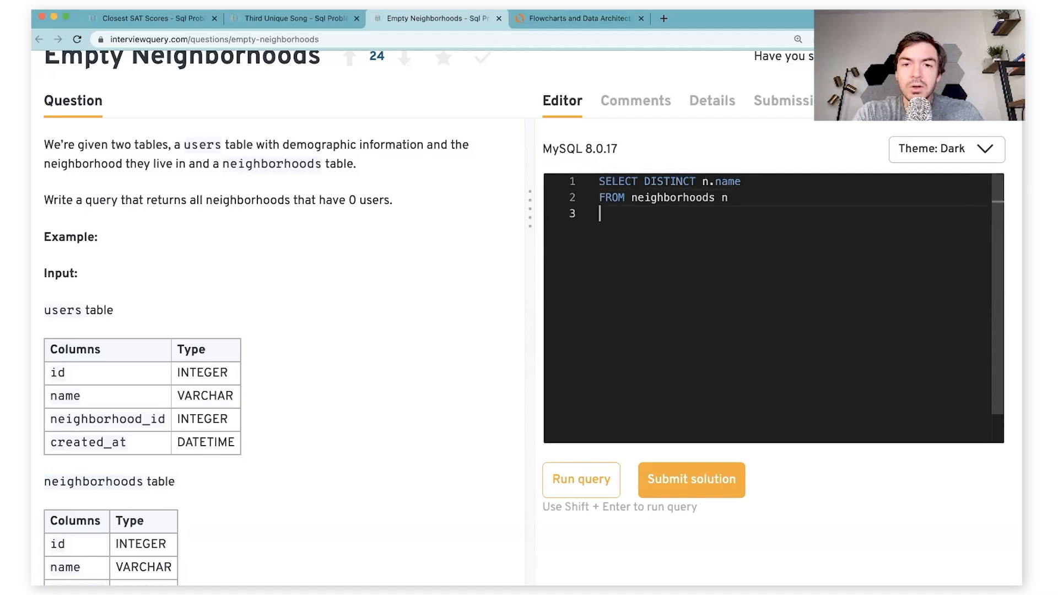
# Add LEFT JOIN users u ON n.id = u.neighborhood_id
pyautogui.write('LEFT JOIN')
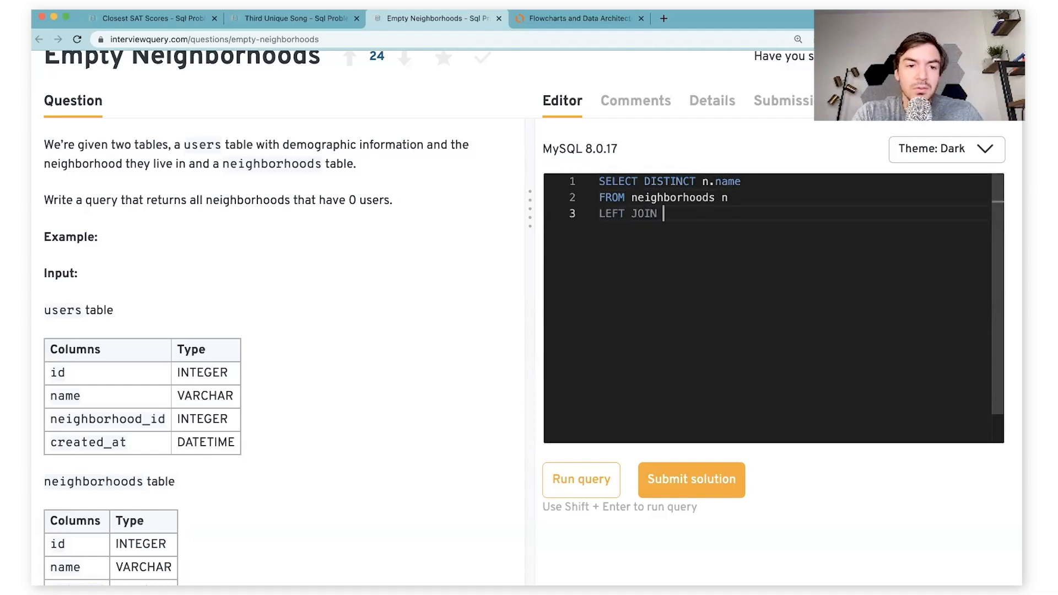
pyautogui.write('users u')
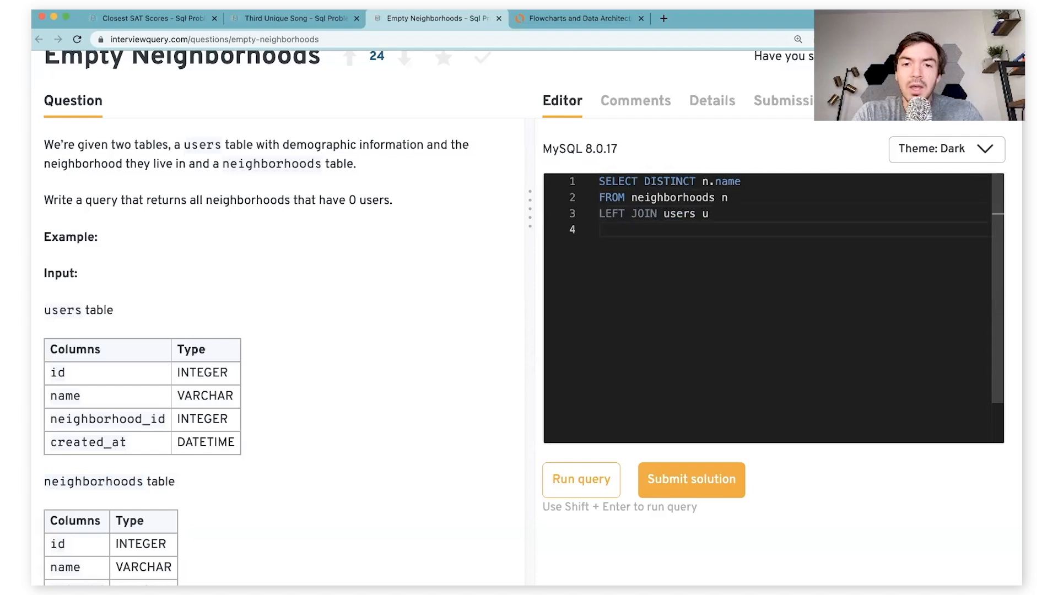
pyautogui.write('ON n.')
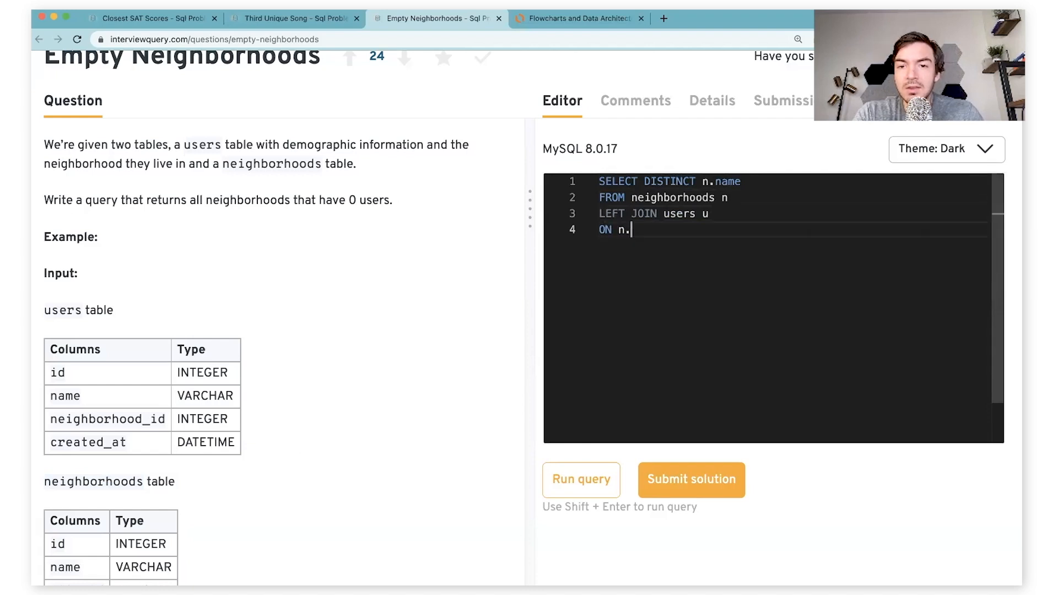
pyautogui.write('id =')
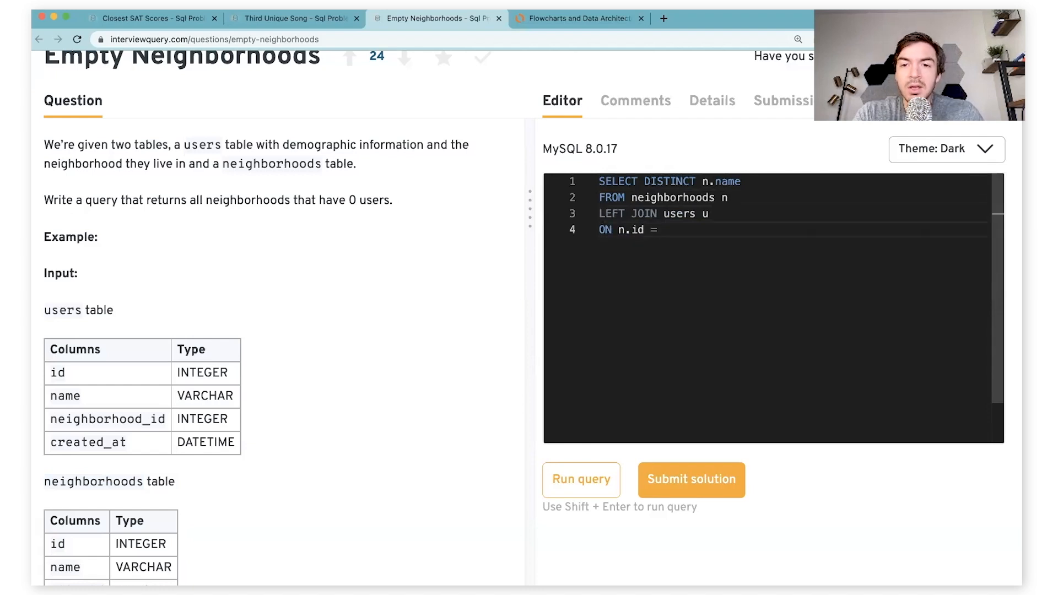
pyautogui.write('u.neighborhood')
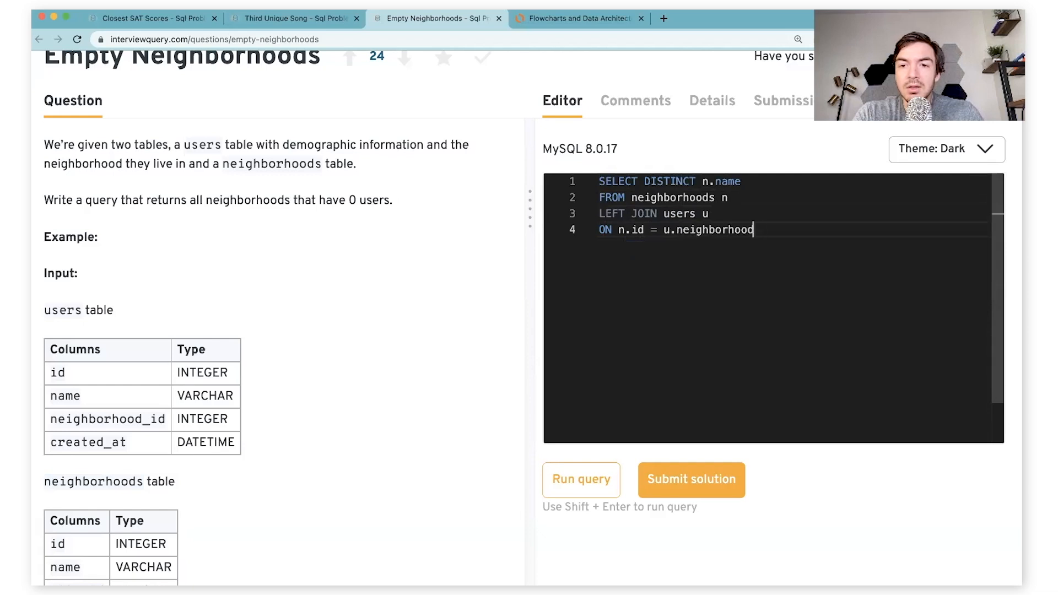
pyautogui.write('_id')
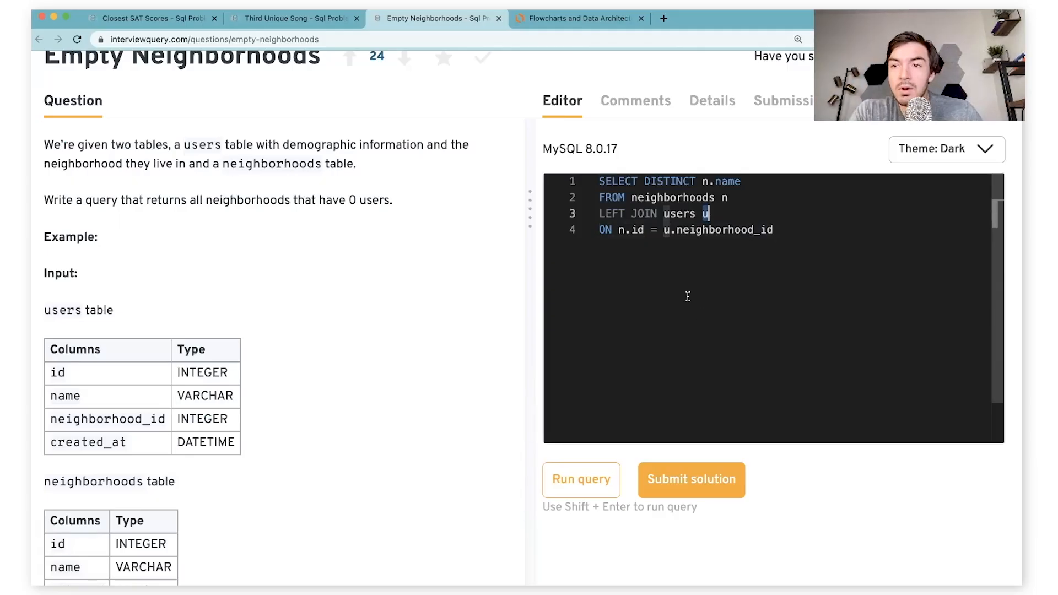
# Finish with the WHERE u.id IS NULL filter for neighborhoods without users
pyautogui.doubleClick(727, 181)
pyautogui.write('WHERE u.id')
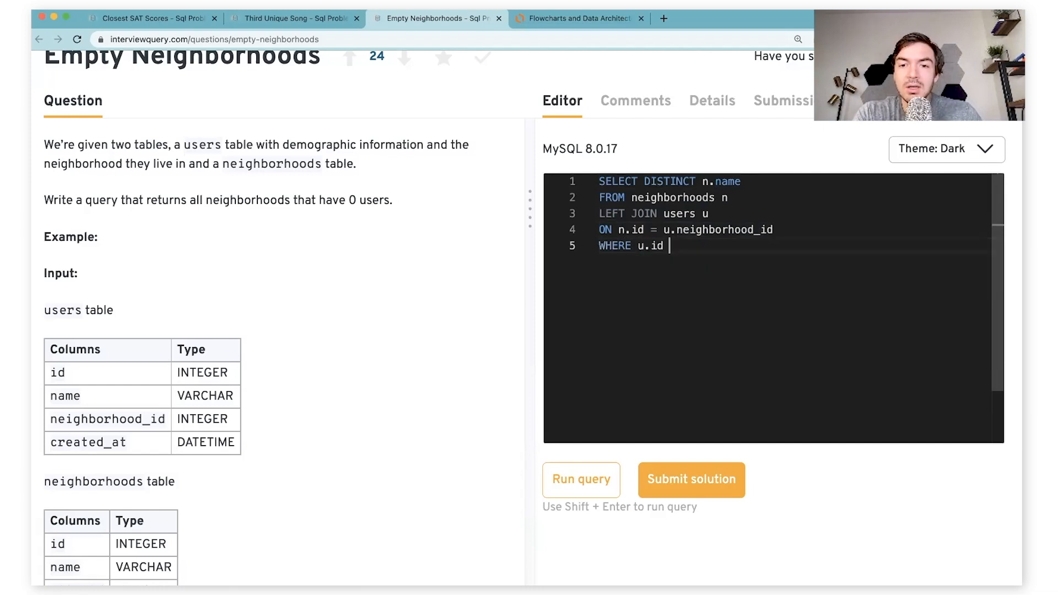
pyautogui.write('is NULL')
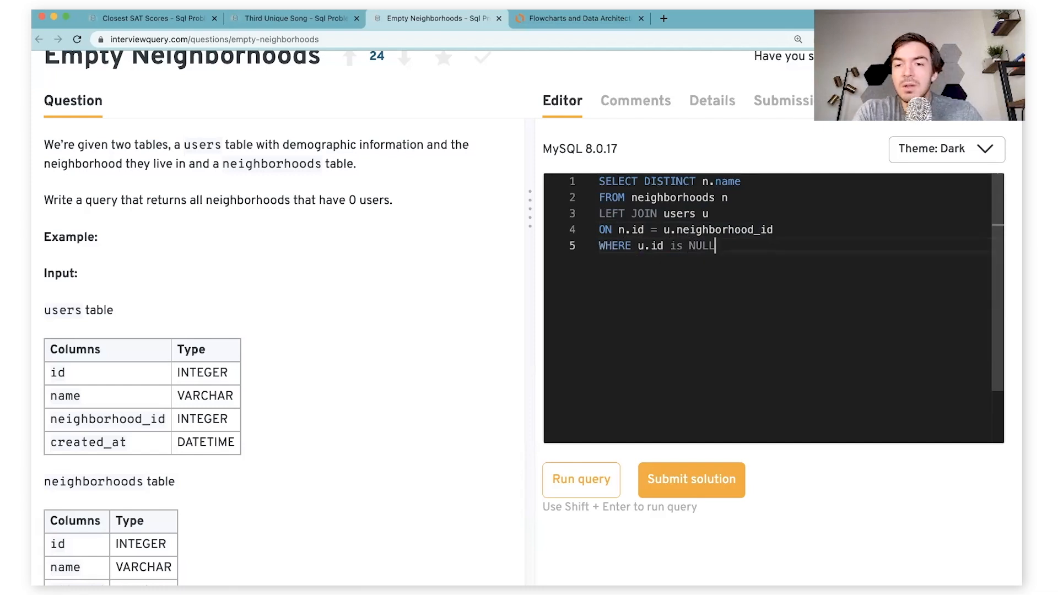
pyautogui.write('IS')
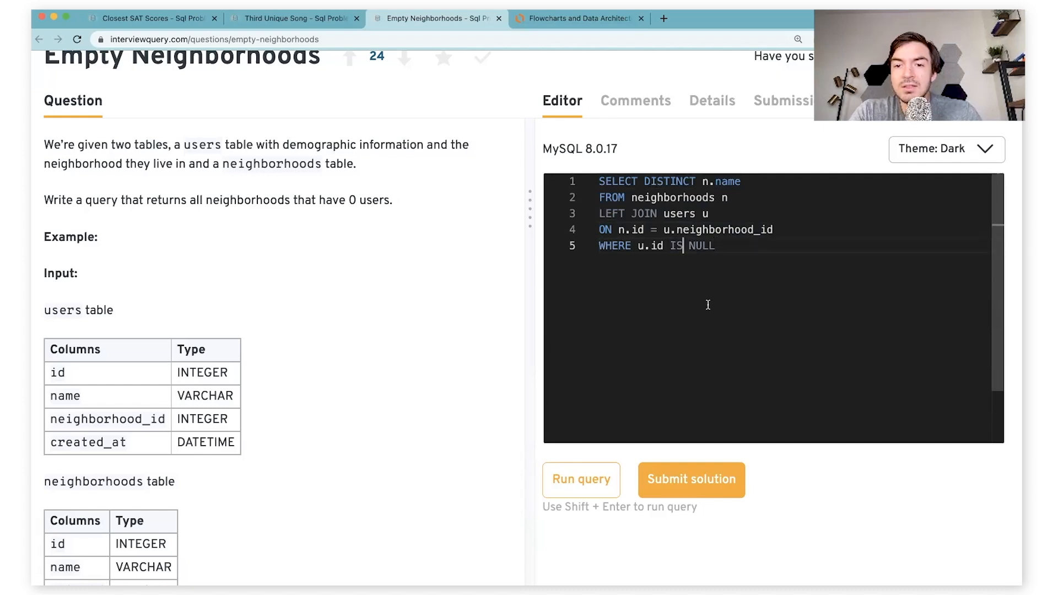
pyautogui.tripleClick(655, 245)
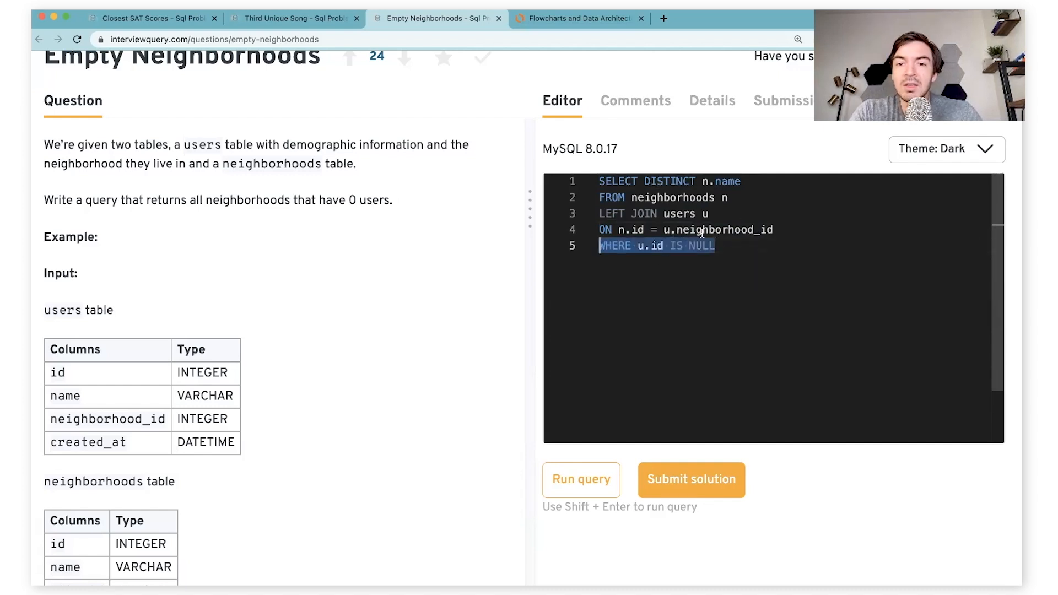
pyautogui.click(776, 230)
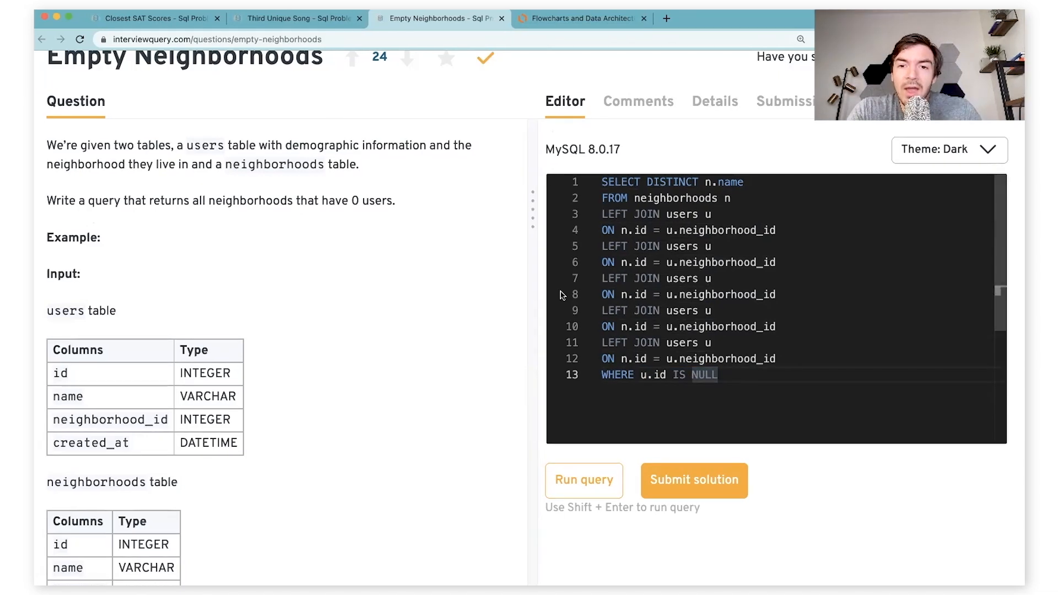
pyautogui.moveTo(780, 365)
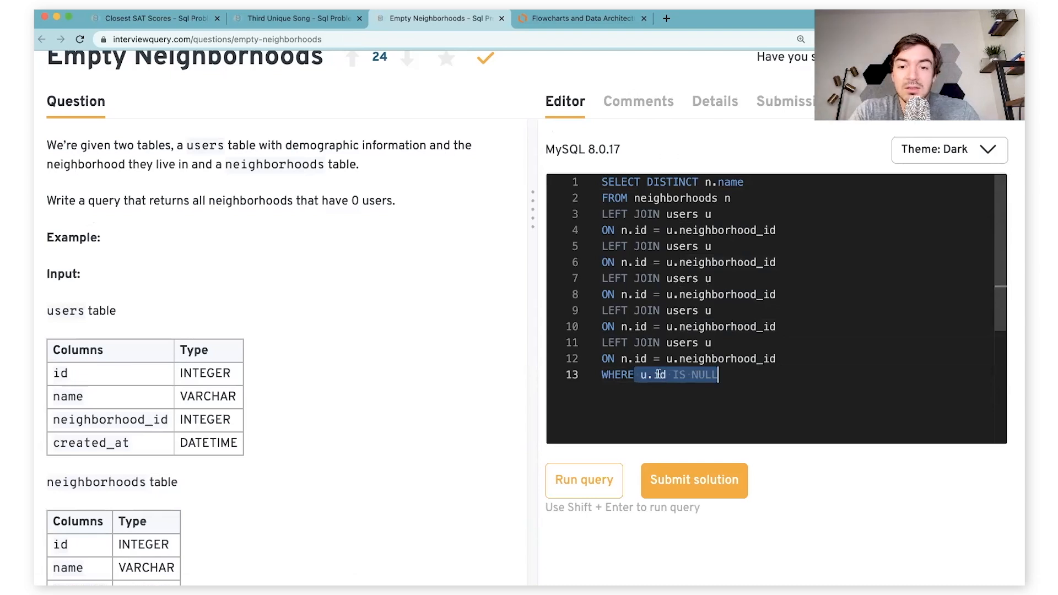
pyautogui.click(666, 401)
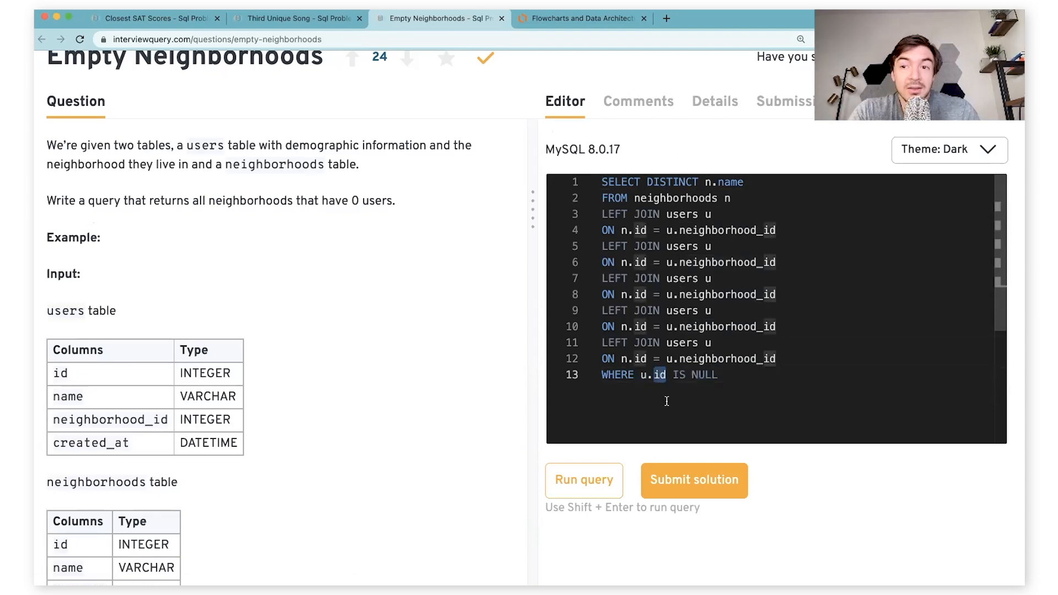
pyautogui.moveTo(717, 378)
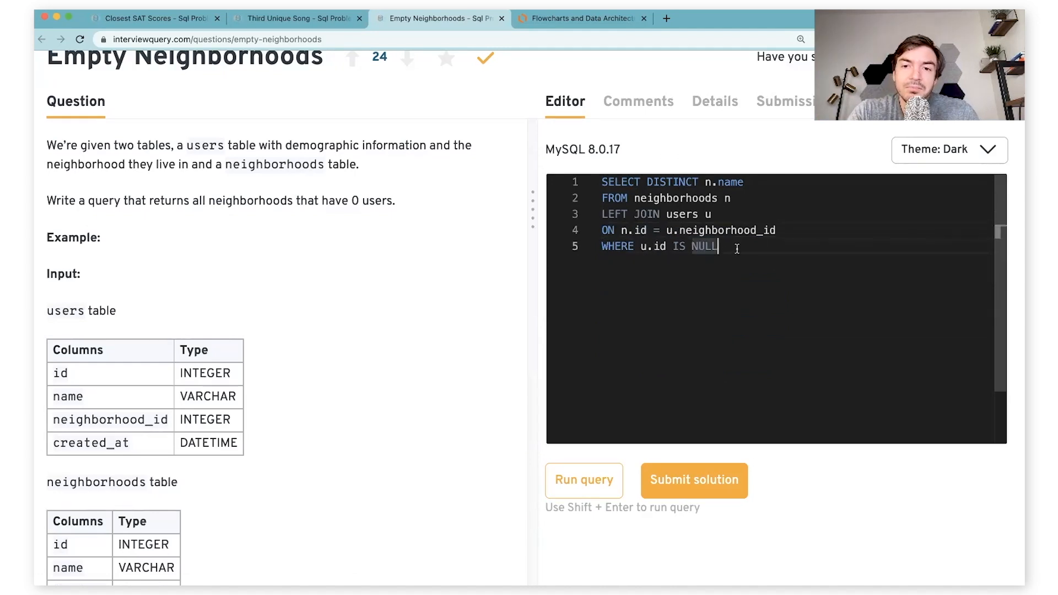
pyautogui.moveTo(682, 256)
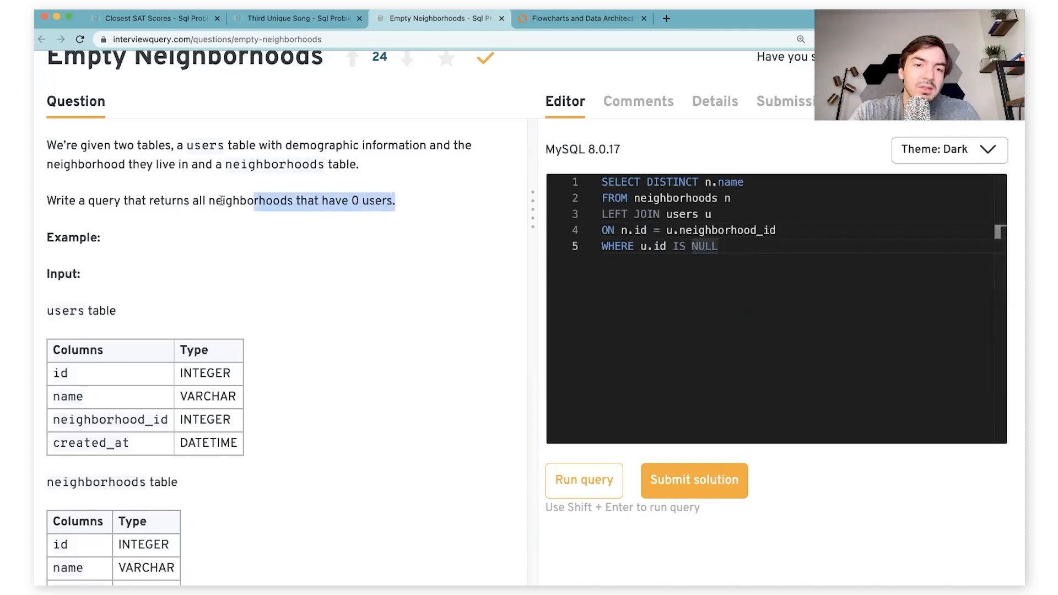
# Run the empty-neighborhoods query and confirm Passed: 1, Failed: 0, then return to the editor
pyautogui.click(583, 481)
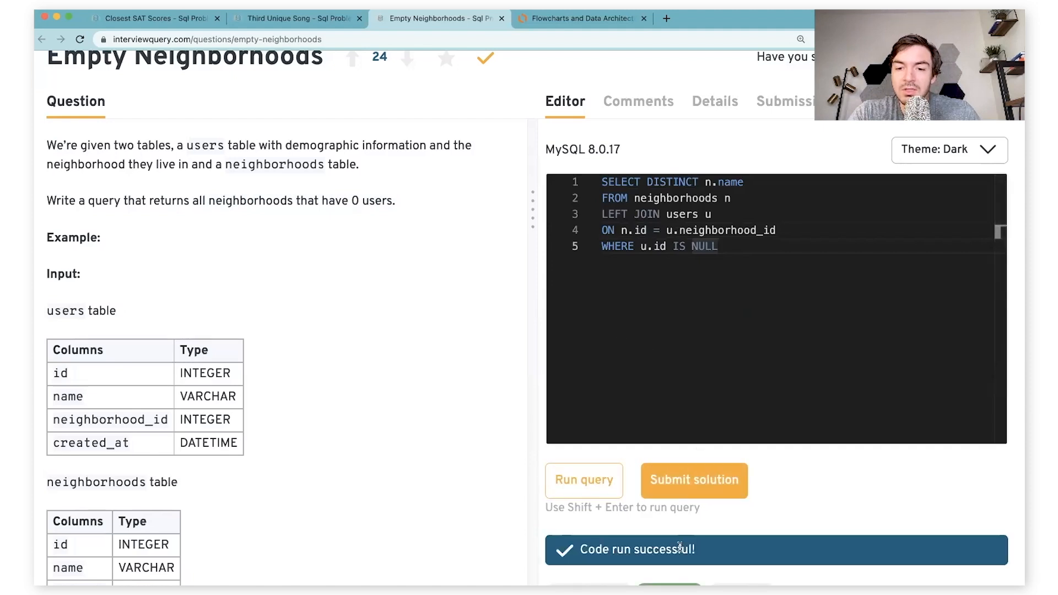
pyautogui.scroll(-3)
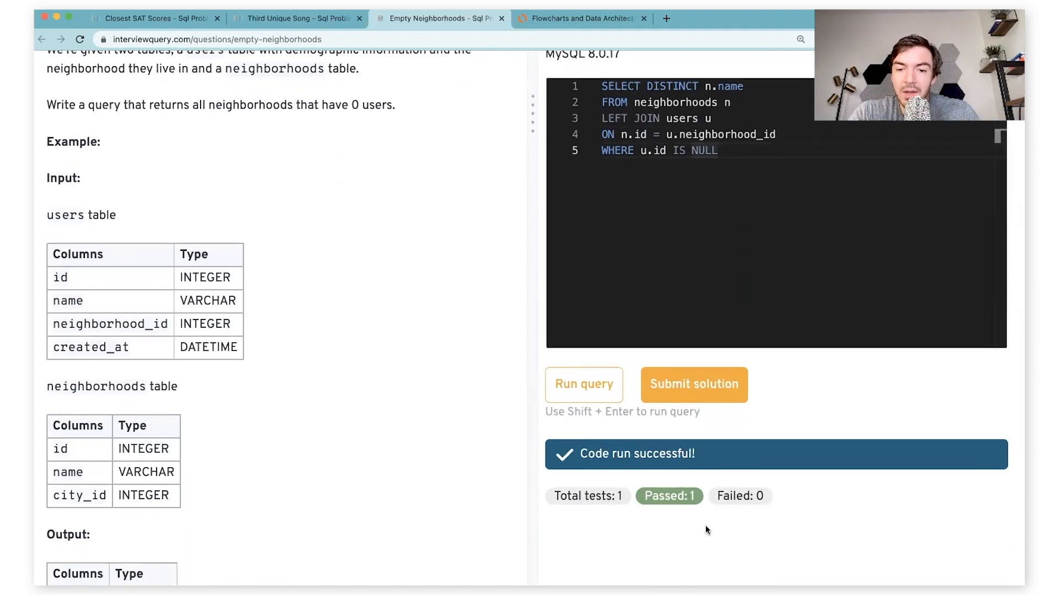
pyautogui.moveTo(680, 483)
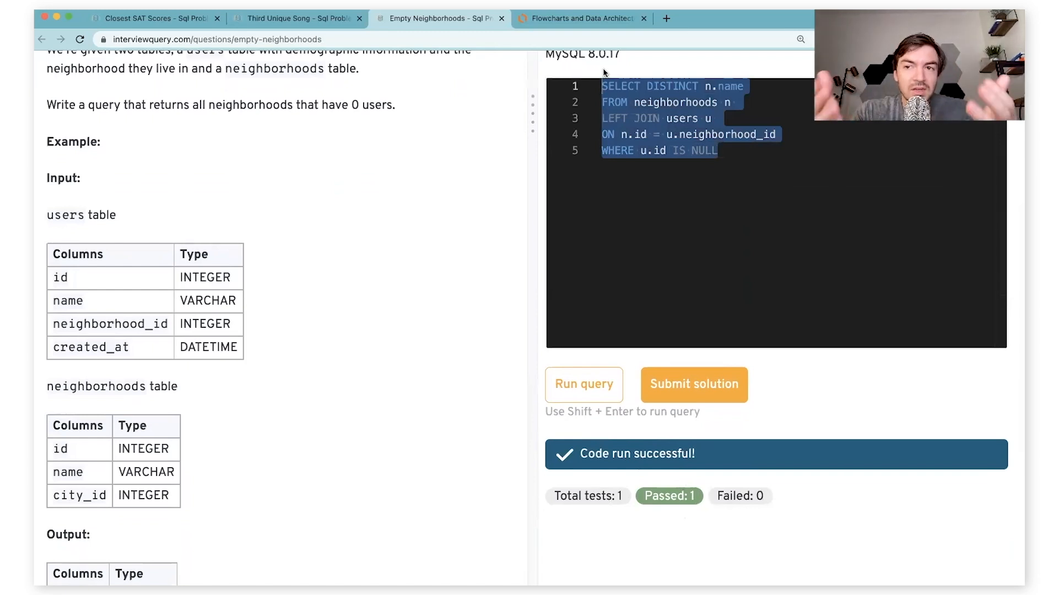
pyautogui.click(688, 150)
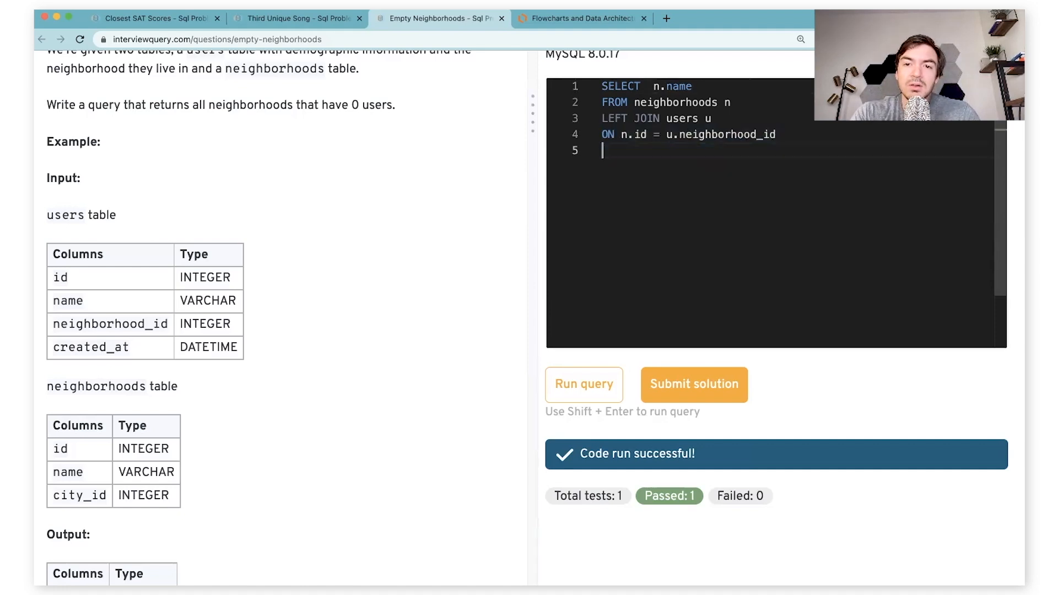
# Add GROUP BY n.name HAVING count(u.id) = 0 to the left-join query
pyautogui.write('GROUP BY')
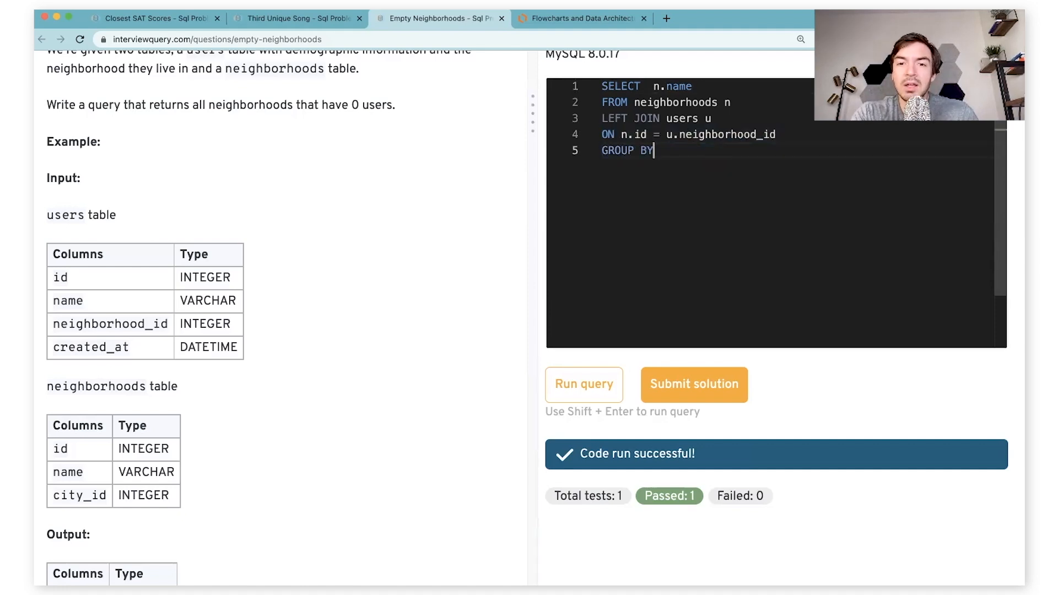
pyautogui.write('n.name')
pyautogui.write('HAV')
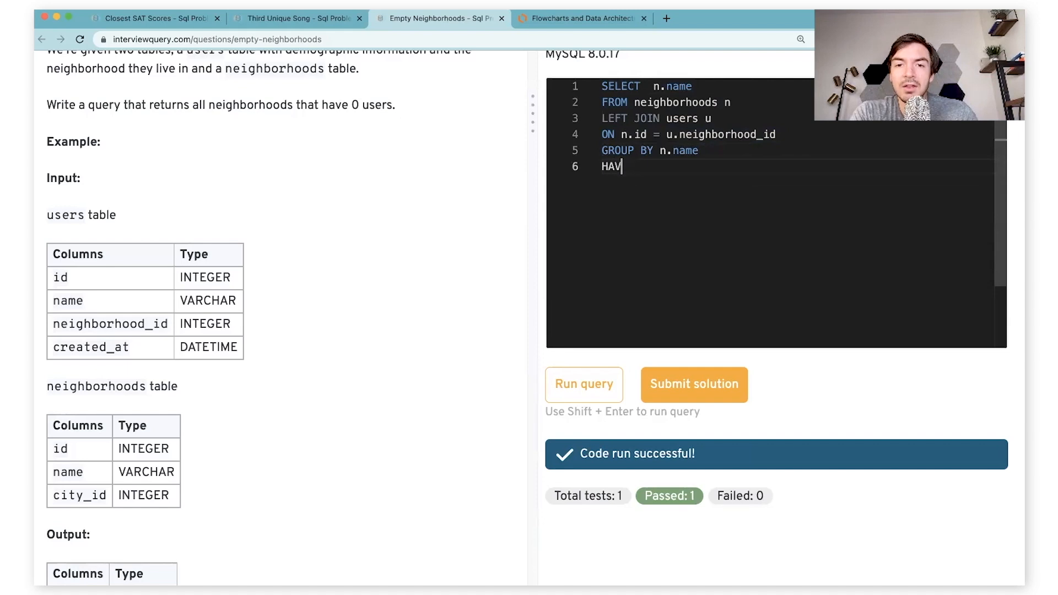
pyautogui.write('ING count()')
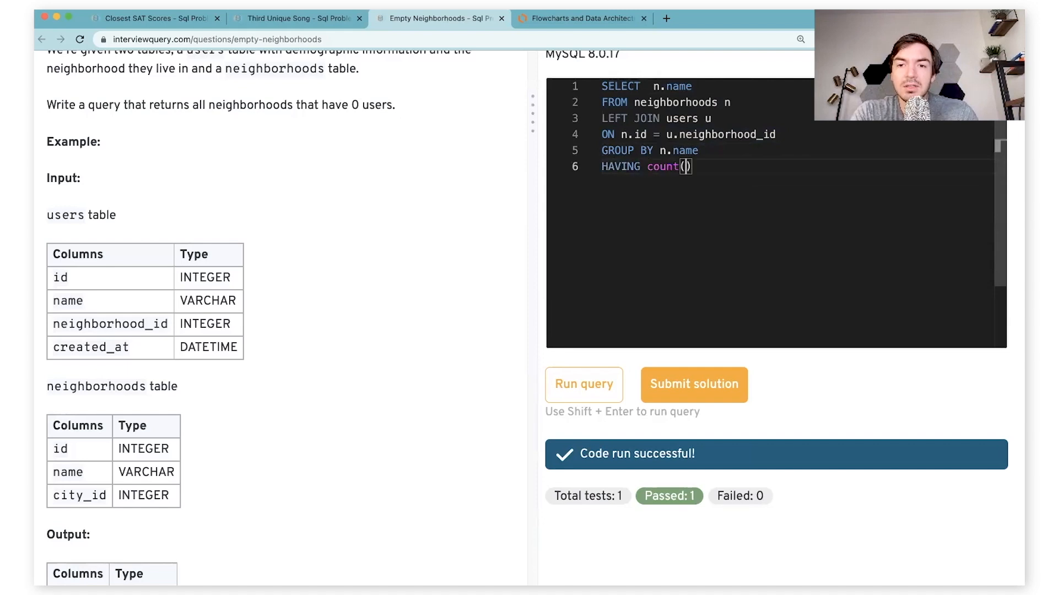
pyautogui.write('u.id')
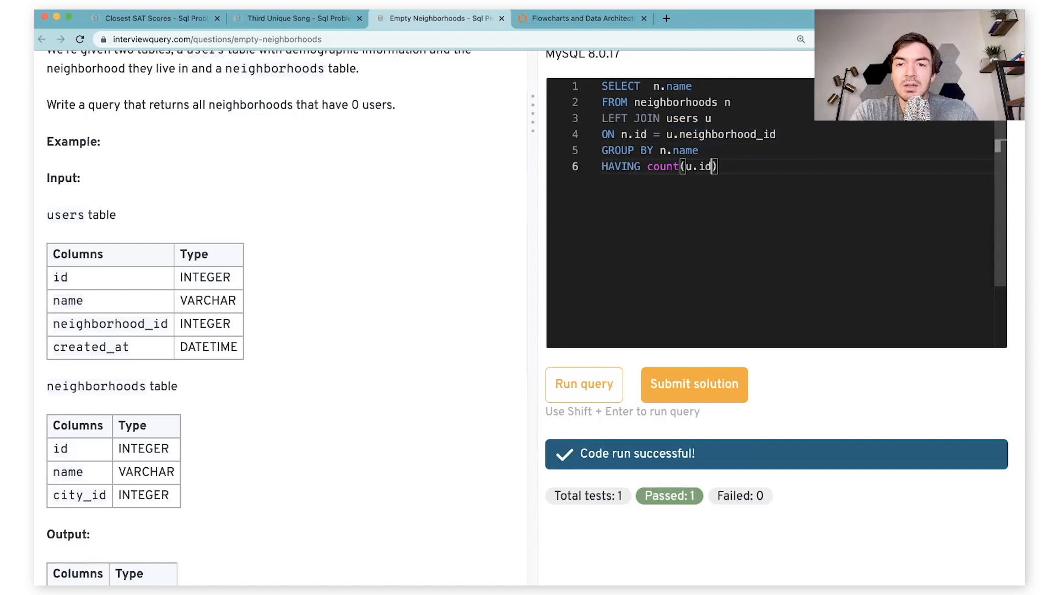
pyautogui.write('= 0')
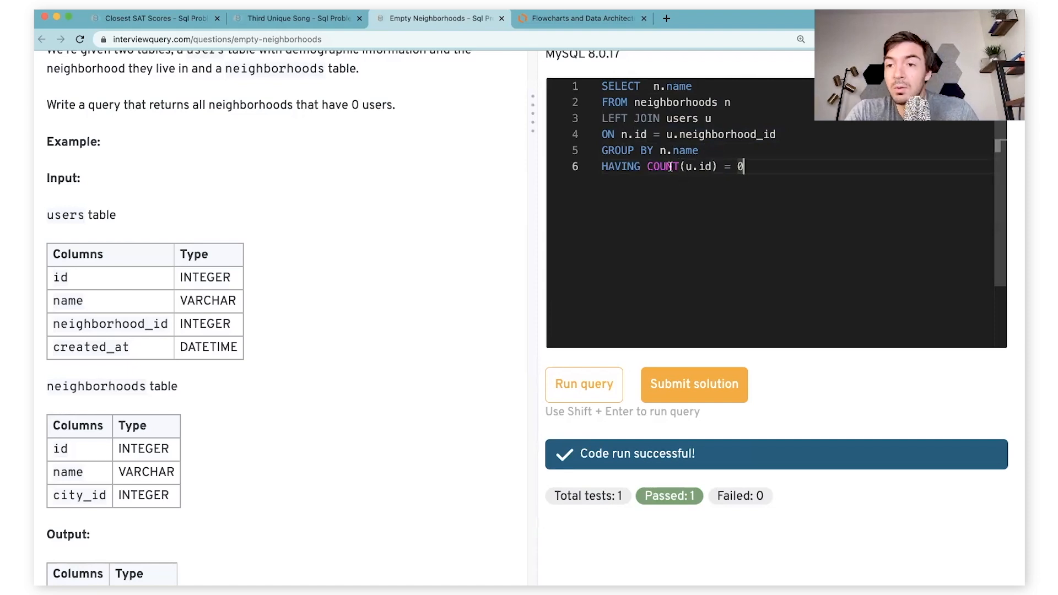
pyautogui.moveTo(727, 166)
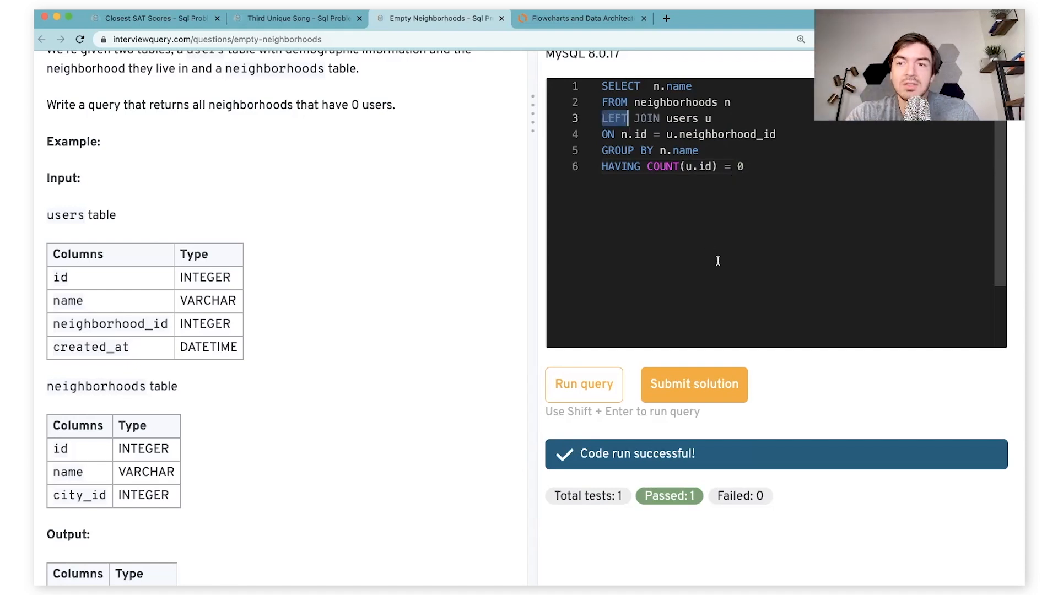
pyautogui.moveTo(714, 246)
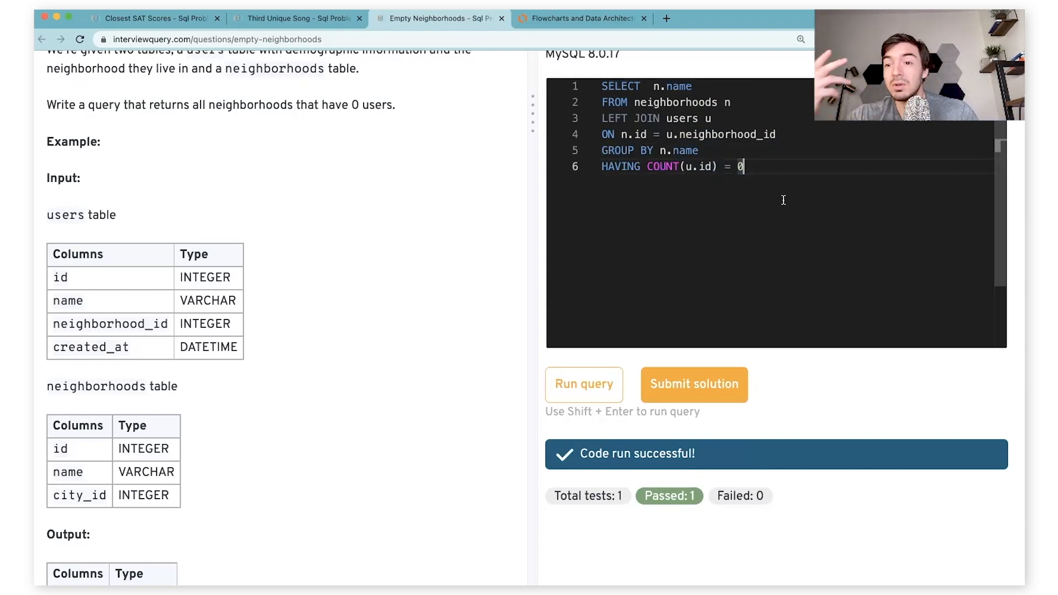
pyautogui.moveTo(765, 206)
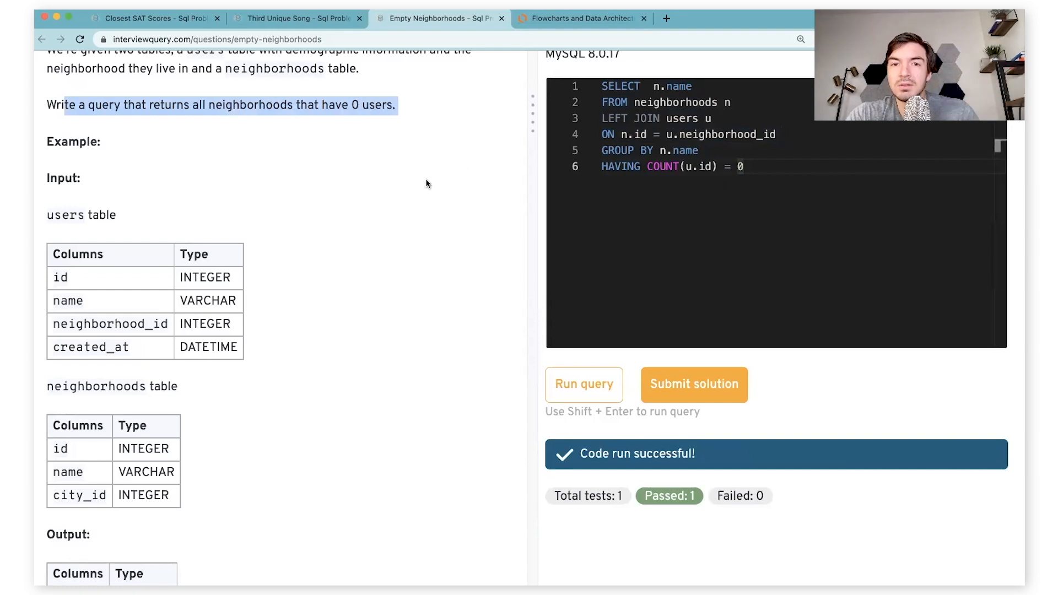
# Move to the Third Unique Song problem and begin a CTE named t1
pyautogui.click(297, 19)
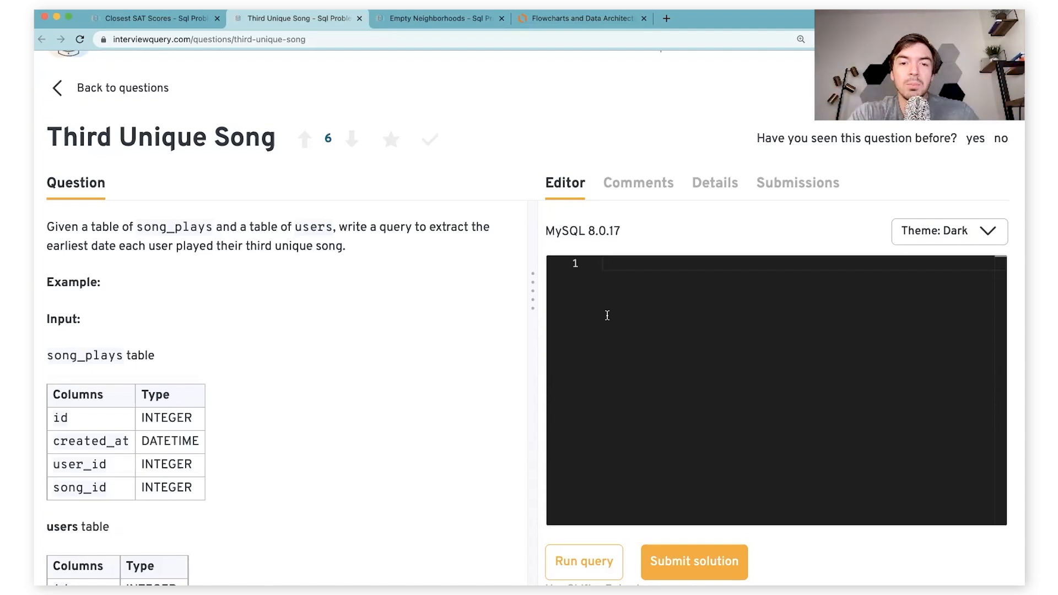
pyautogui.moveTo(507, 318)
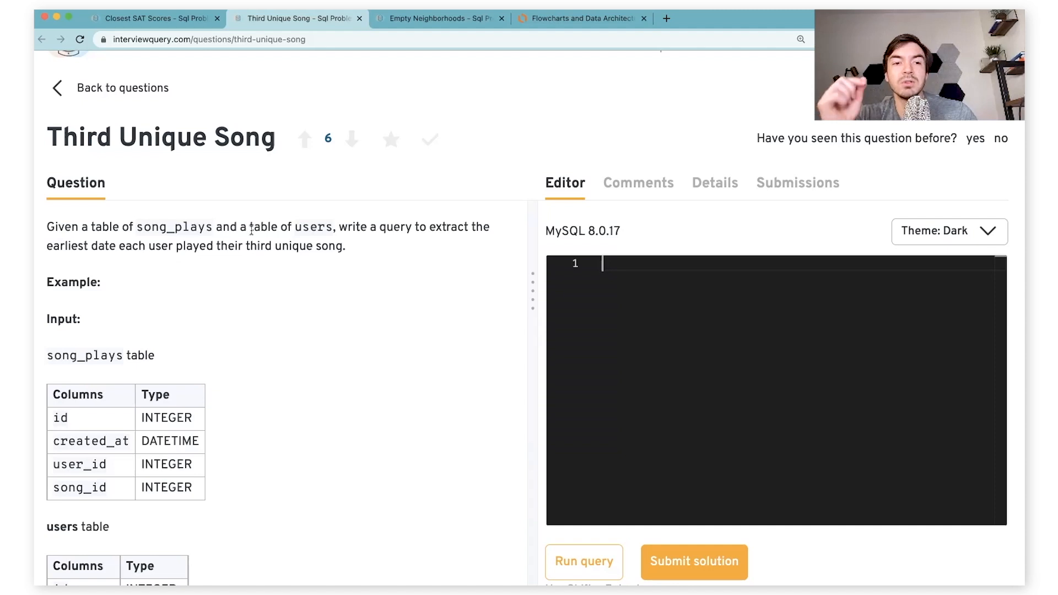
pyautogui.moveTo(426, 269)
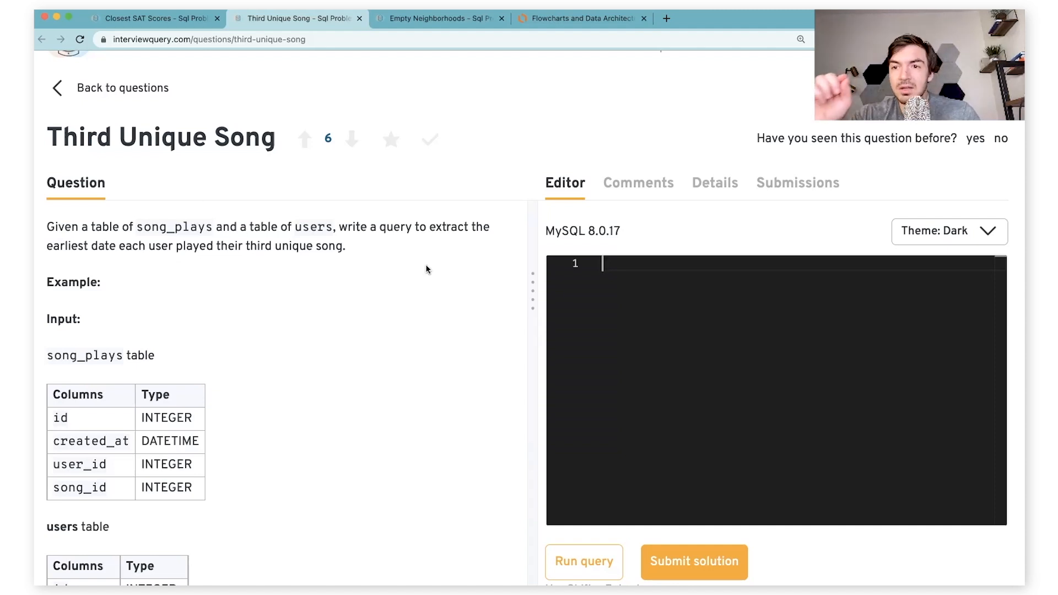
pyautogui.moveTo(628, 291)
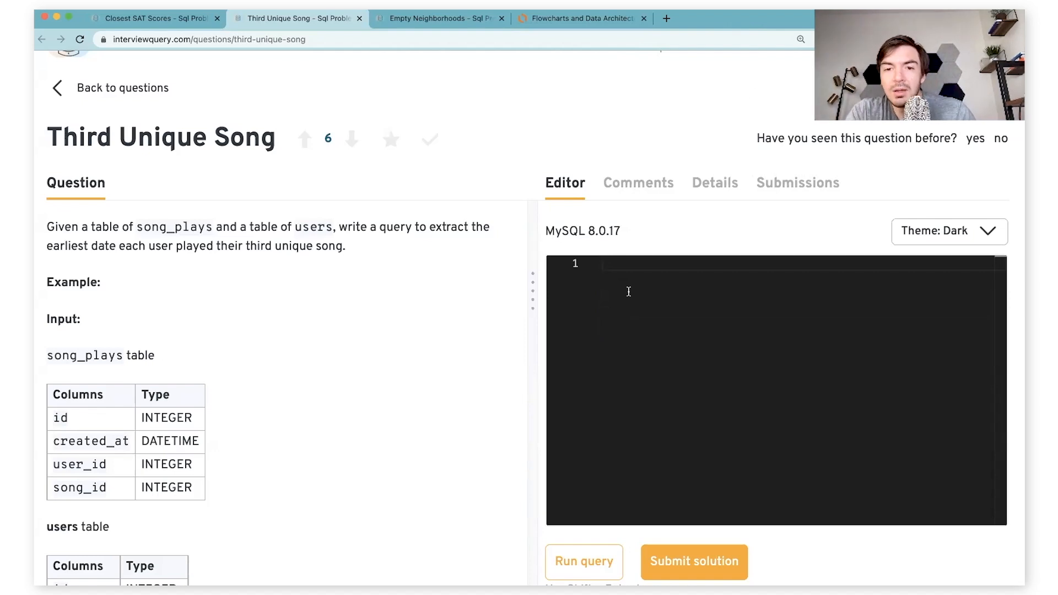
pyautogui.write('1')
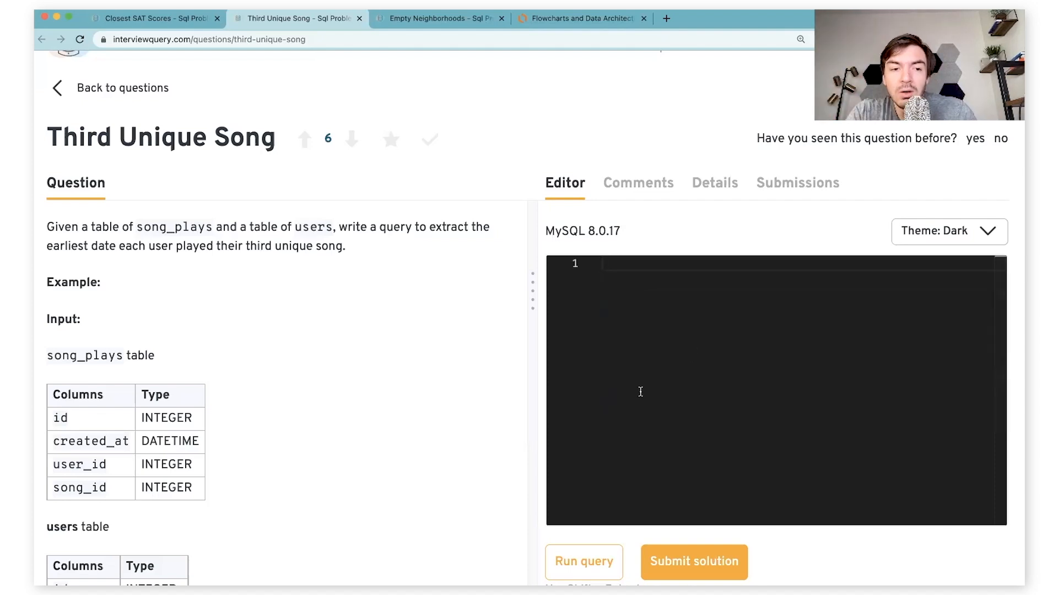
pyautogui.moveTo(473, 333)
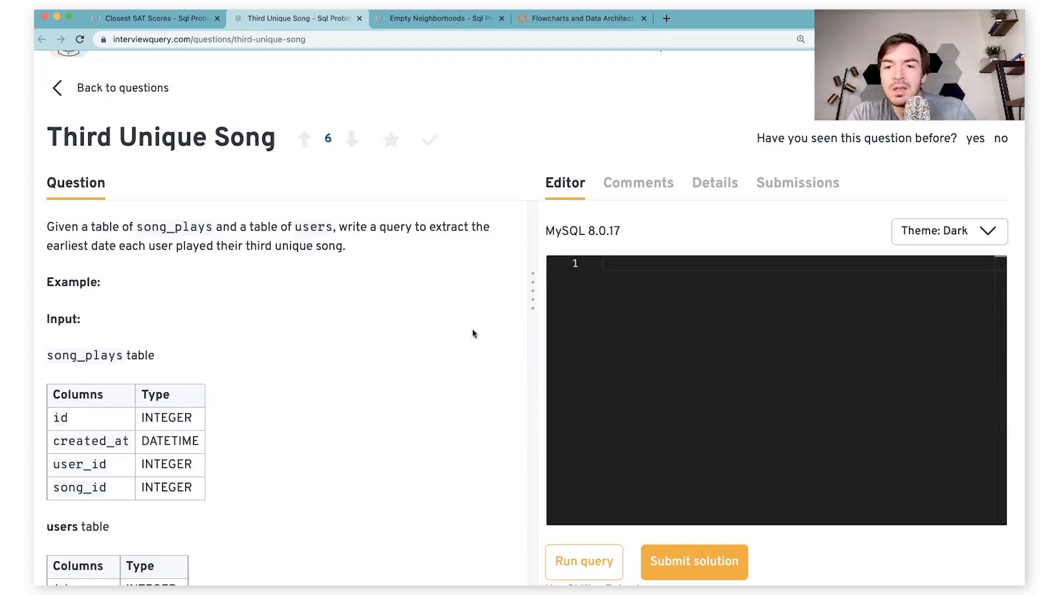
pyautogui.write('with t1 (')
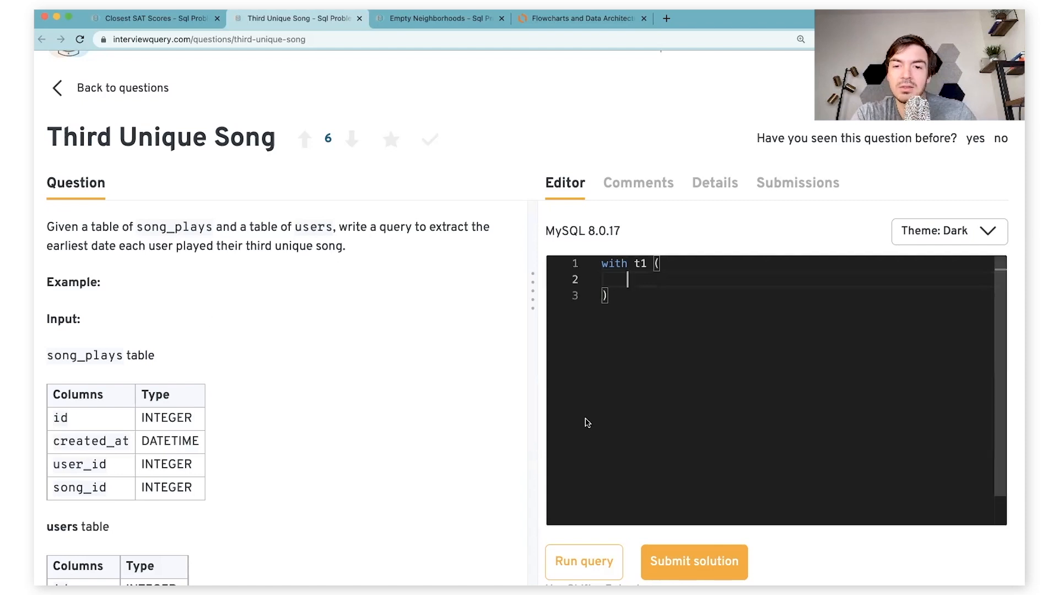
# Select song_id, user_id and min(created_at) aliased created_at in t1
pyautogui.write('SELCT song_id')
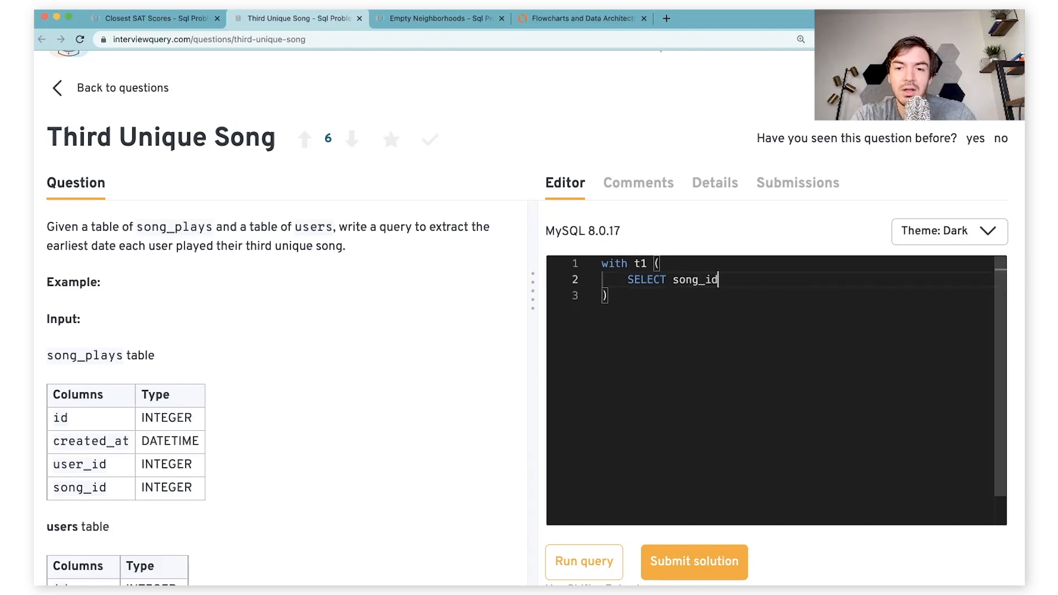
pyautogui.write(', user_id,')
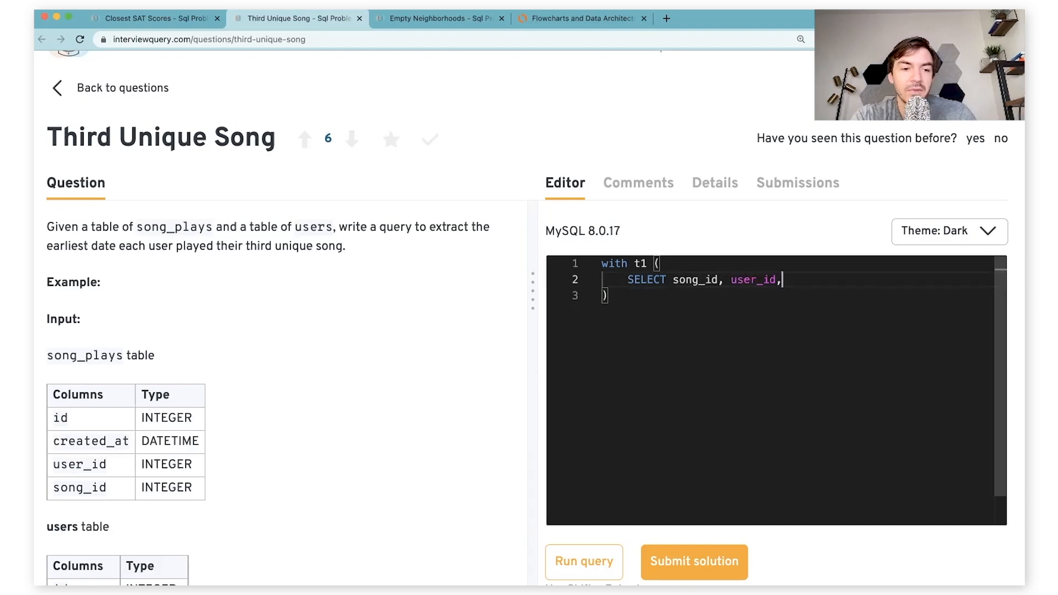
pyautogui.write('min(creat')
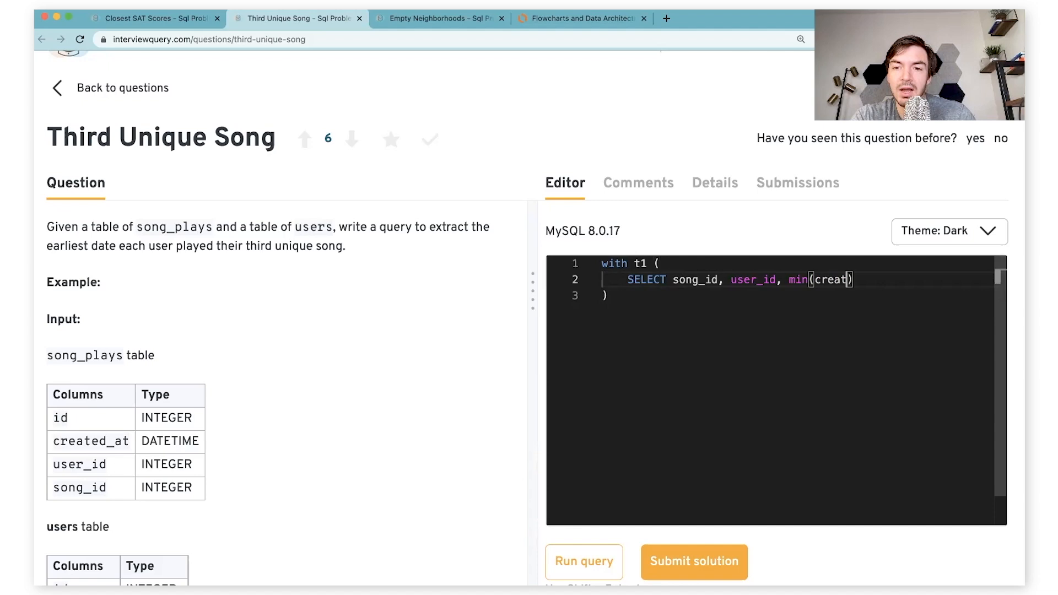
pyautogui.write('ed_at')
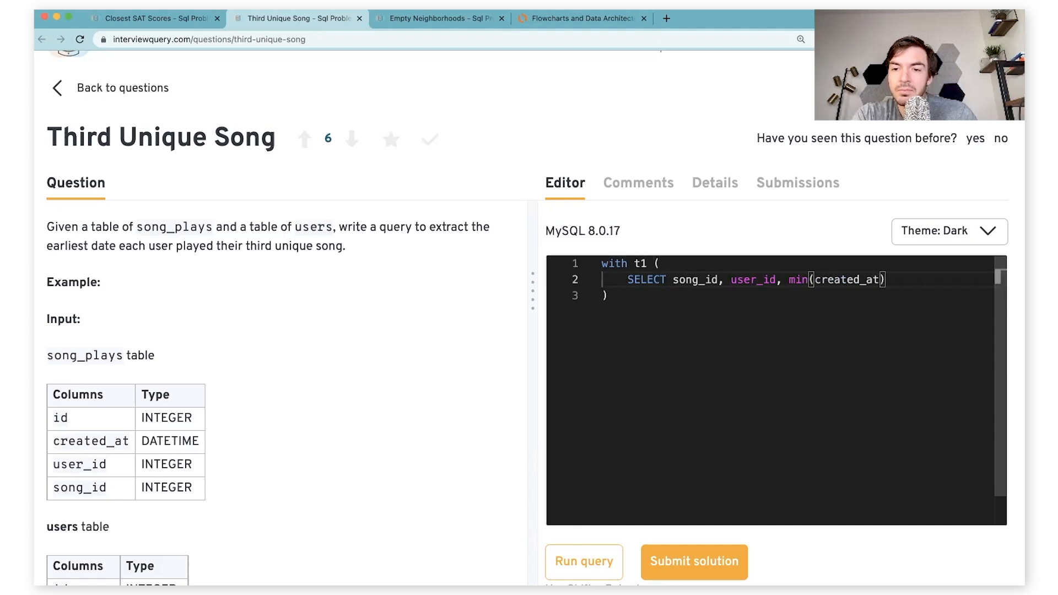
pyautogui.write('c')
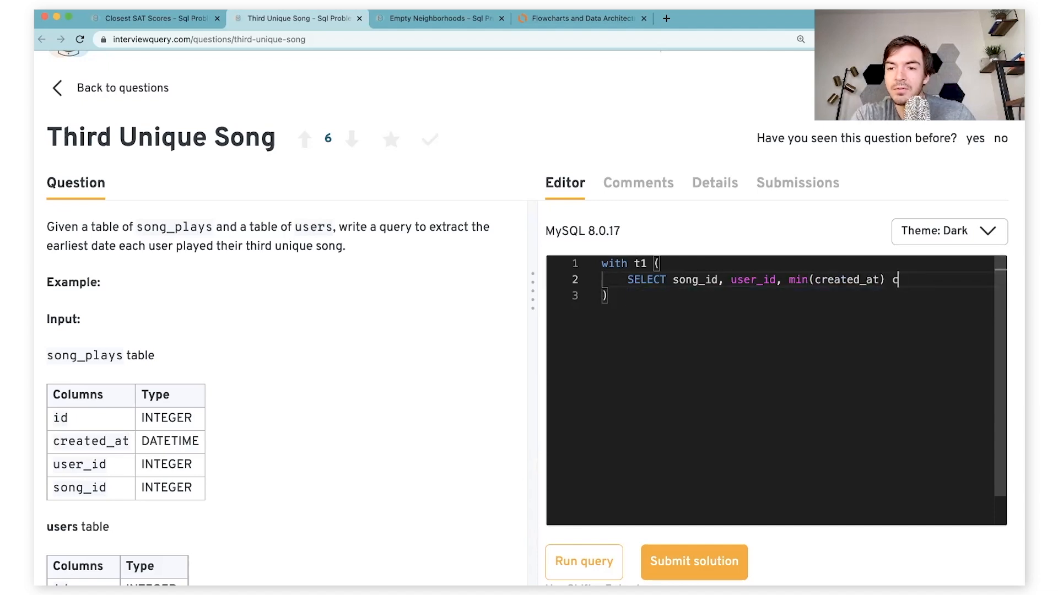
pyautogui.write('reated_at')
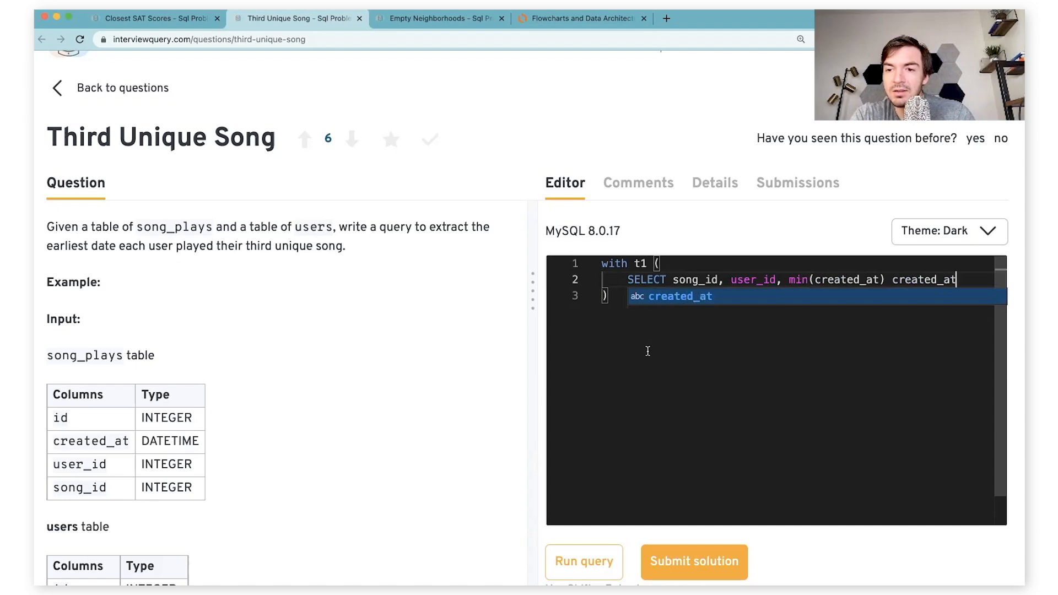
pyautogui.click(583, 562)
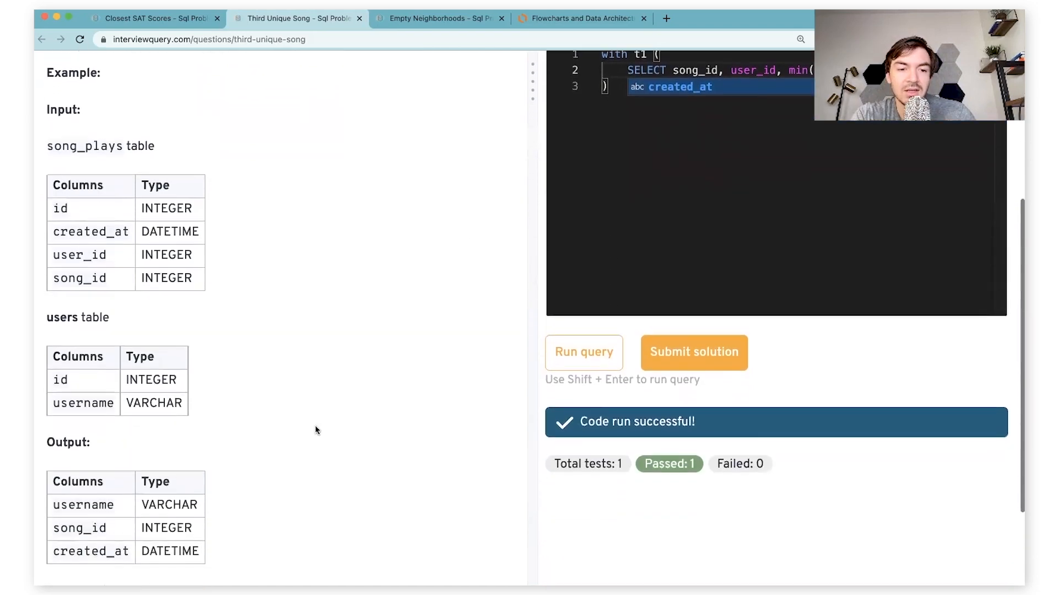
pyautogui.scroll(3)
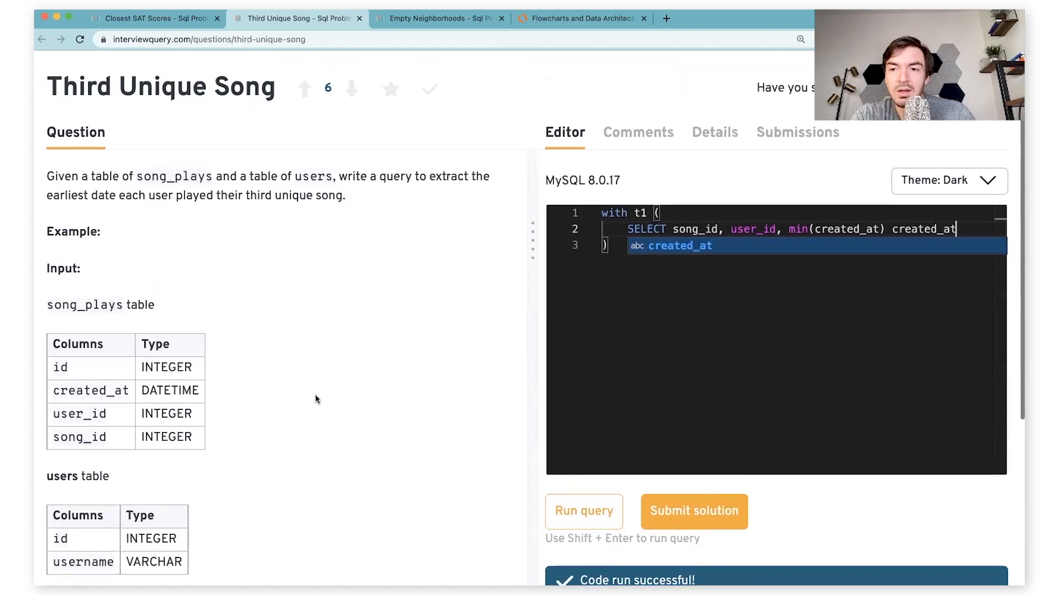
pyautogui.scroll(-3)
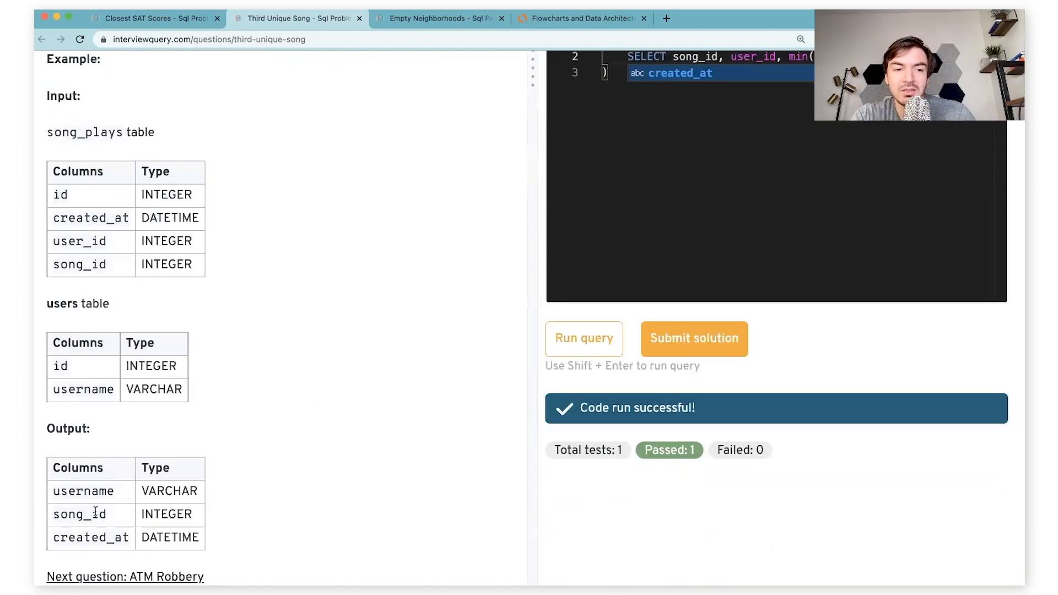
pyautogui.scroll(3)
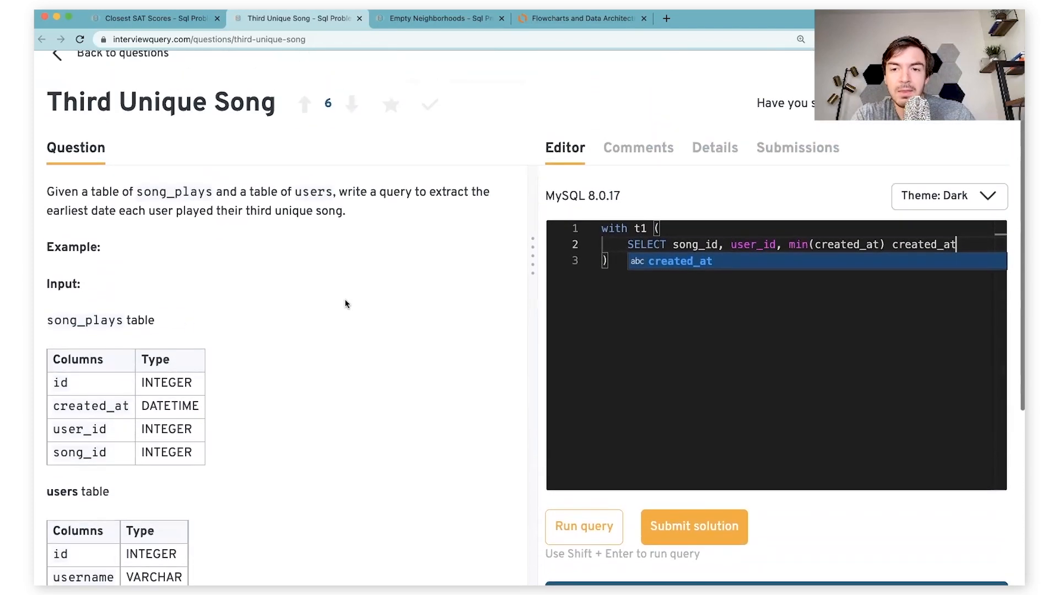
pyautogui.moveTo(255, 553)
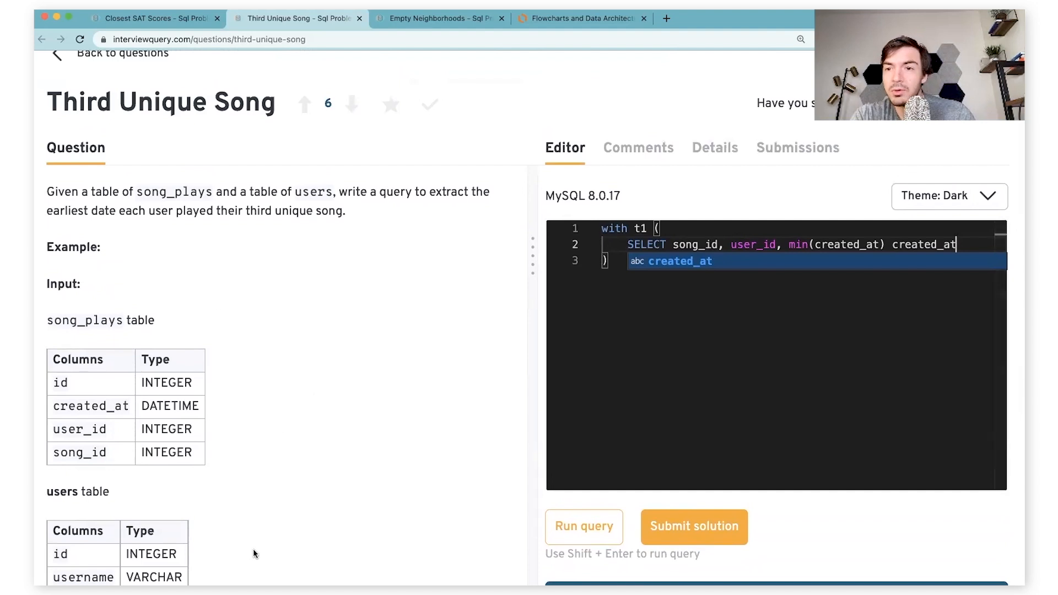
pyautogui.moveTo(412, 507)
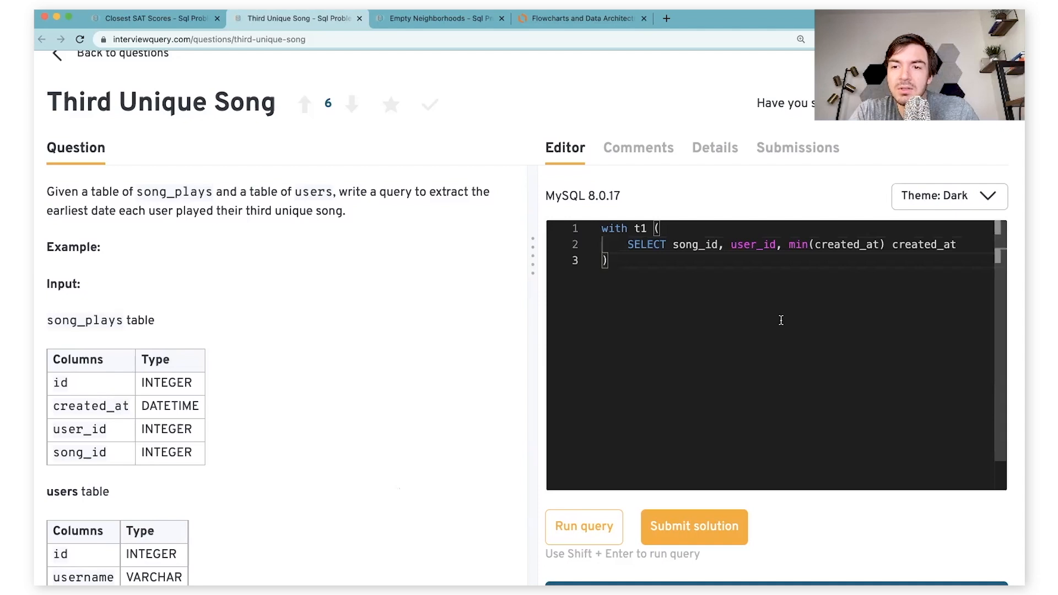
# Complete t1 with FROM song_plays GROUP BY song_id, user_id and the AS keyword
pyautogui.write('FR')
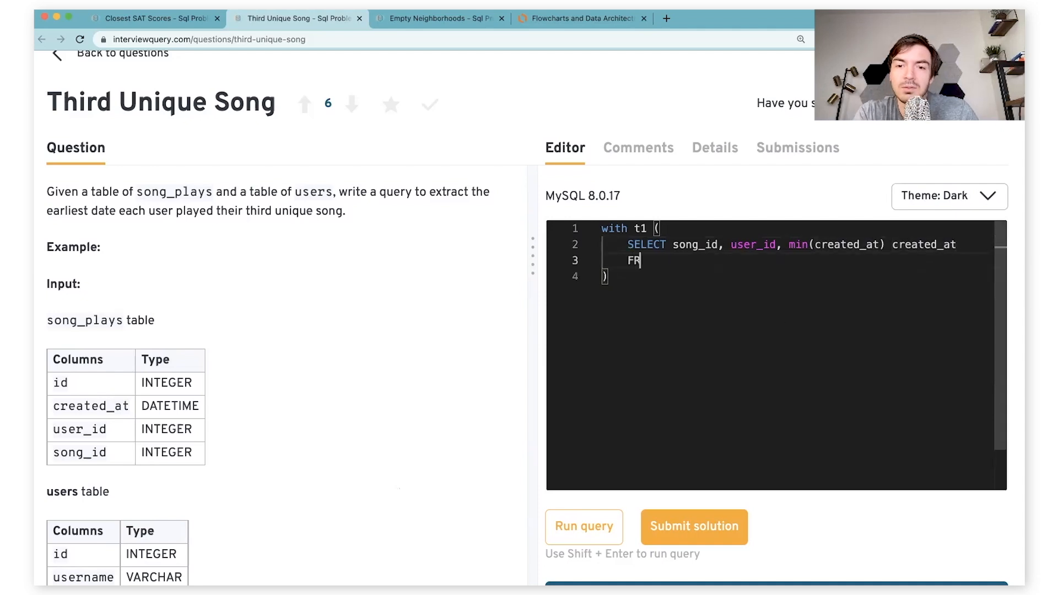
pyautogui.write('OM')
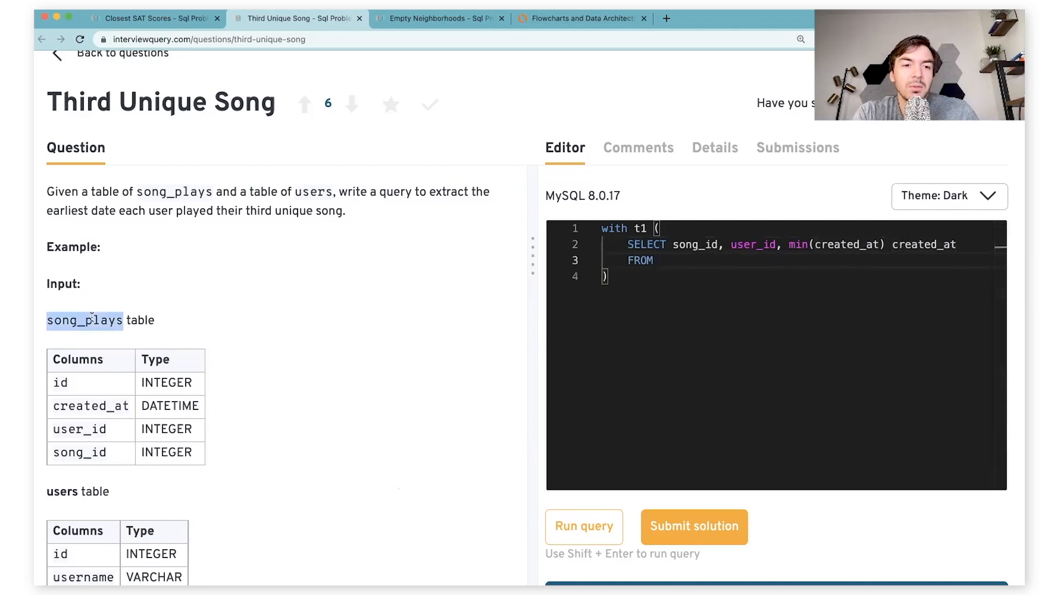
pyautogui.write('song_plays')
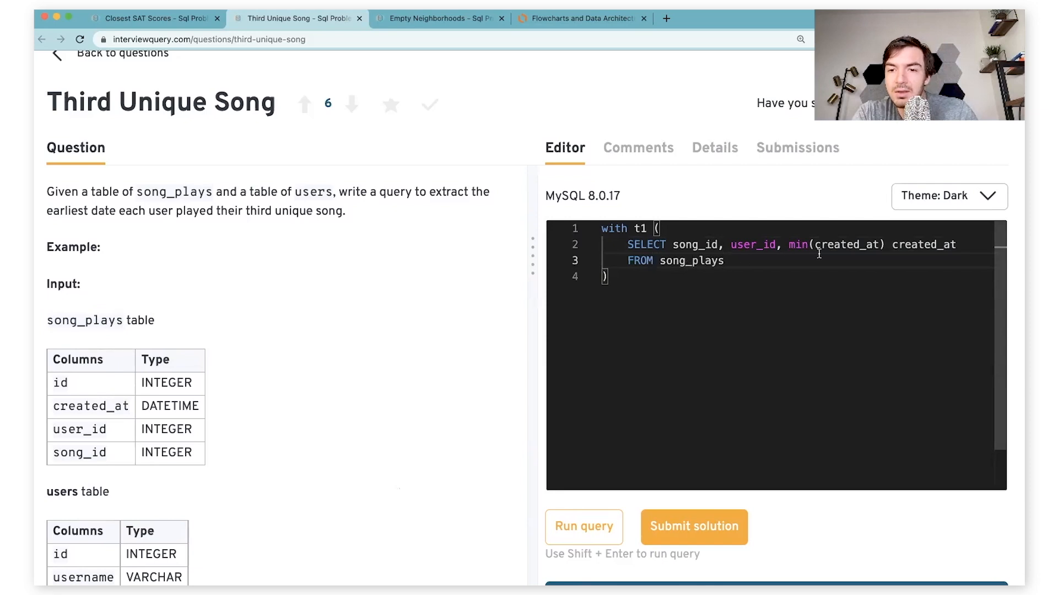
pyautogui.write('GROUP BY')
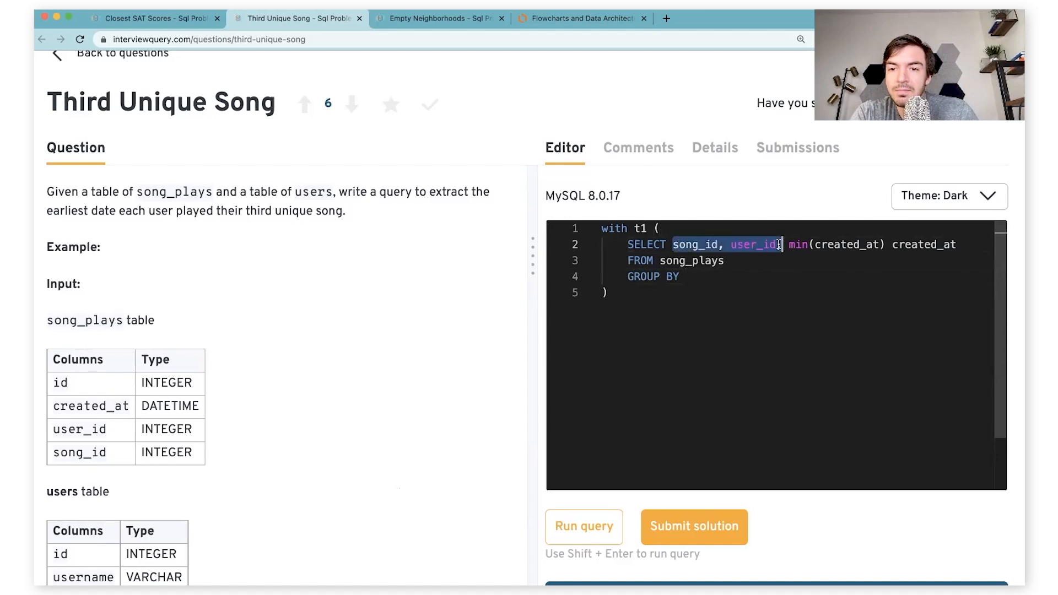
pyautogui.write('song_id, user_id')
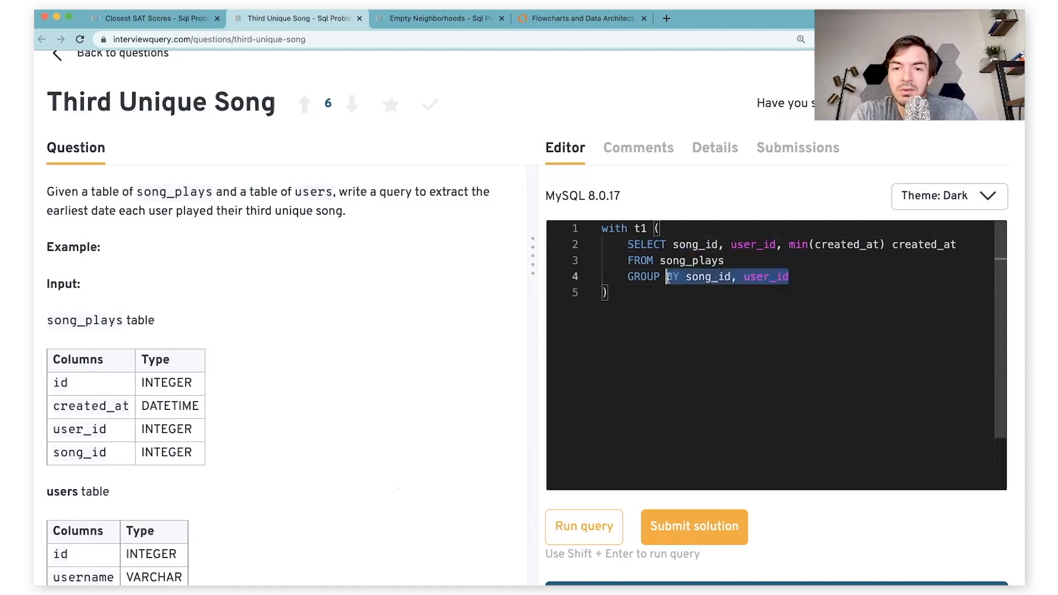
pyautogui.click(829, 245)
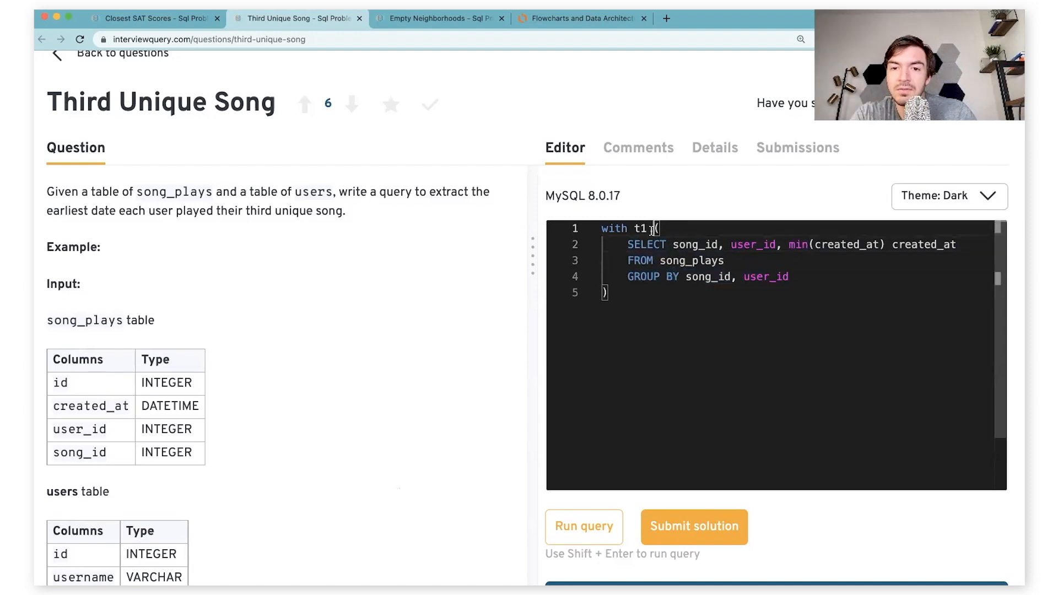
pyautogui.write('as')
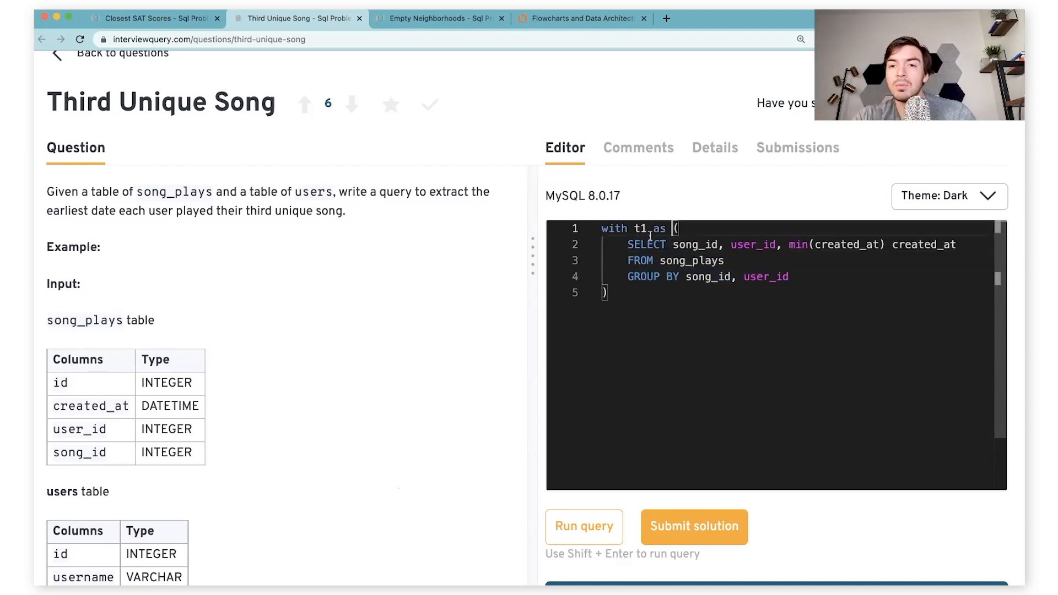
pyautogui.doubleClick(695, 244)
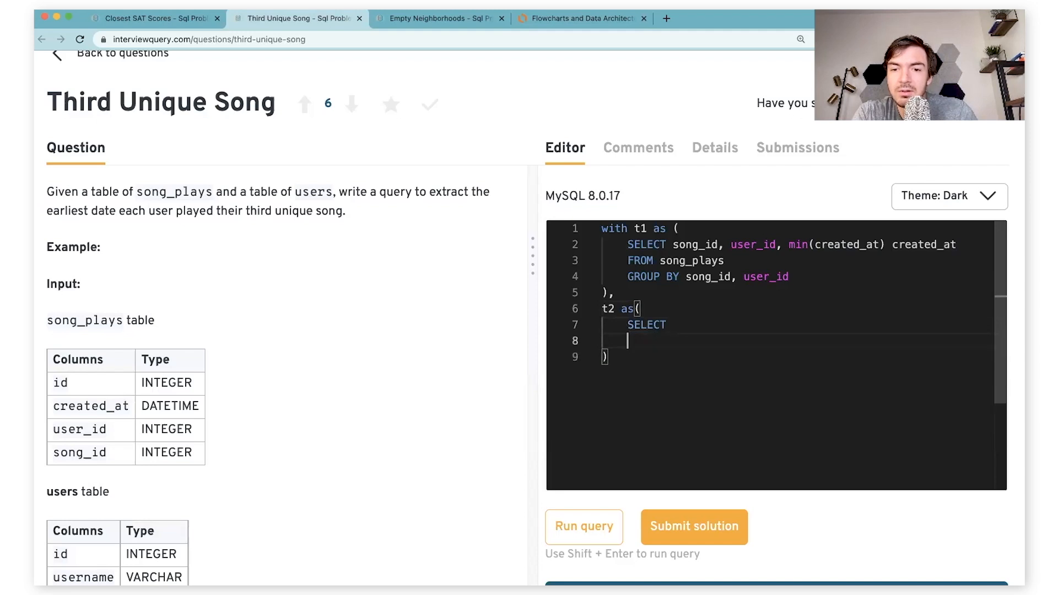
# Write t2's FROM t1 JOIN users u ON t1.user_id = u.id
pyautogui.write('FROM t1 on')
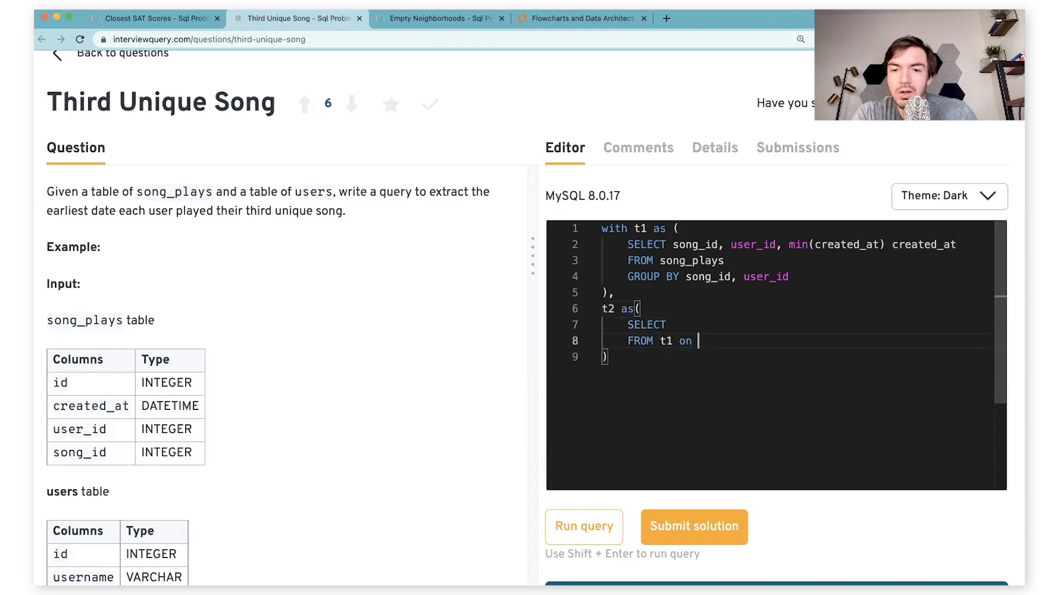
pyautogui.write('users')
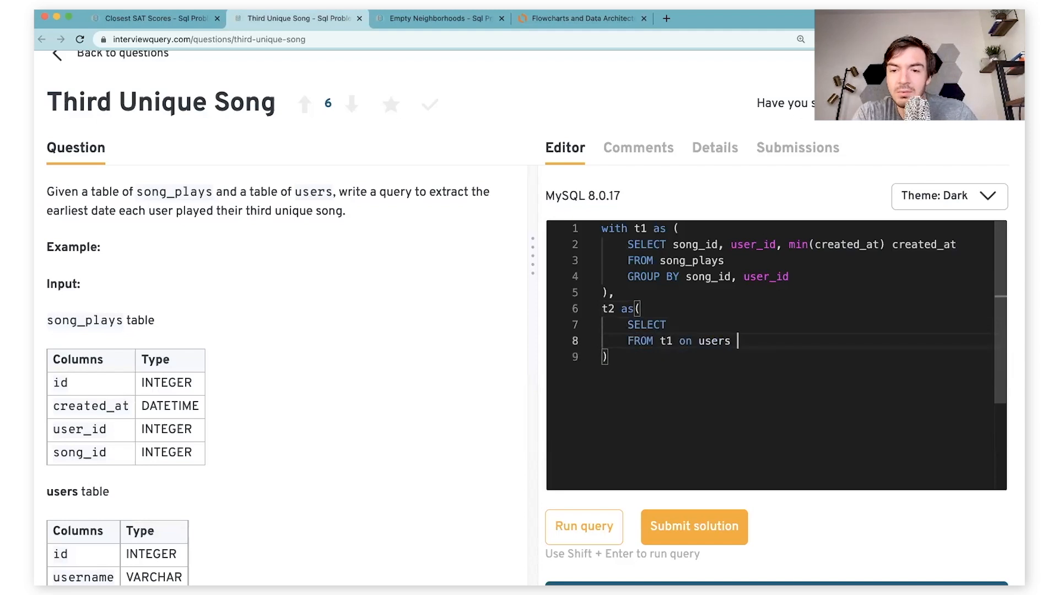
pyautogui.write('u')
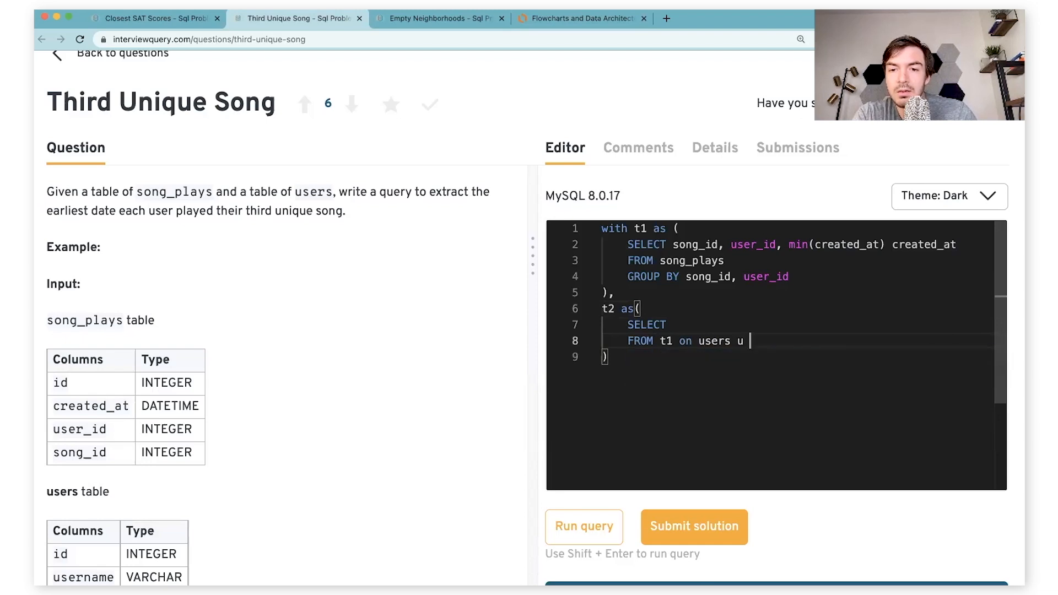
pyautogui.write('JOUN')
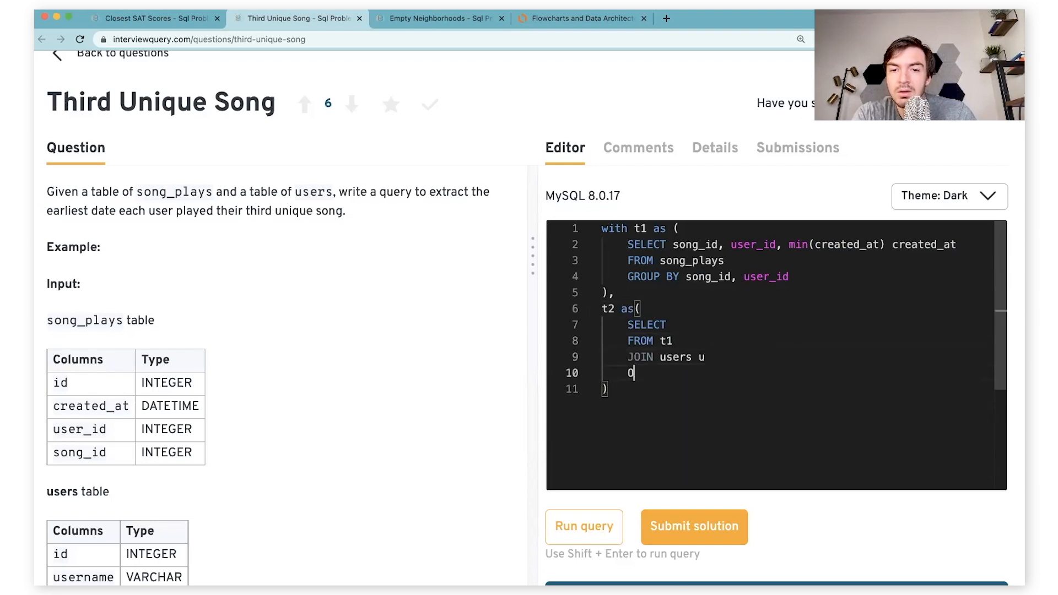
pyautogui.write('N t1.user')
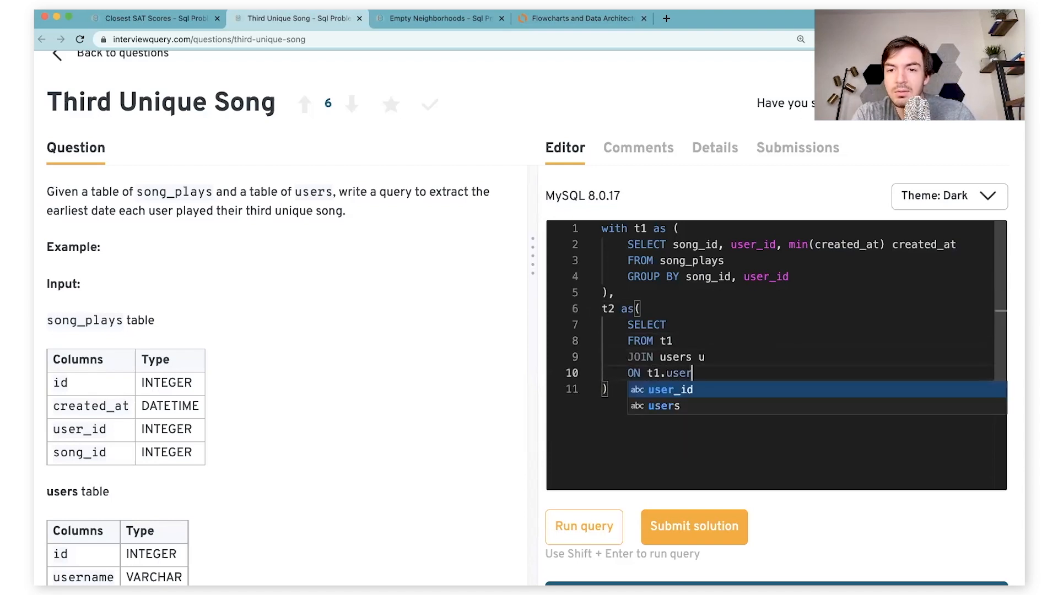
pyautogui.write('_id = u.us')
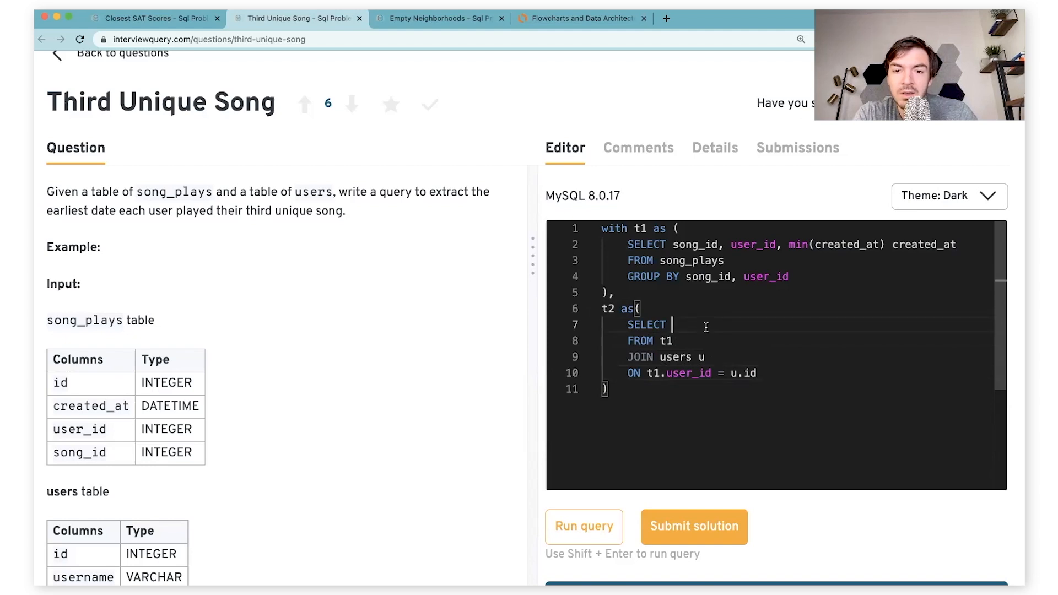
# List u.username, song_id and created_at as t2's selected columns
pyautogui.write('u.username, t1.')
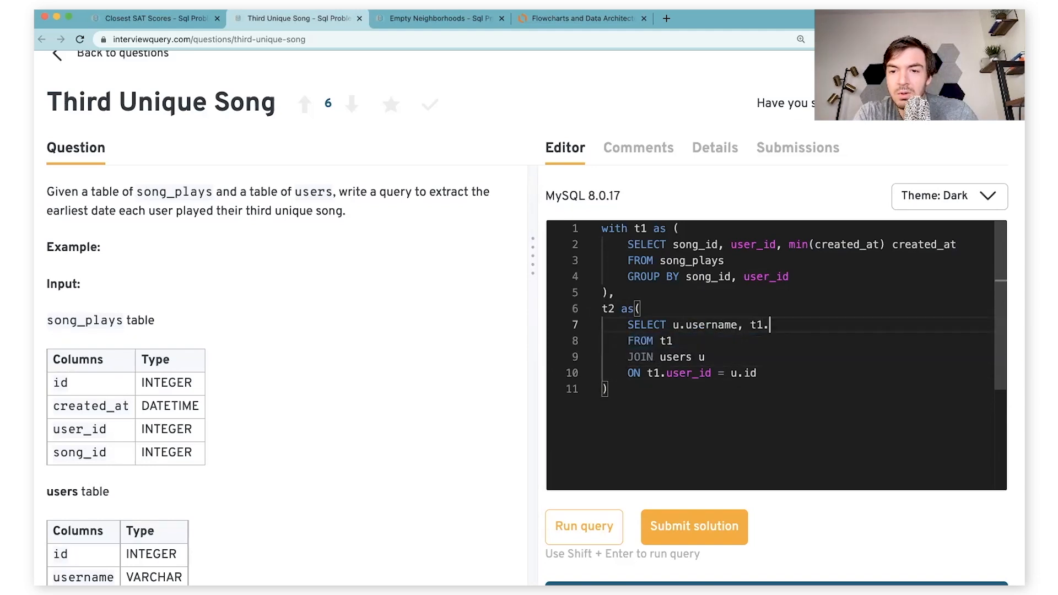
pyautogui.write('song_id,')
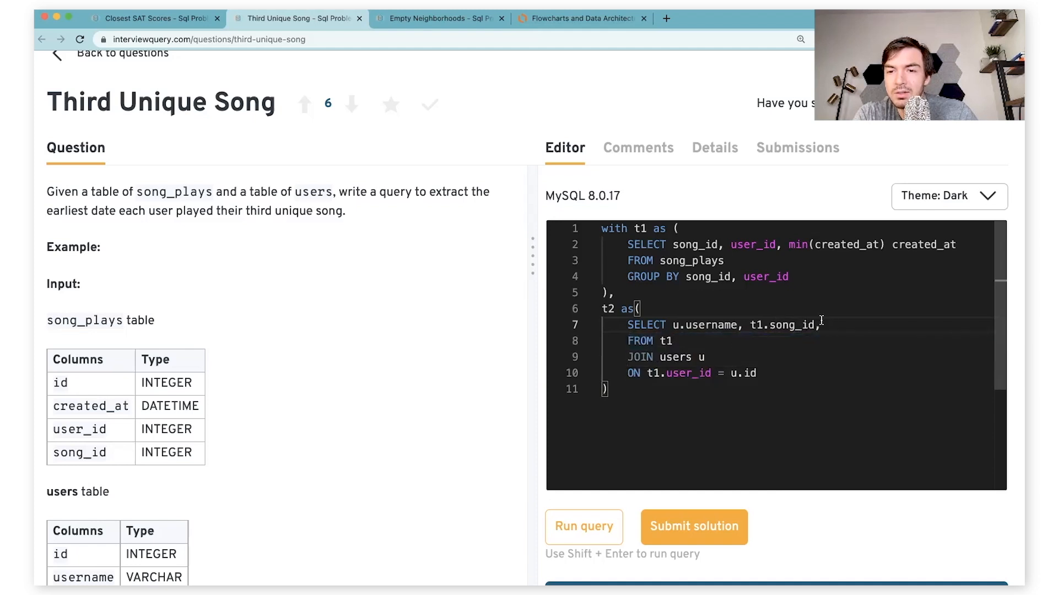
pyautogui.write('created_at')
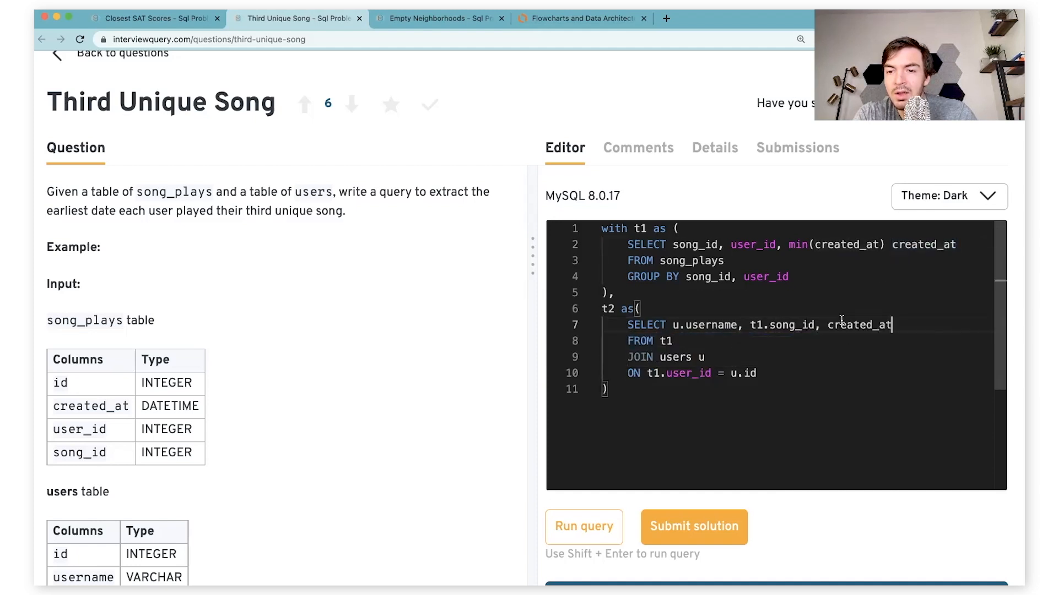
# Add row_number() over (partition by u.username order by created_at) rn to t2
pyautogui.press('Enter')
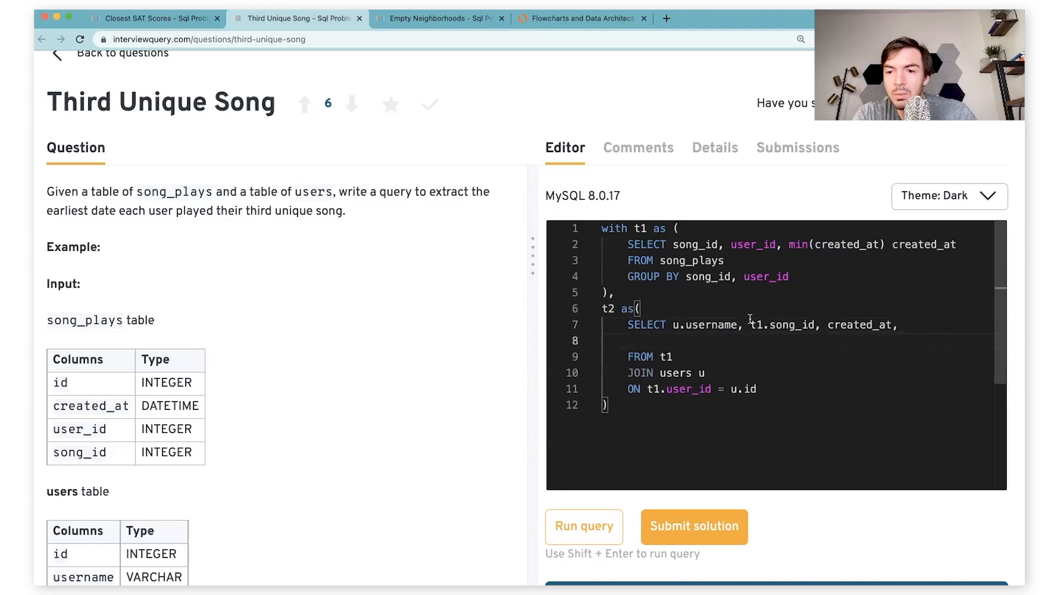
pyautogui.write('row')
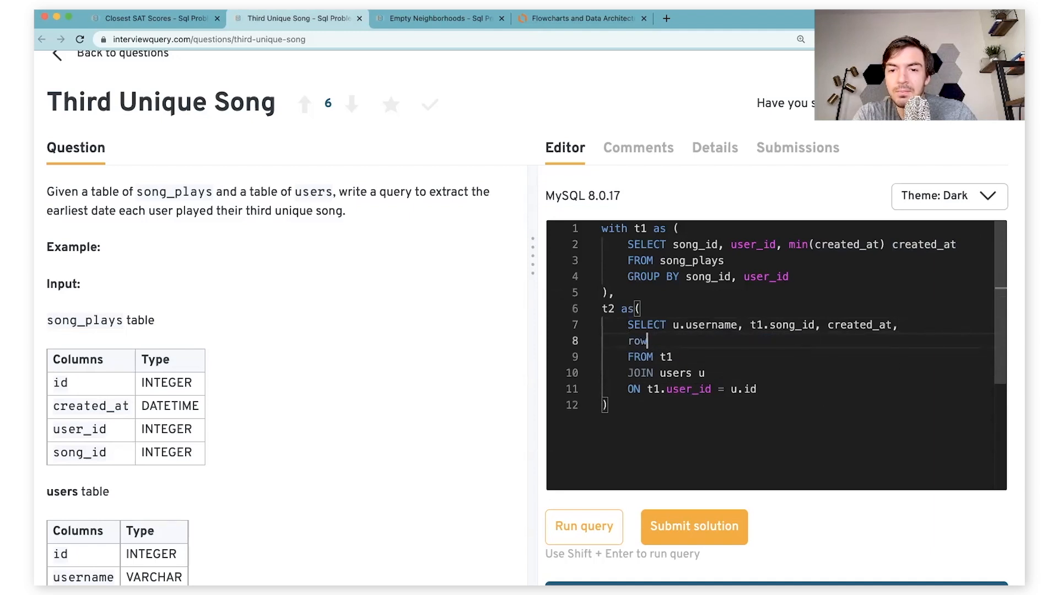
pyautogui.write('_nuj')
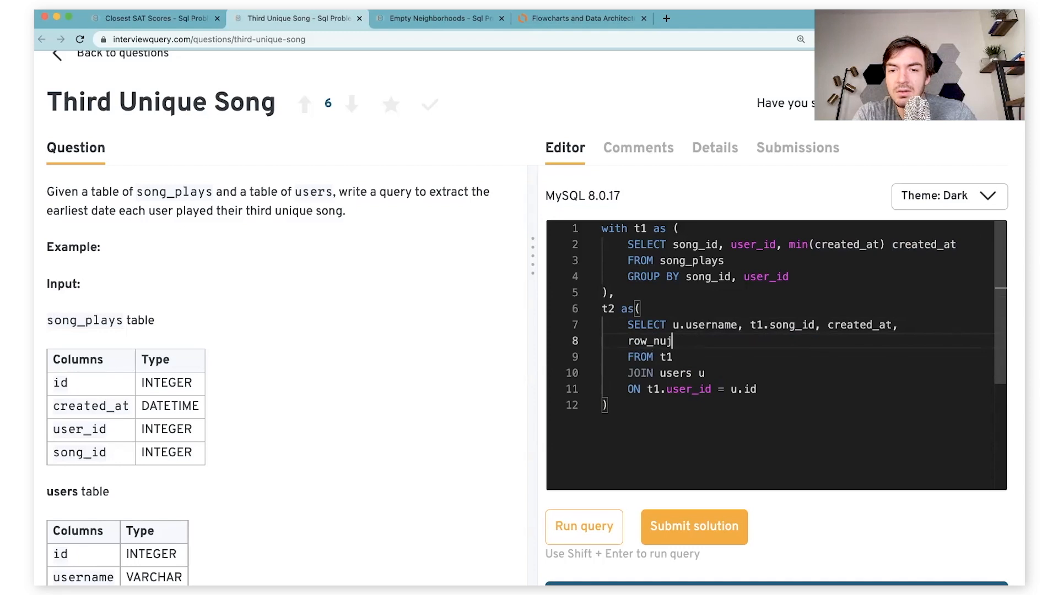
pyautogui.write('mber()')
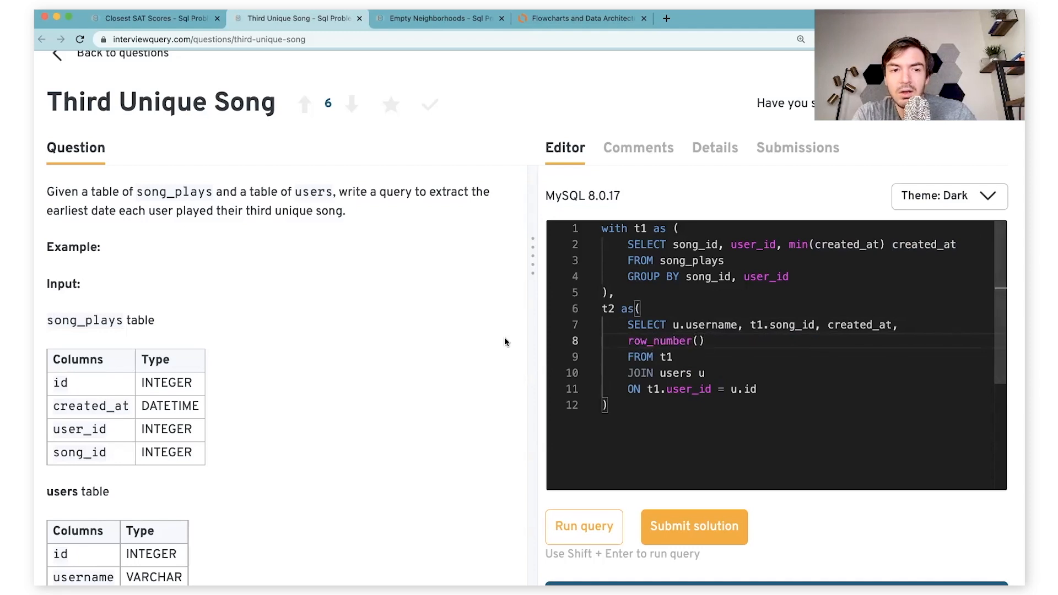
pyautogui.write('over')
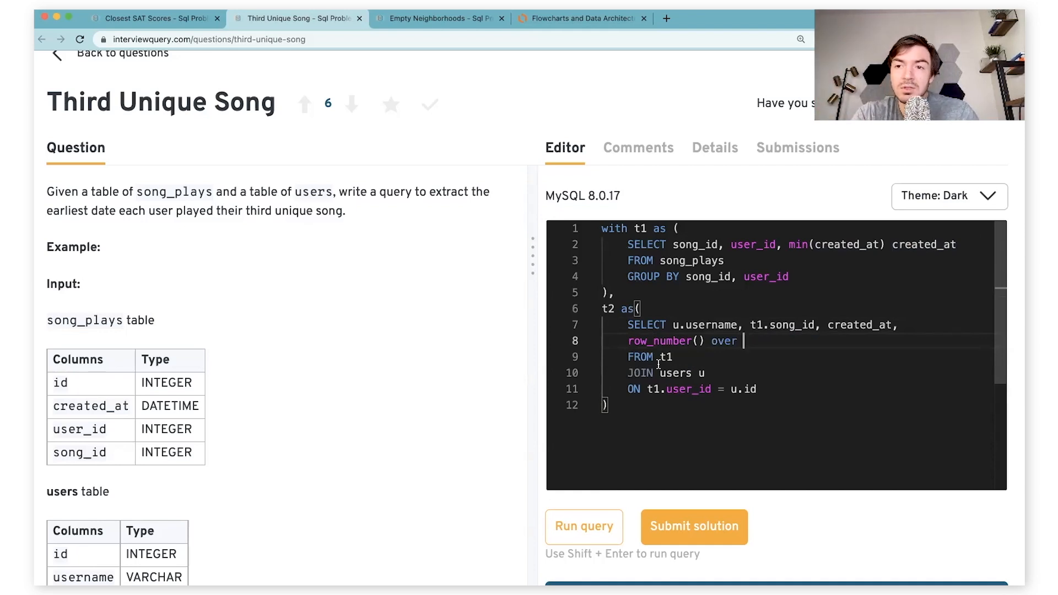
pyautogui.write('()')
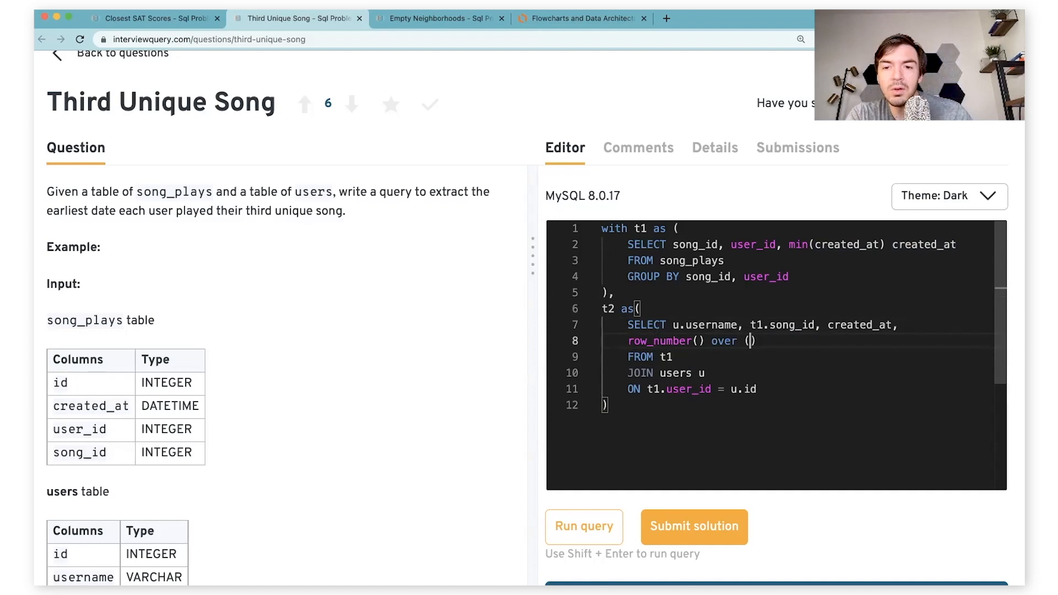
pyautogui.write('partition by')
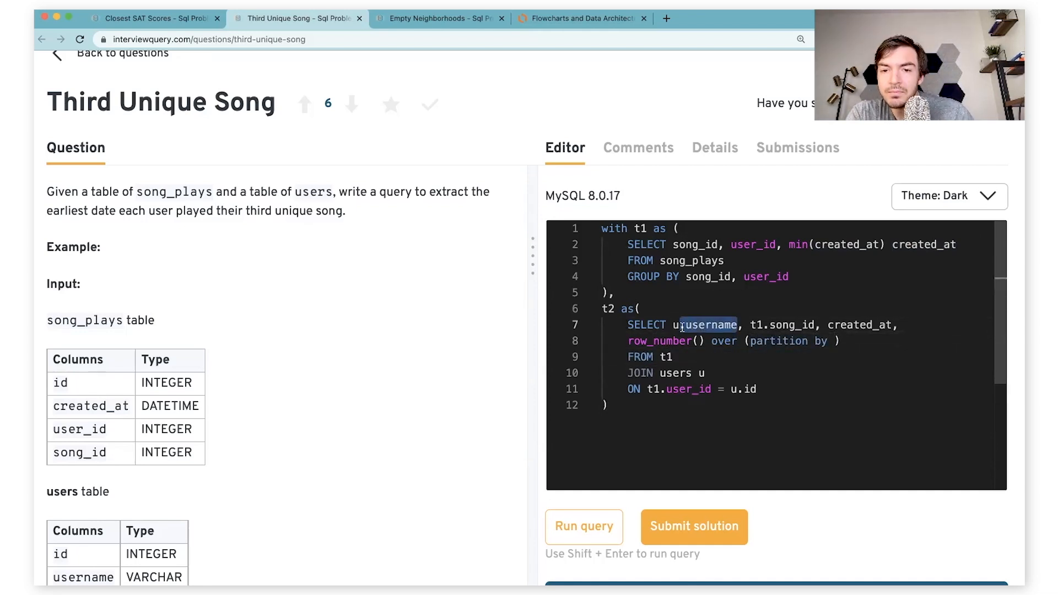
pyautogui.write('.')
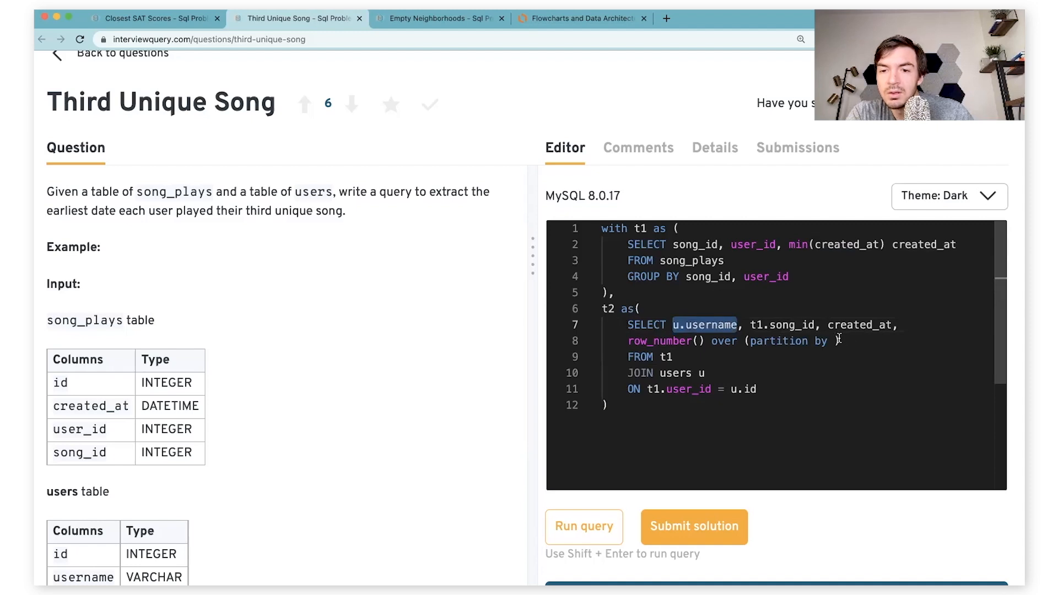
pyautogui.write('u.username order by')
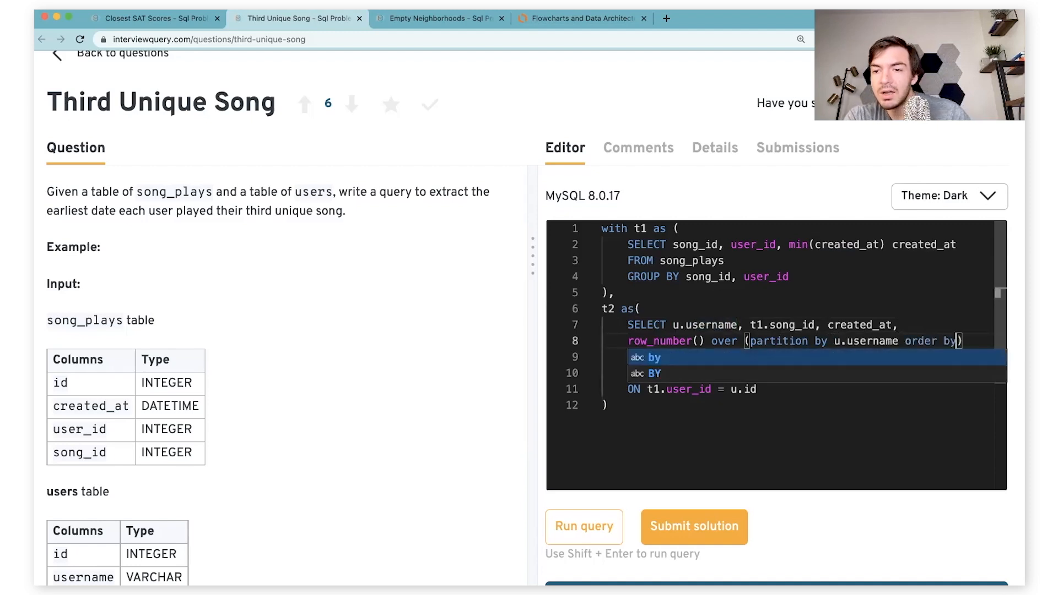
pyautogui.write('created_at')
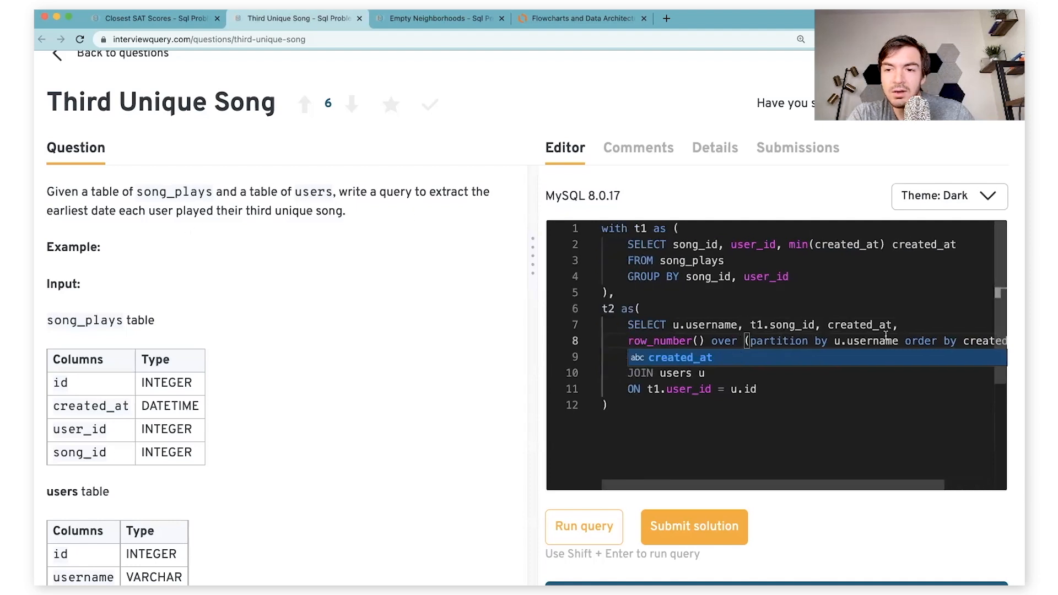
pyautogui.moveTo(804, 354)
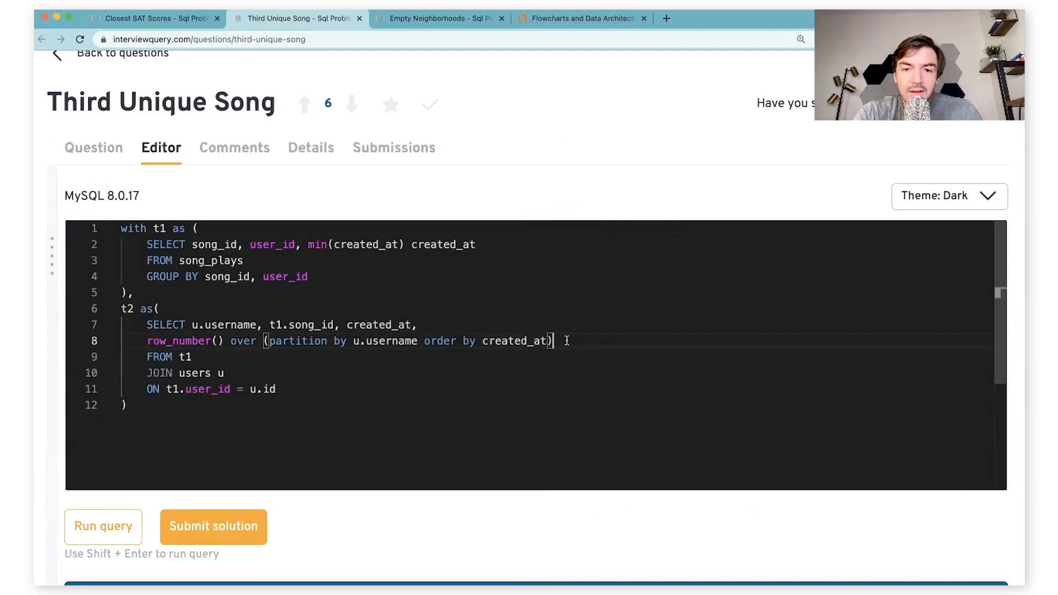
pyautogui.write('rn')
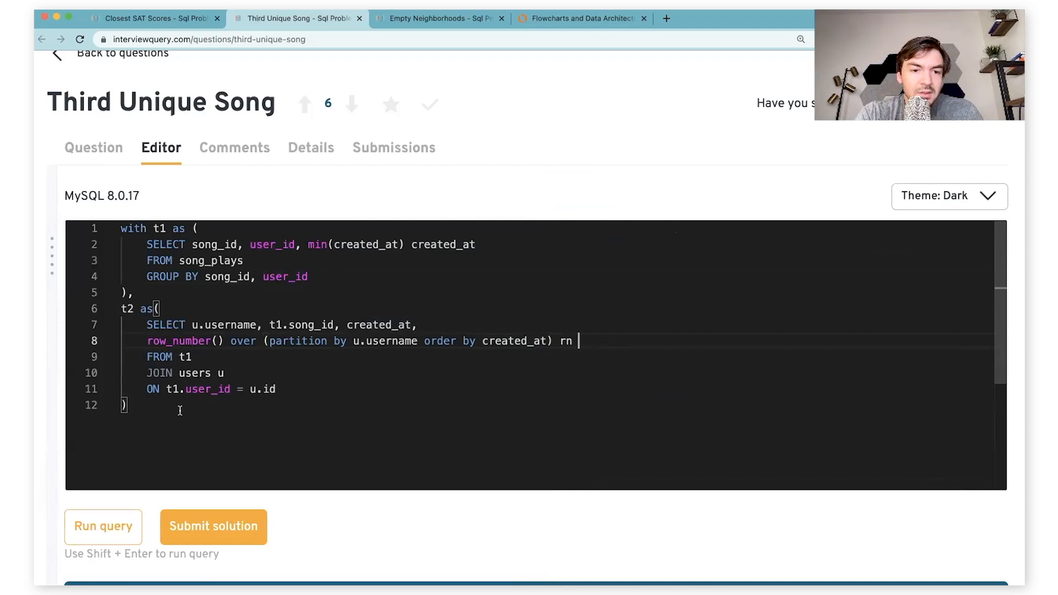
# Start the final SELECT username, song_id, created_at FROM t2
pyautogui.write('SELC')
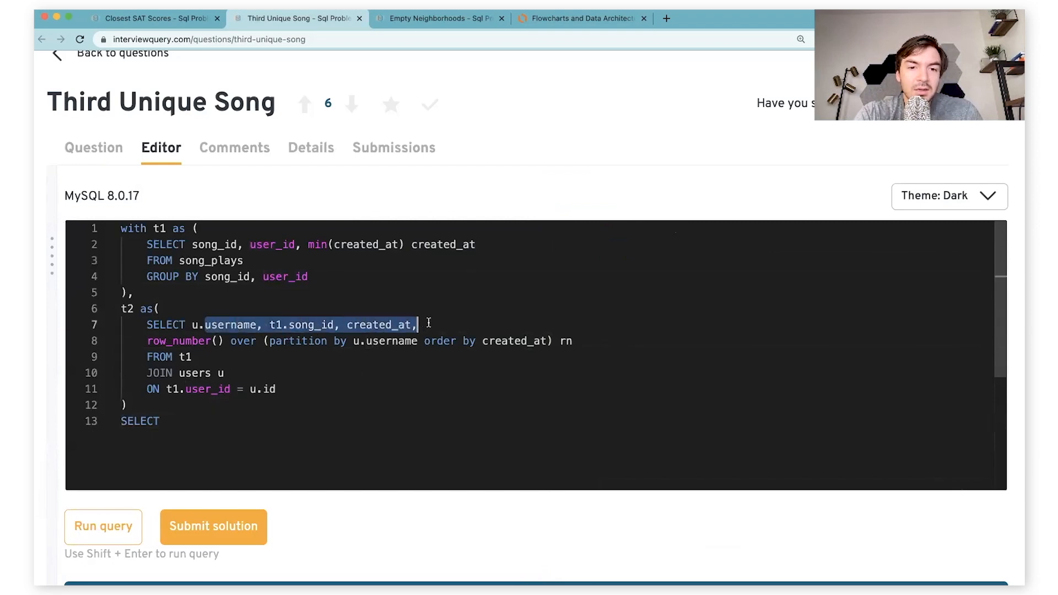
pyautogui.write('username, t1.song_id, created_at,')
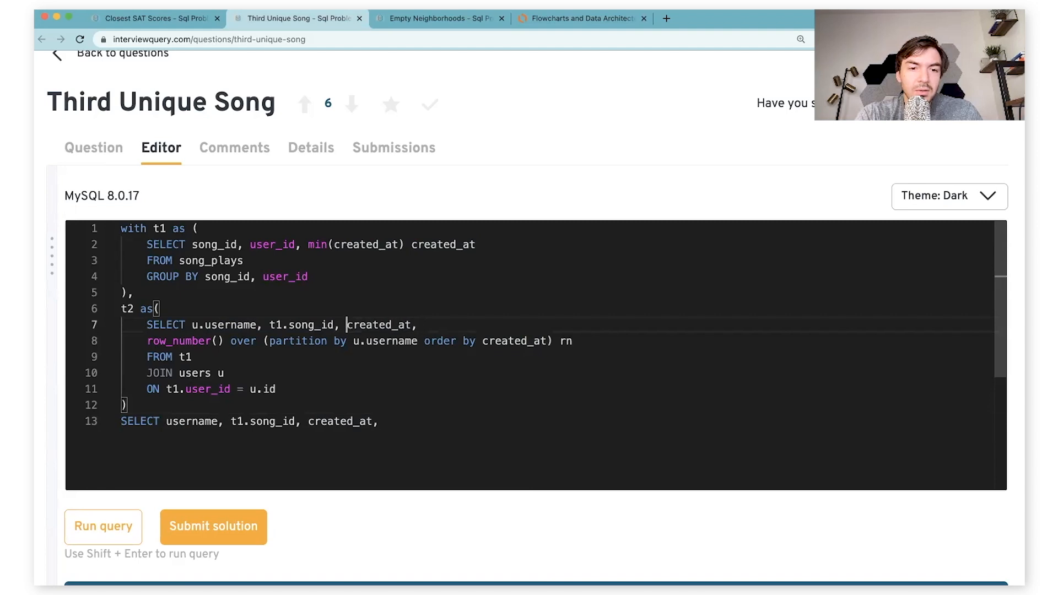
pyautogui.write('t1.')
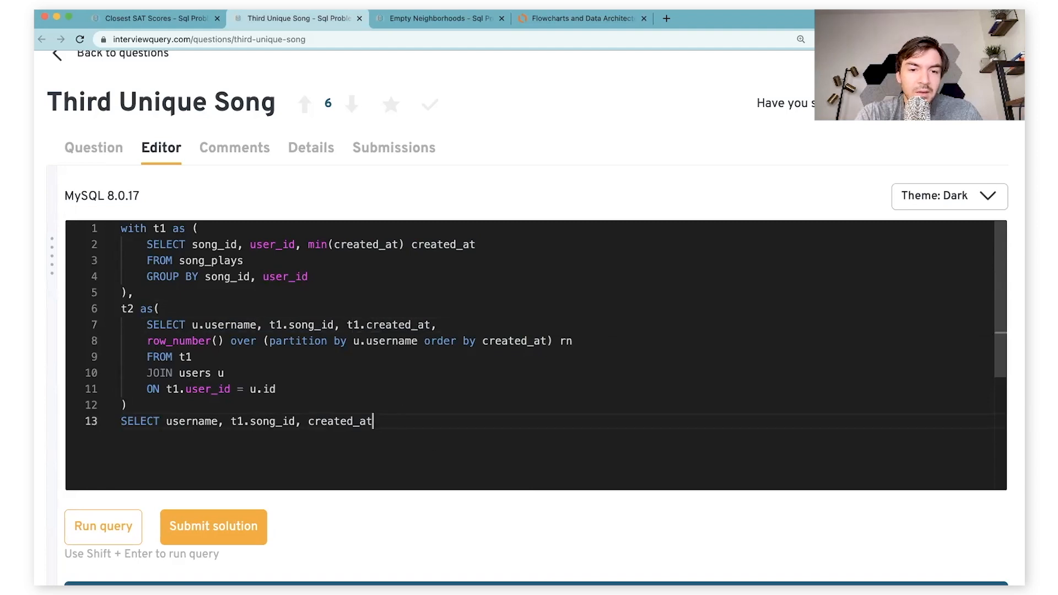
pyautogui.write('FROM t2')
pyautogui.write('WHERE rn = 3')
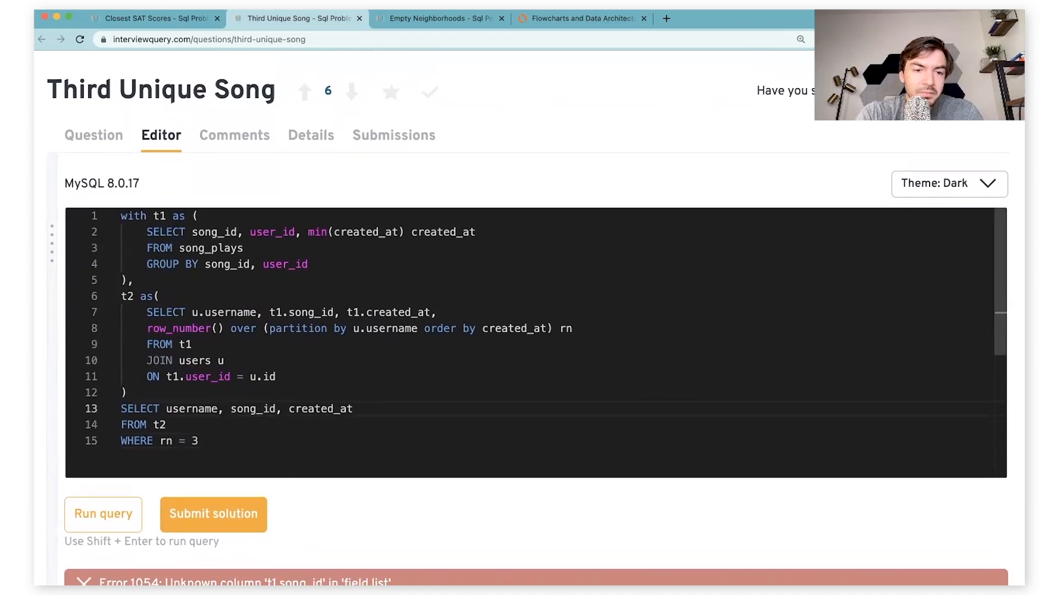
# Run the rn = 3 query and check the single test passes
pyautogui.click(104, 514)
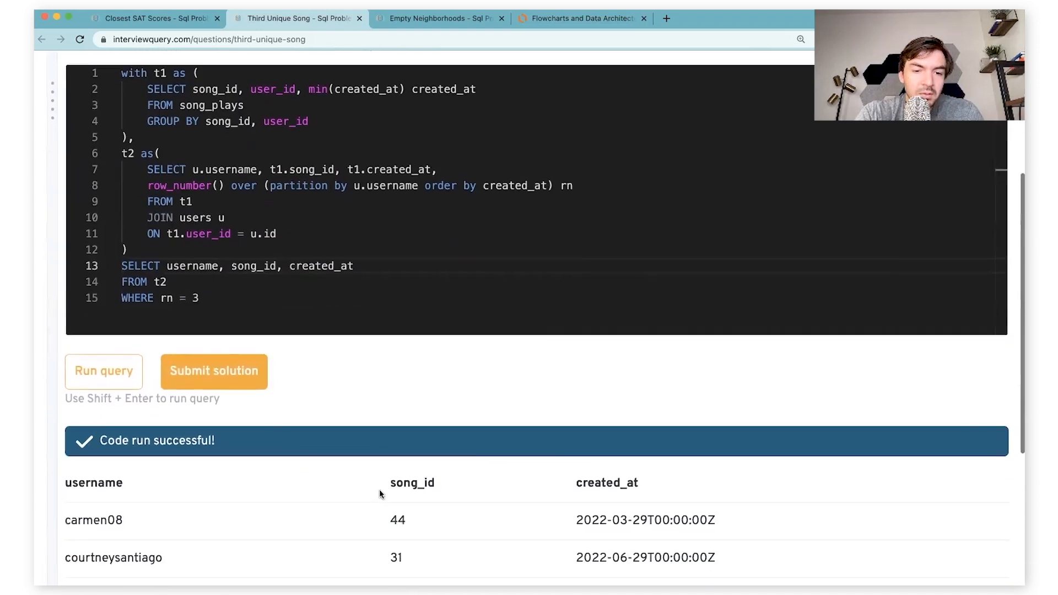
pyautogui.scroll(3)
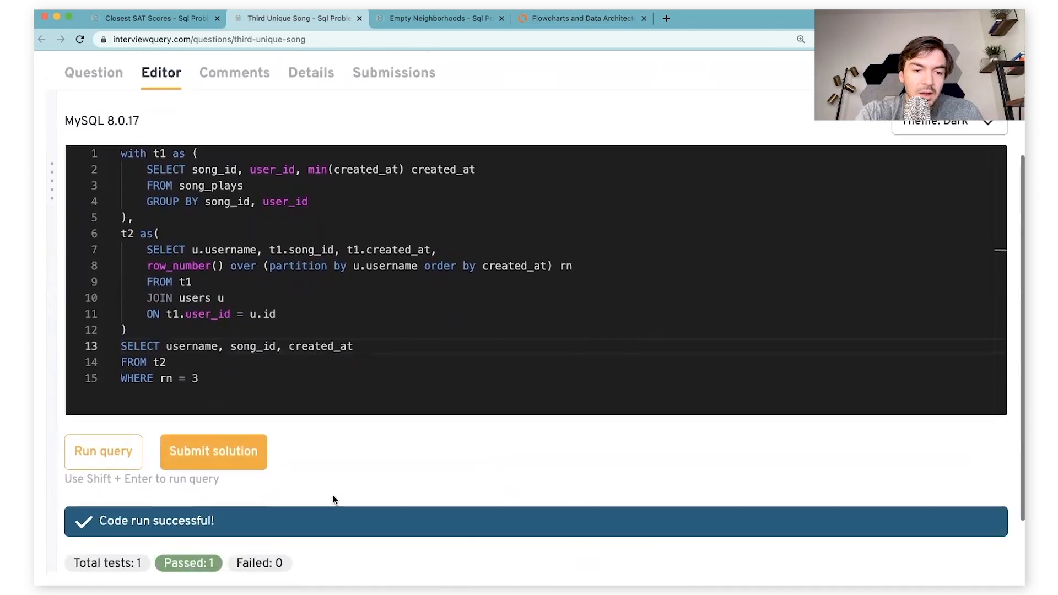
pyautogui.scroll(-3)
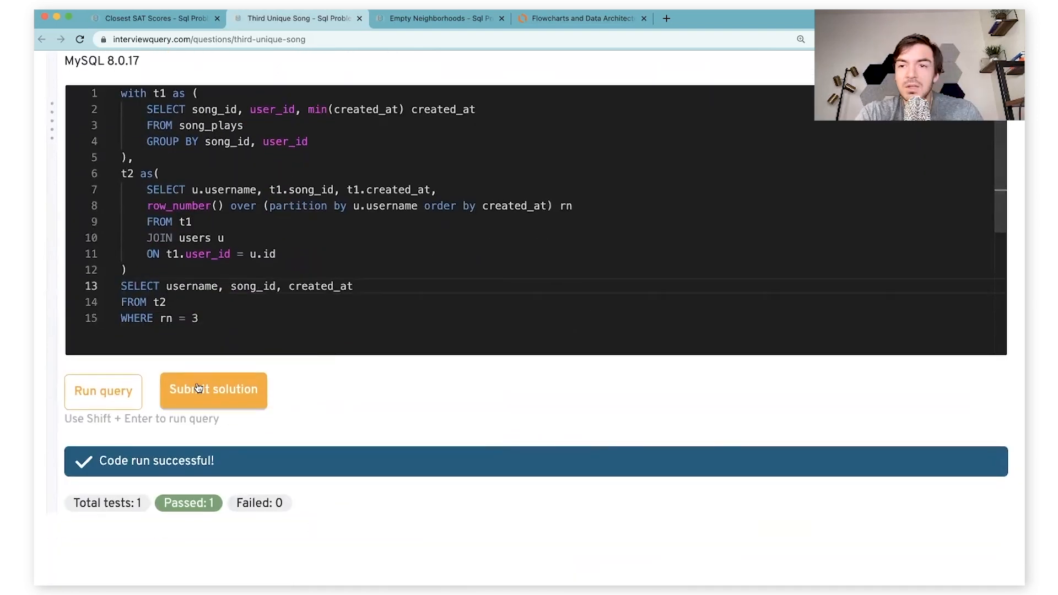
pyautogui.scroll(3)
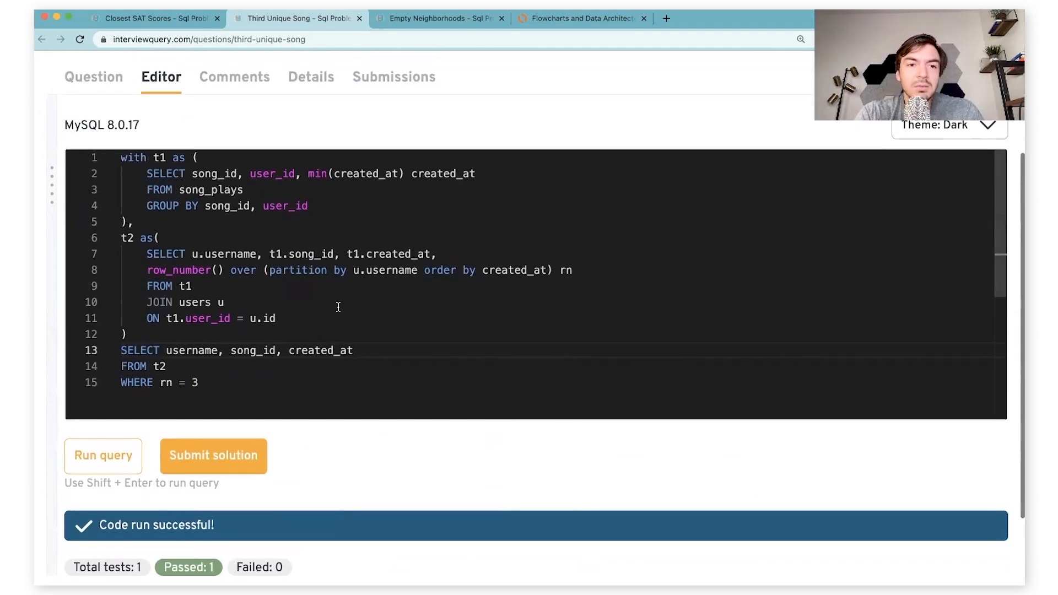
pyautogui.moveTo(141, 140)
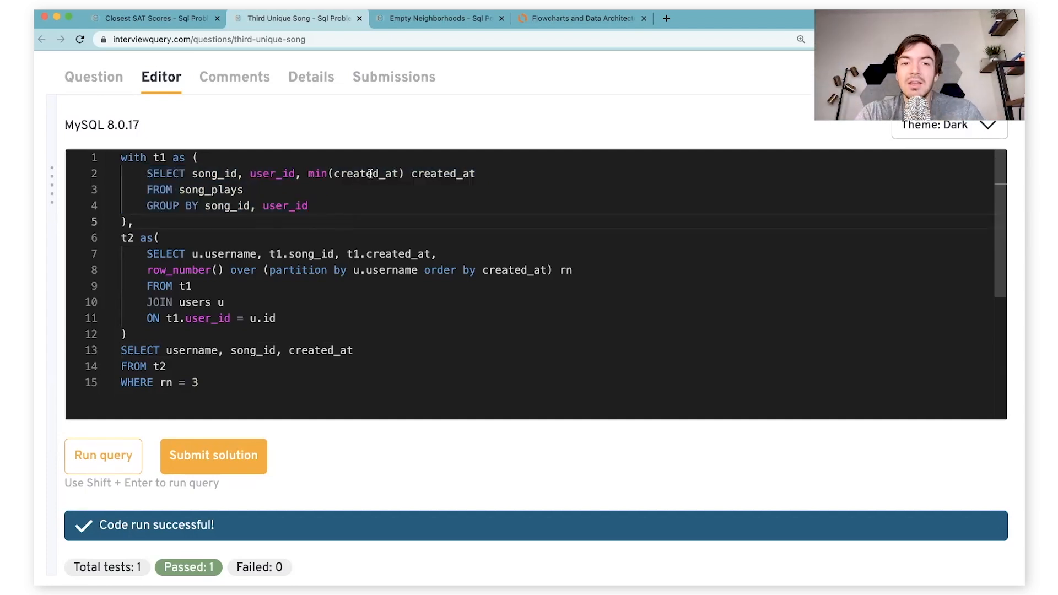
# Try rewriting t1 as a joined subquery, then revert to the original two-CTE query
pyautogui.doubleClick(366, 173)
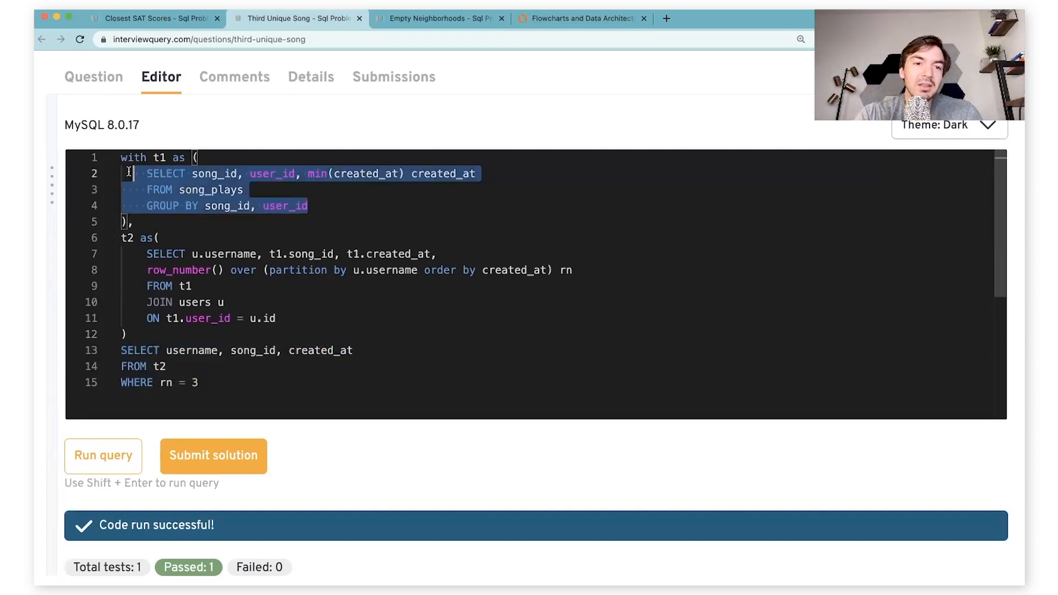
pyautogui.press('Delete')
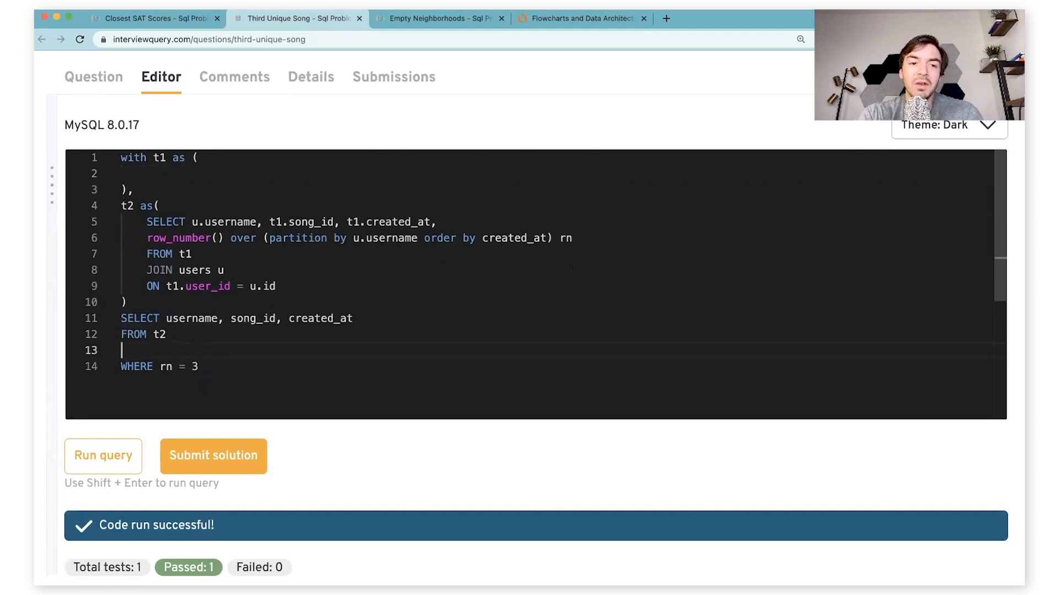
pyautogui.write('JOIN')
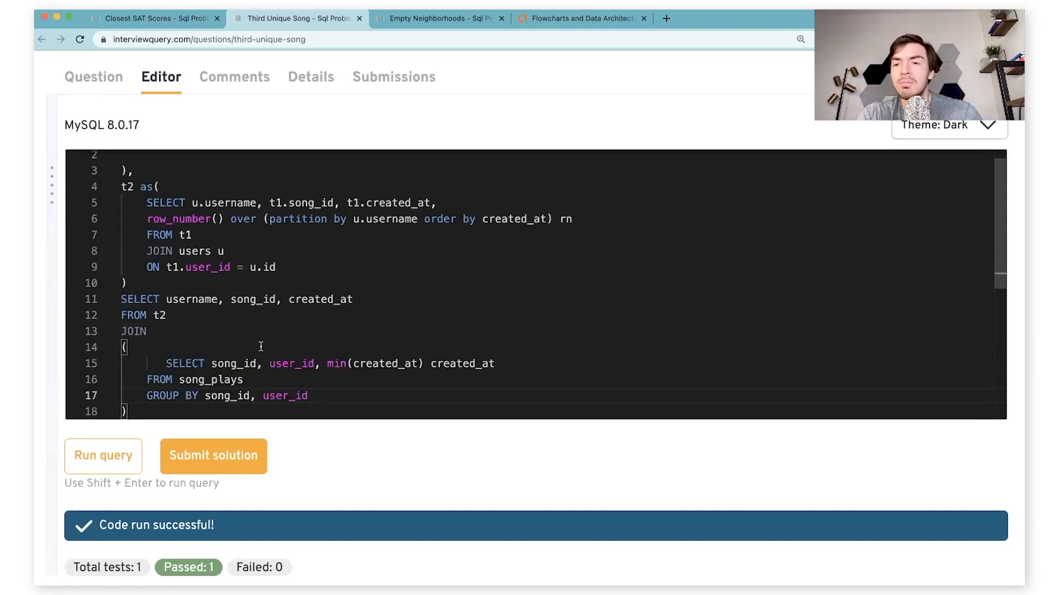
pyautogui.moveTo(233, 218)
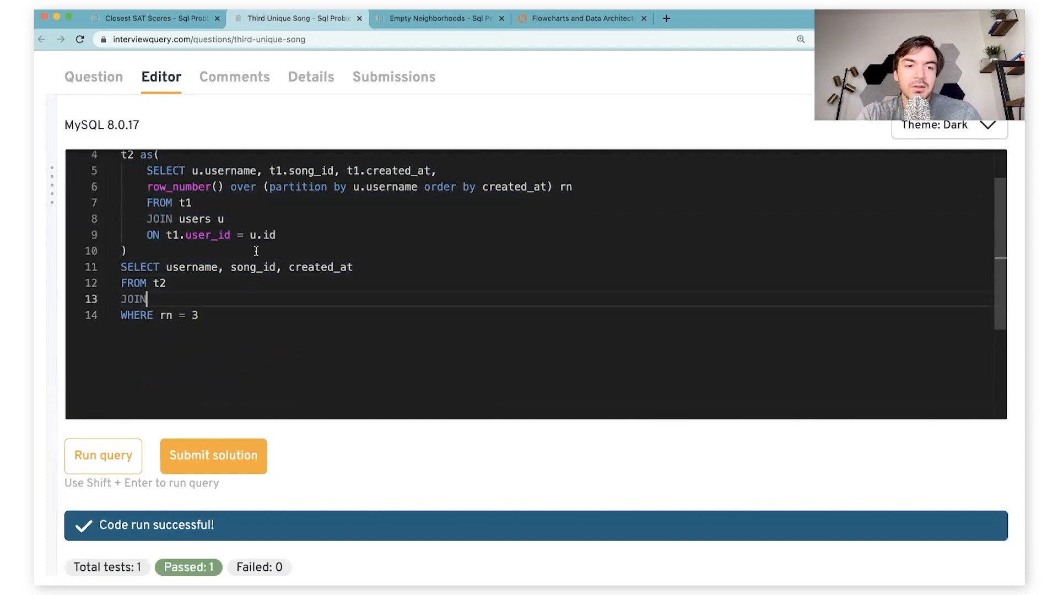
pyautogui.scroll(3)
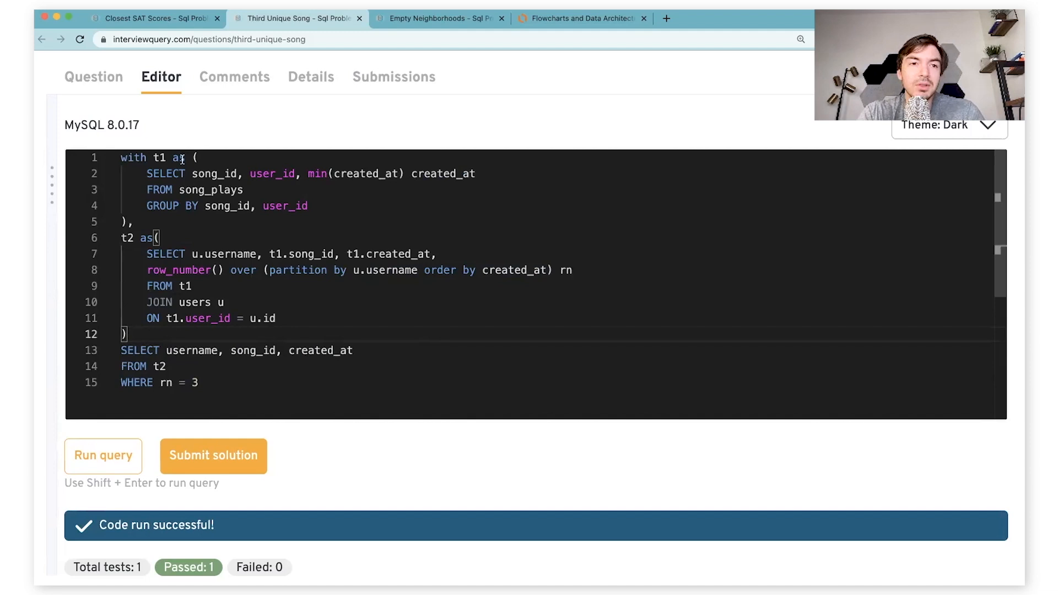
# Move to the Closest SAT Scores problem and view its scores input and expected output tables
pyautogui.click(156, 19)
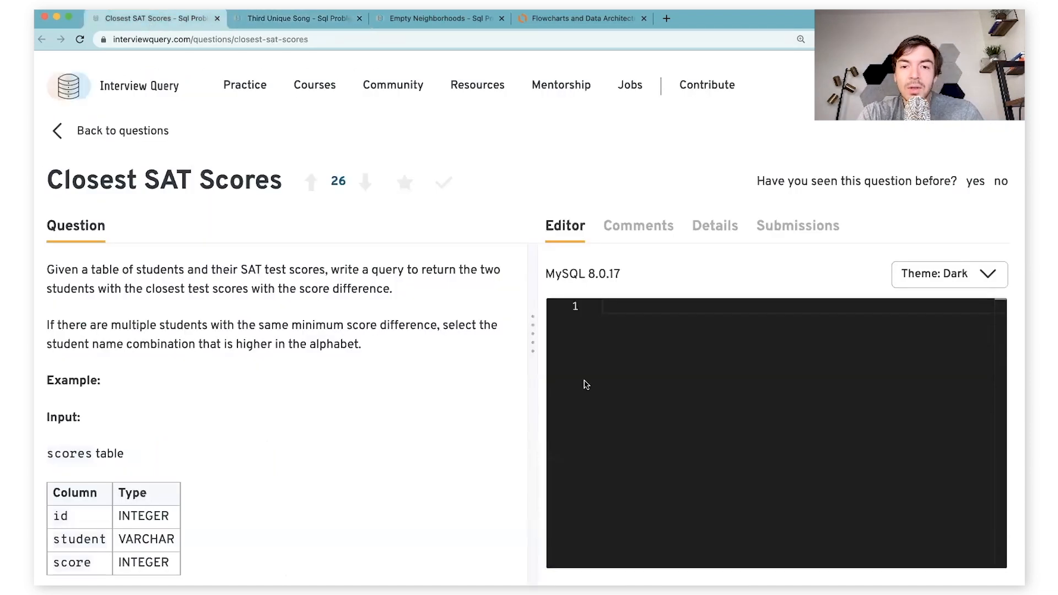
pyautogui.moveTo(198, 214)
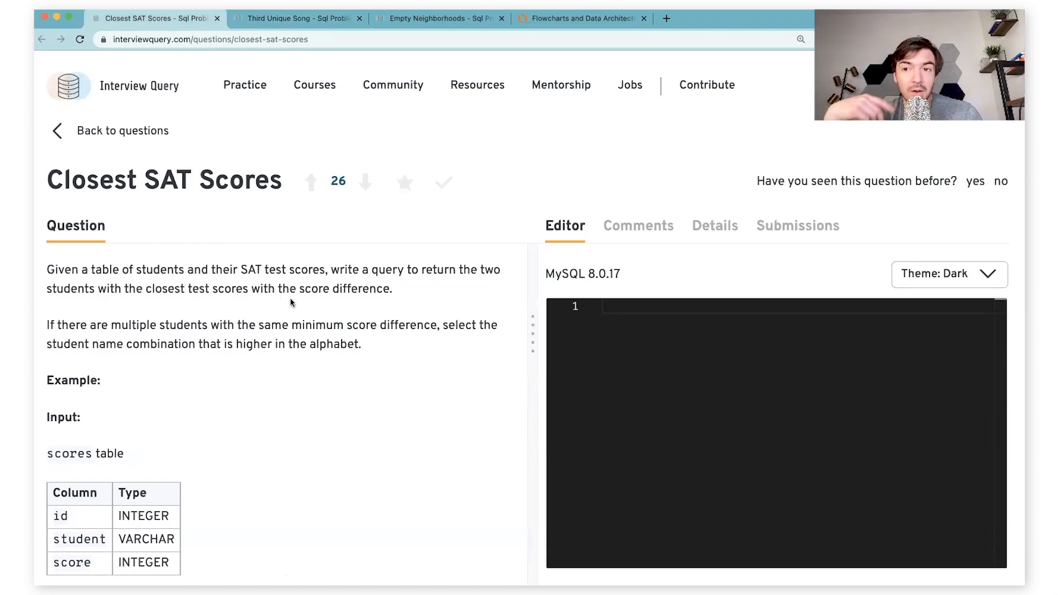
pyautogui.moveTo(97, 277)
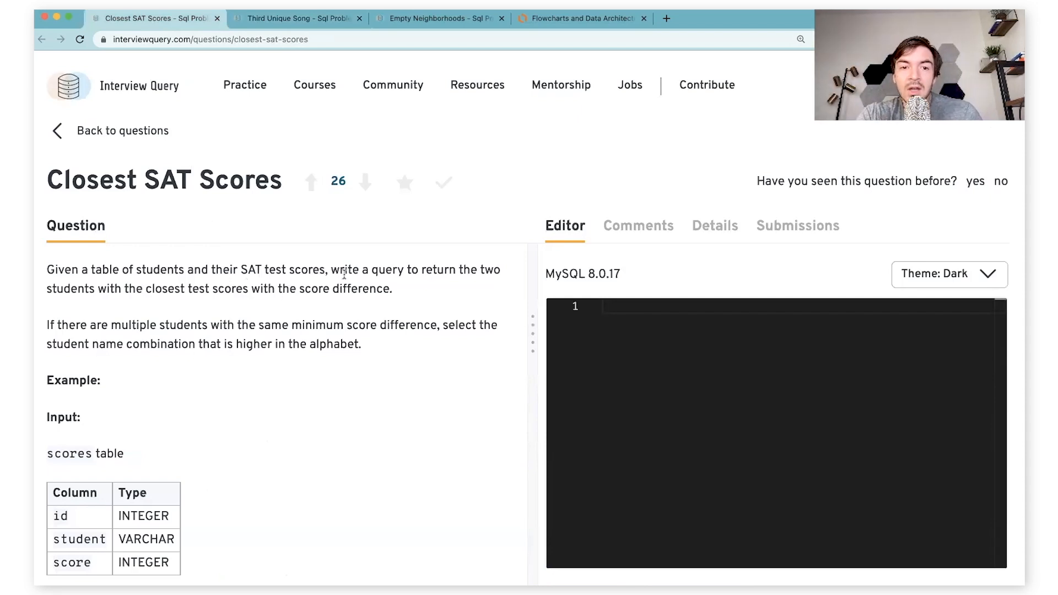
pyautogui.moveTo(138, 288)
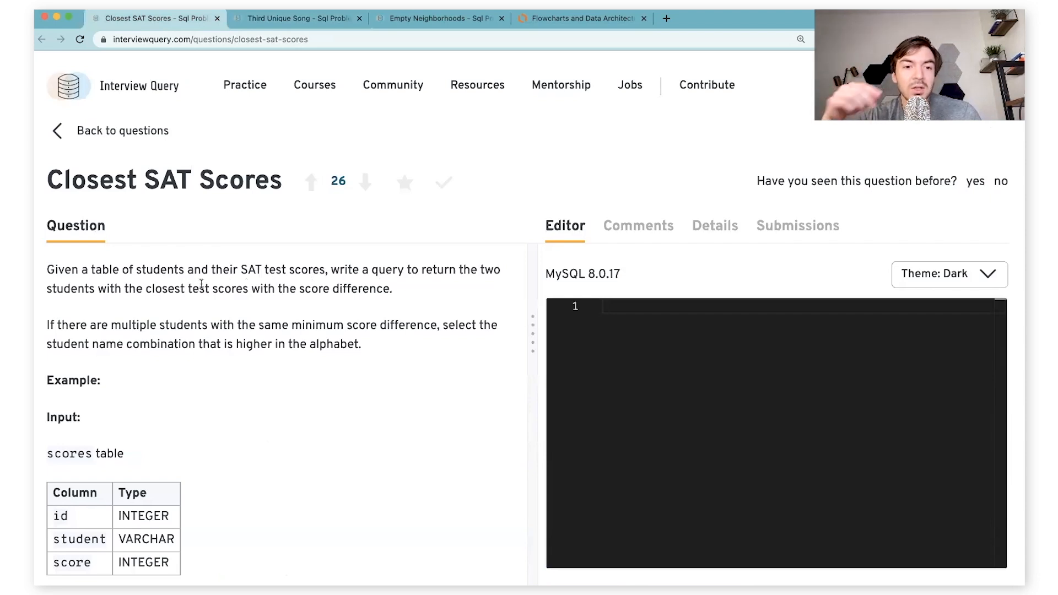
pyautogui.moveTo(162, 318)
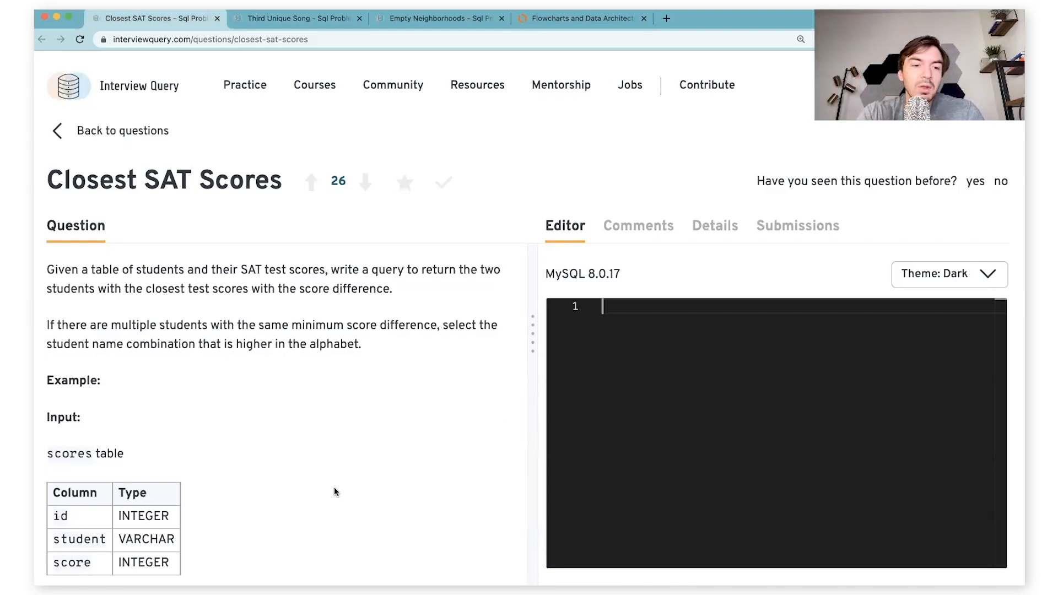
pyautogui.scroll(-3)
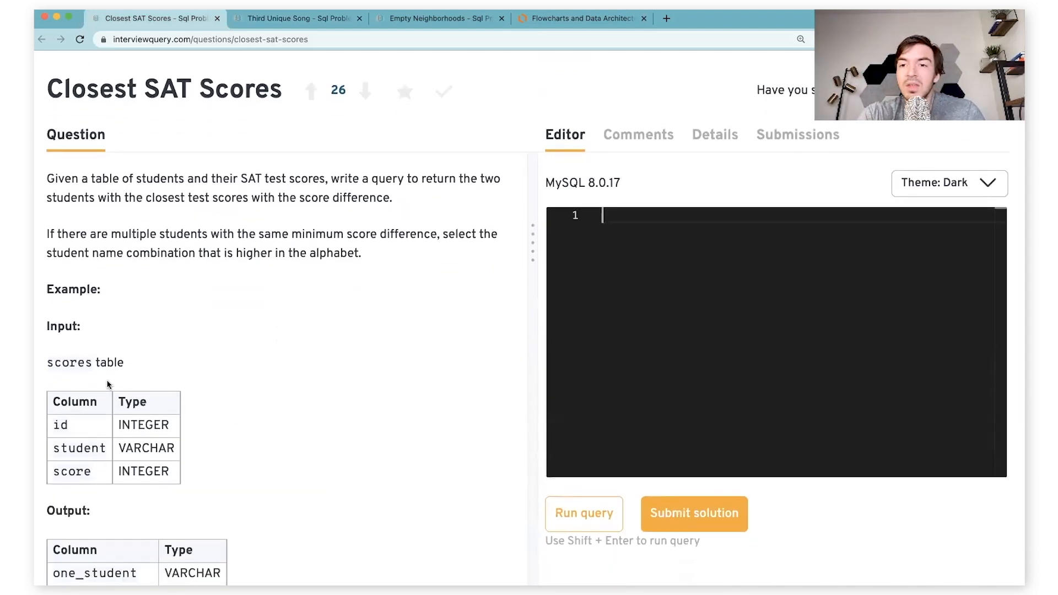
pyautogui.scroll(-3)
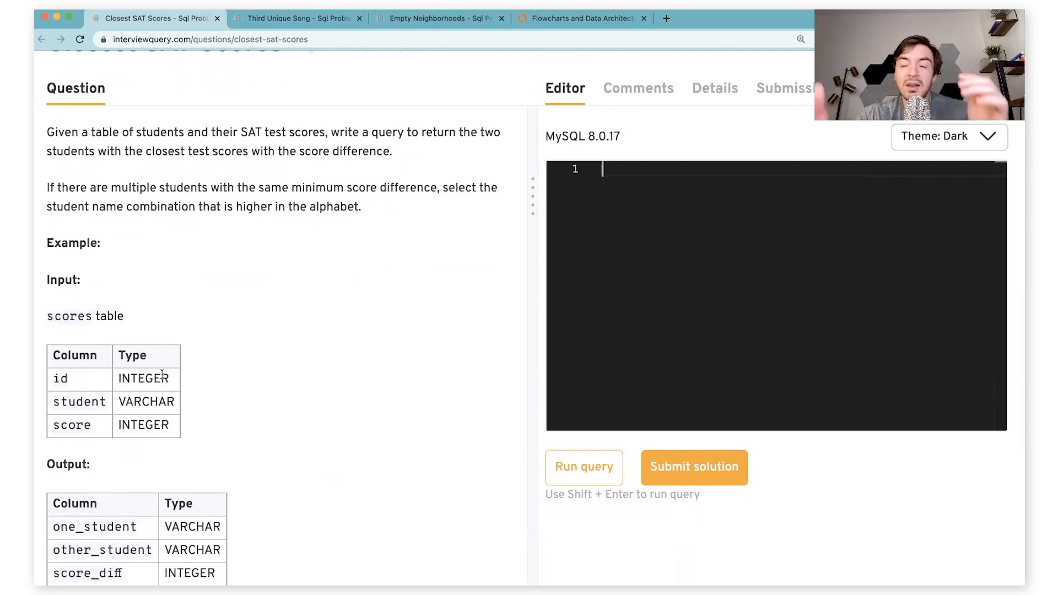
pyautogui.moveTo(220, 380)
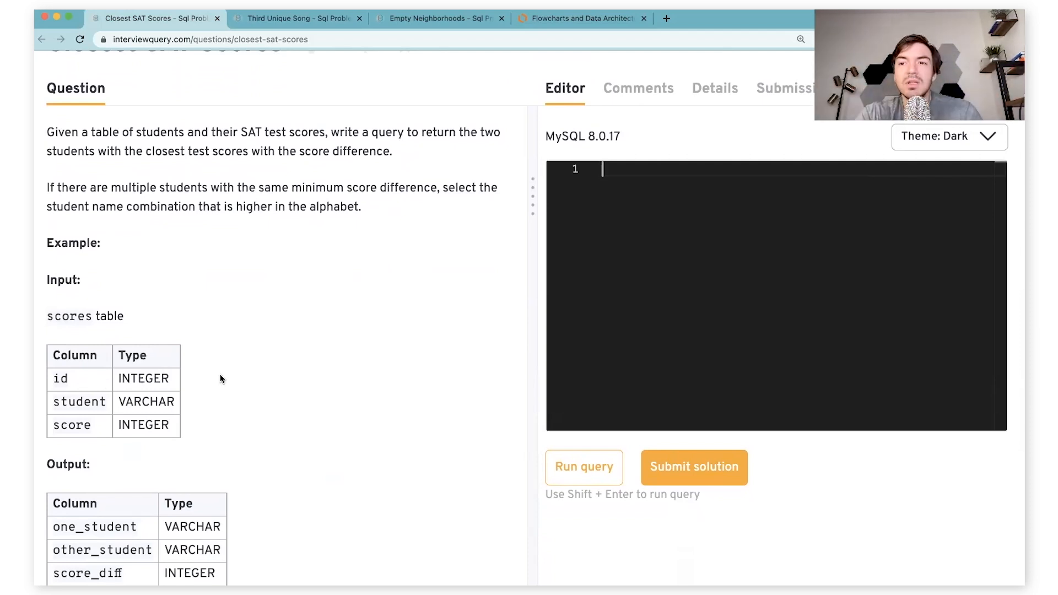
pyautogui.moveTo(655, 317)
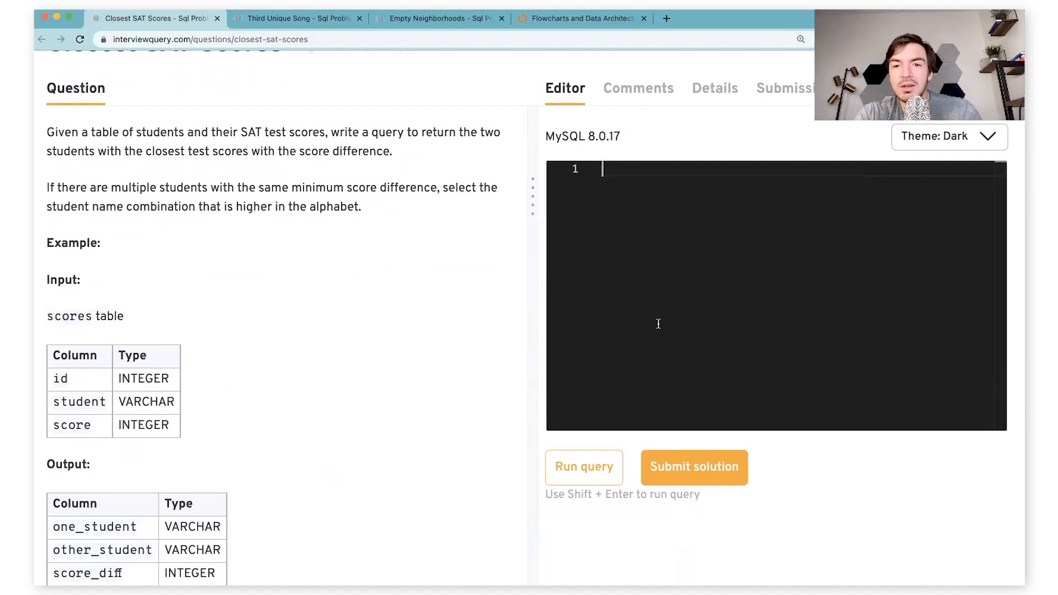
# Select t1.student as one_student and t2.student as other_student
pyautogui.write('SELECT')
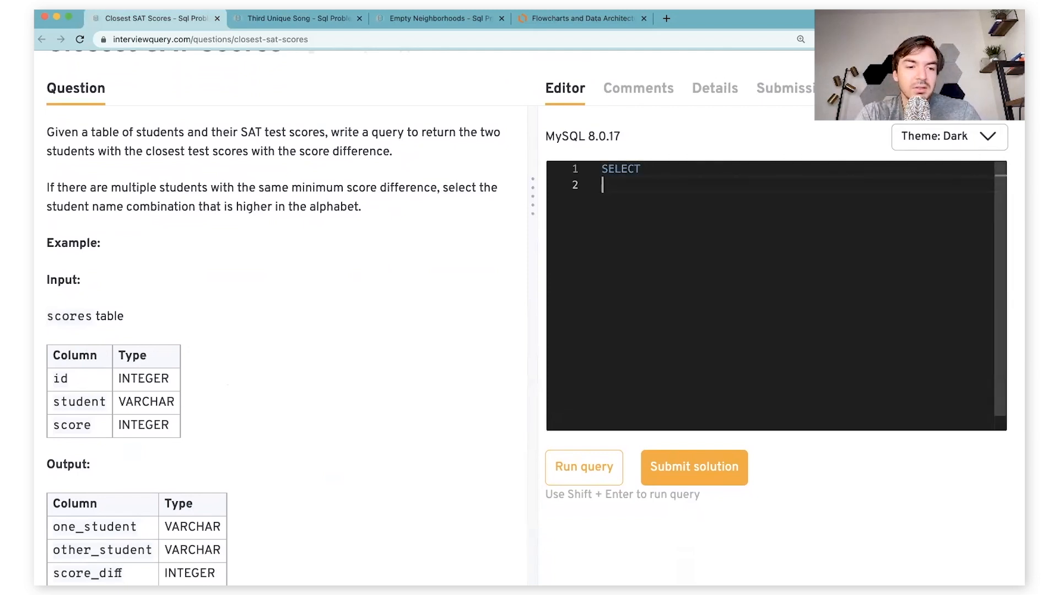
pyautogui.write('t1.st')
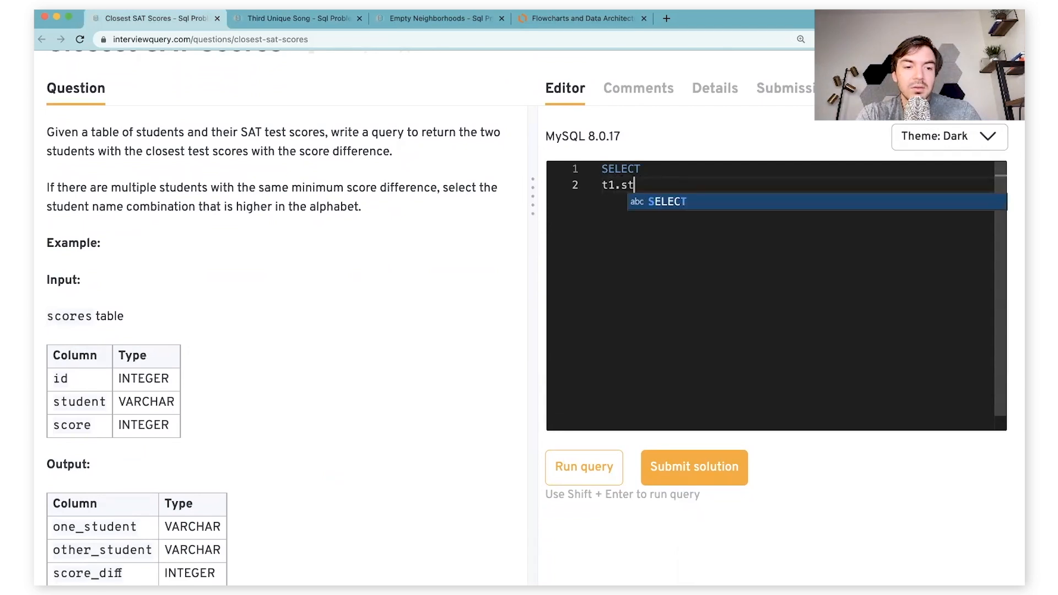
pyautogui.write('udent as one-')
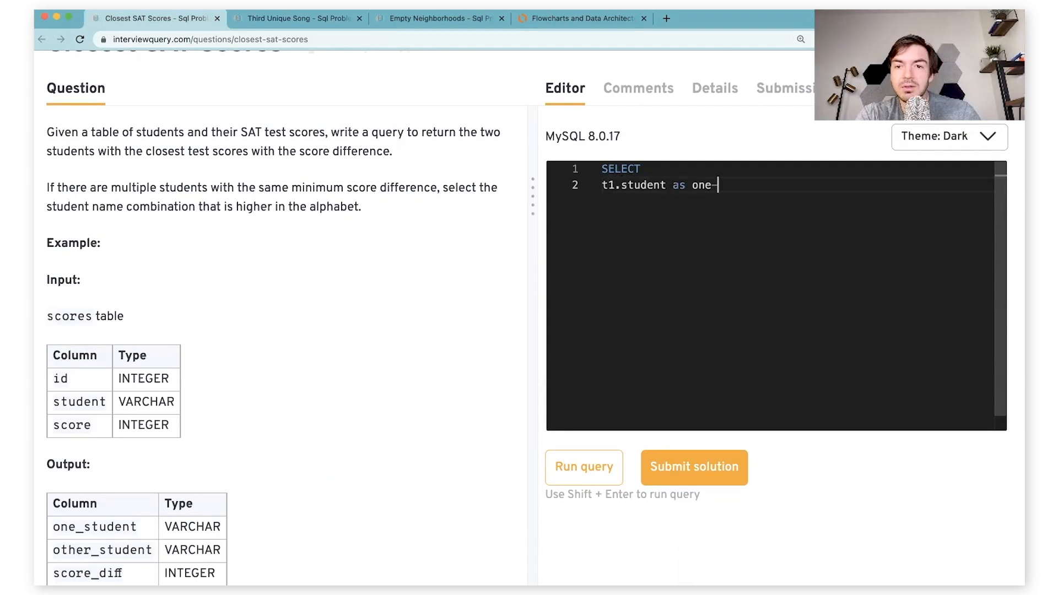
pyautogui.write('_student,')
pyautogui.write('t2.')
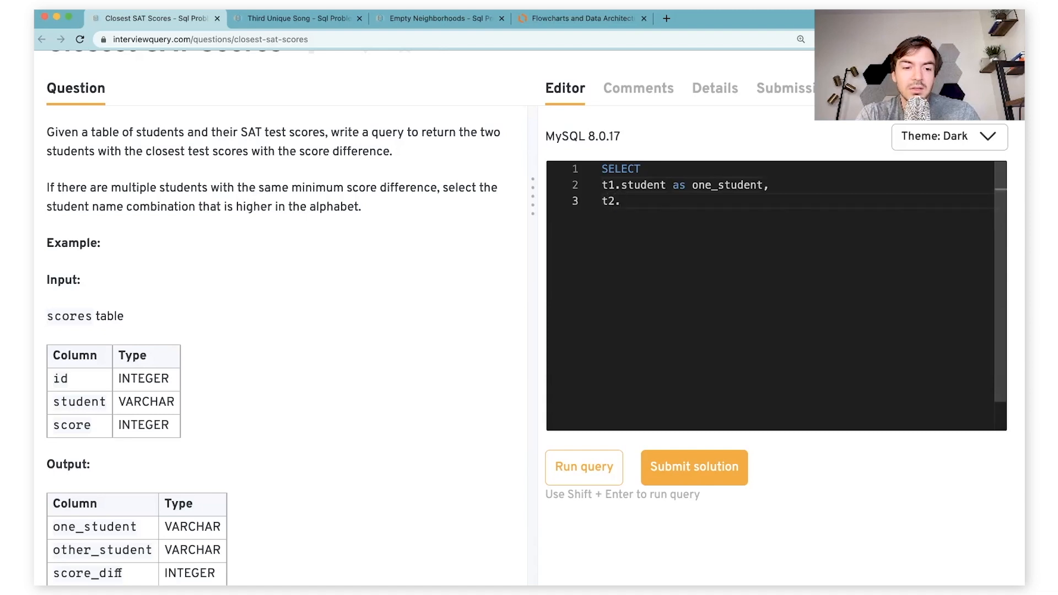
pyautogui.write('student as')
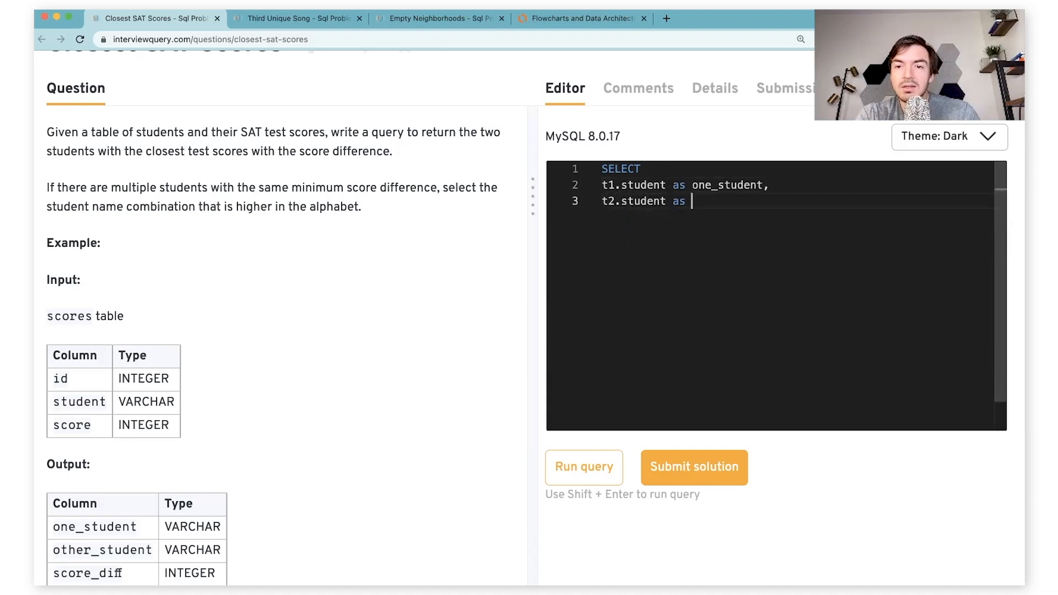
pyautogui.write('other_student')
pyautogui.write('FR')
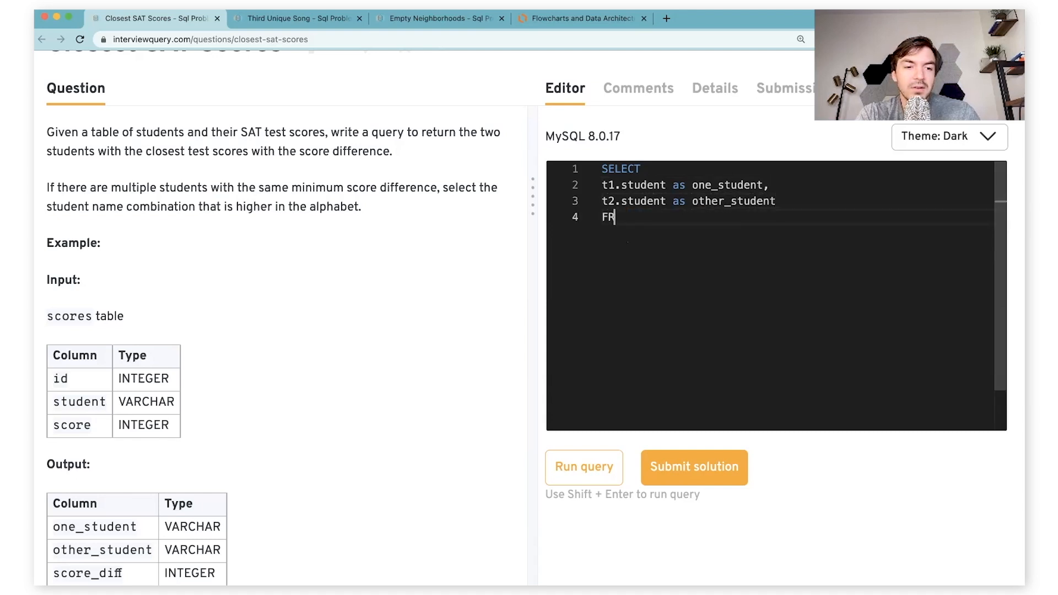
# Self-join scores t1 with scores t2 on the placeholder condition 1=1
pyautogui.write('O')
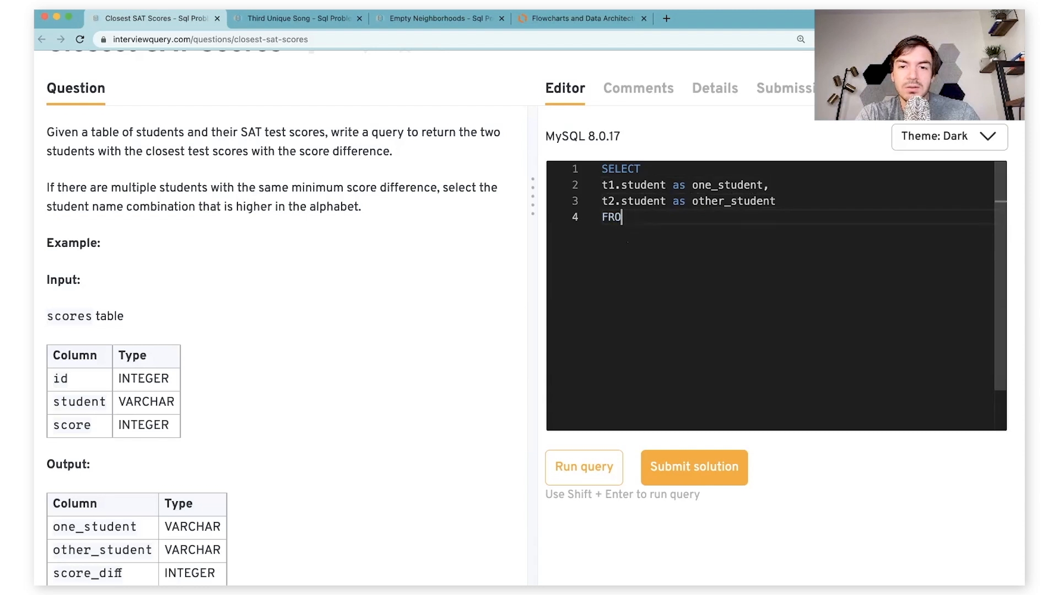
pyautogui.write('M scores')
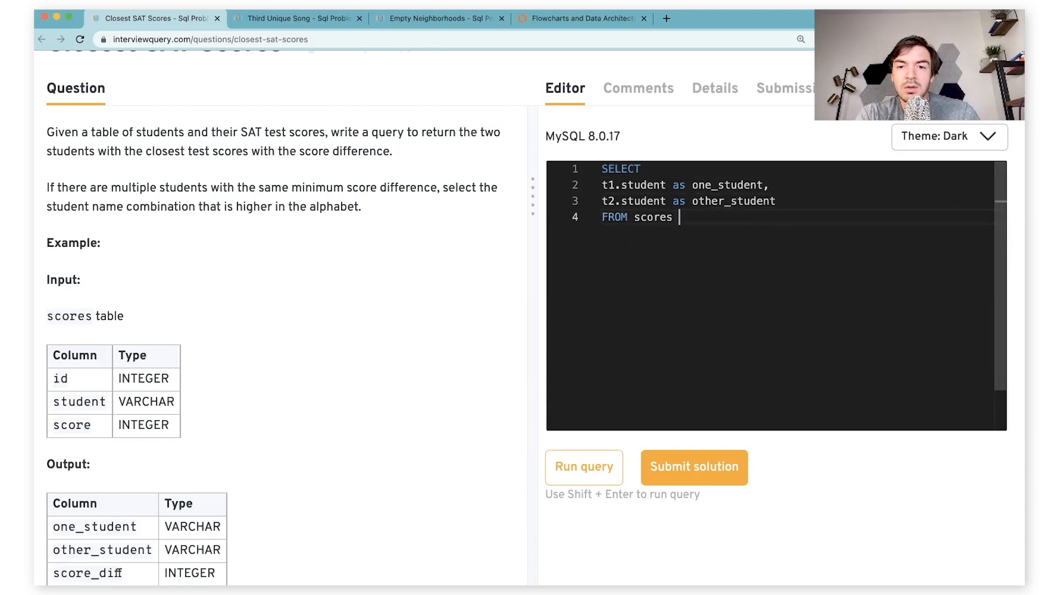
pyautogui.write('jo')
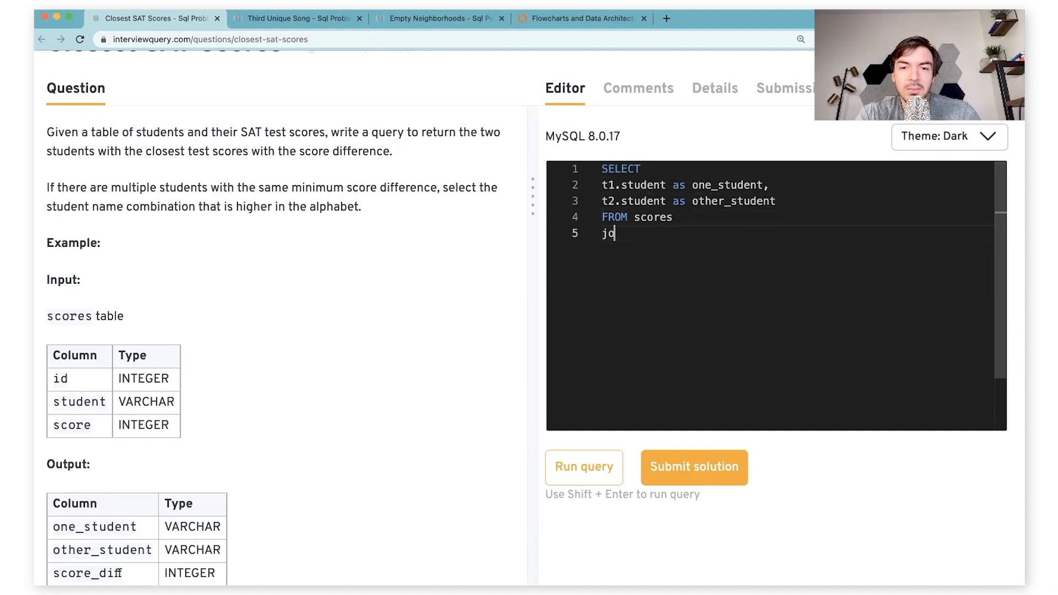
pyautogui.write('IN')
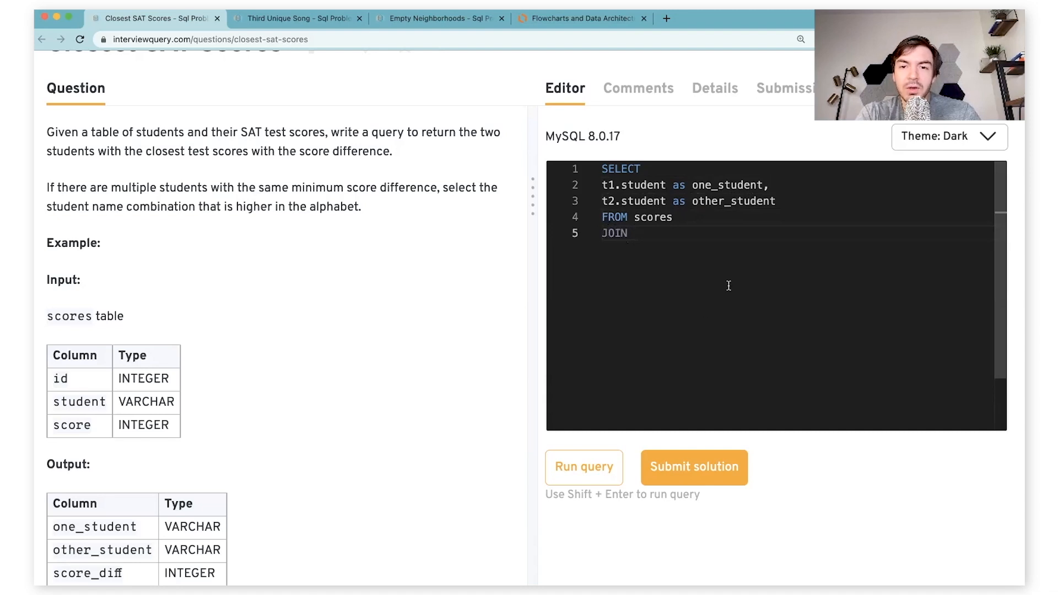
pyautogui.click(685, 217)
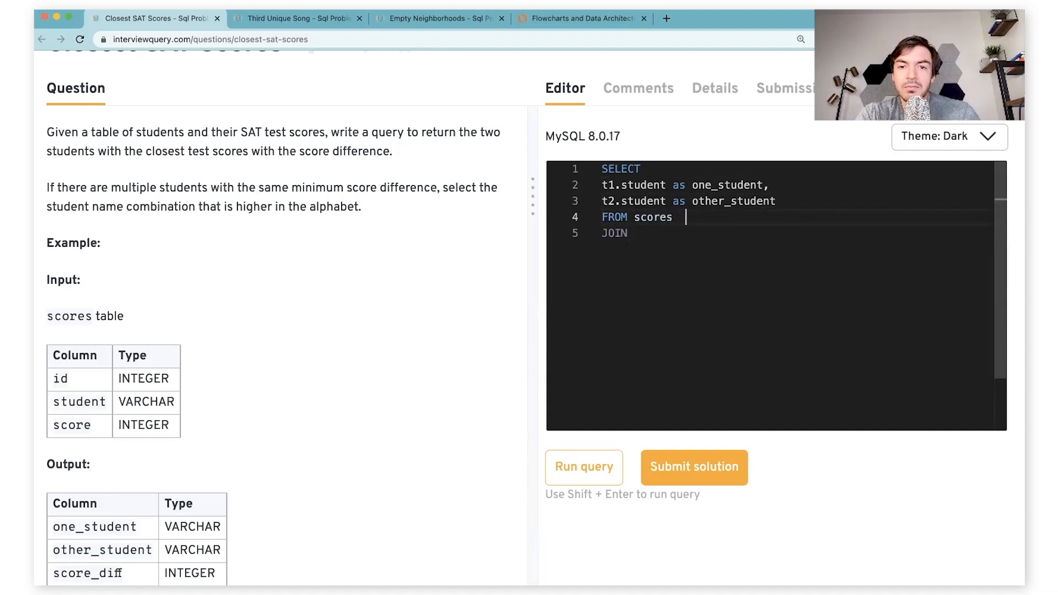
pyautogui.write('t1')
pyautogui.click(794, 233)
pyautogui.write(' scores t2')
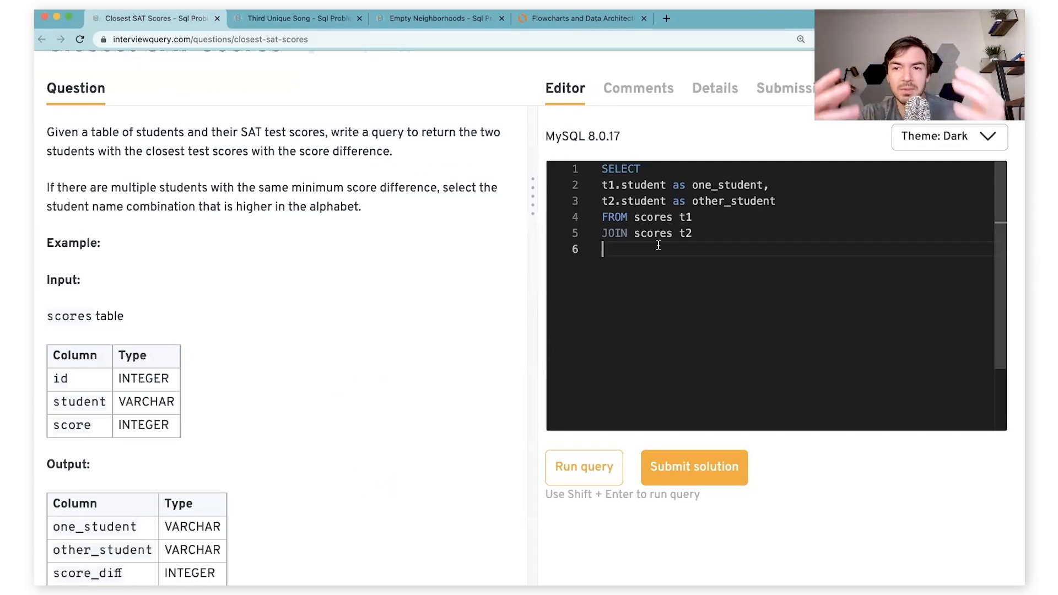
pyautogui.write('O')
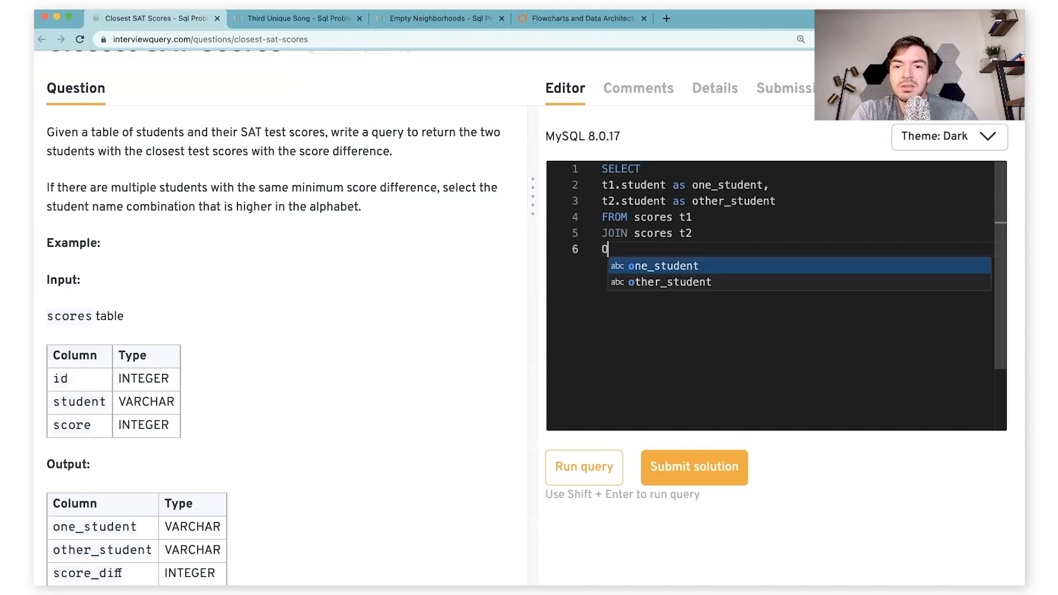
pyautogui.write('N 1=1')
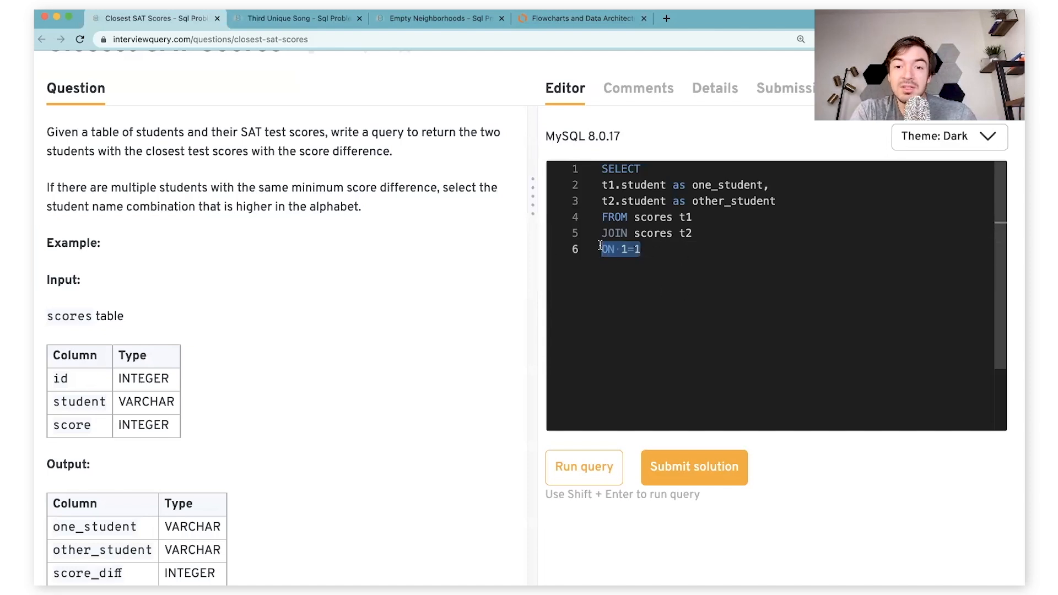
# Sketch example id pairs 1 and 2 on scratch lines below the query
pyautogui.press('Enter')
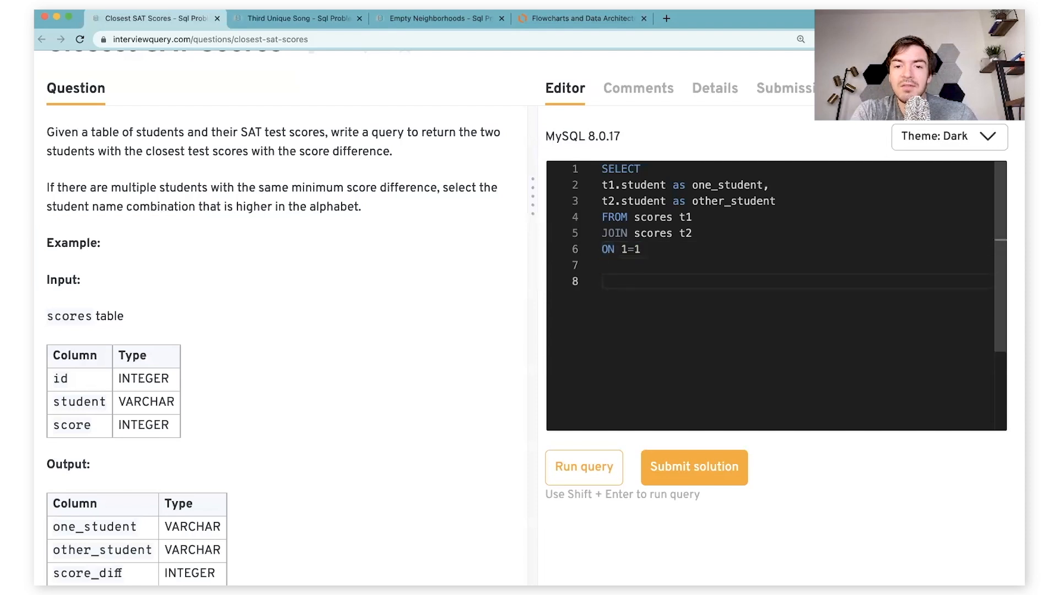
pyautogui.write('1')
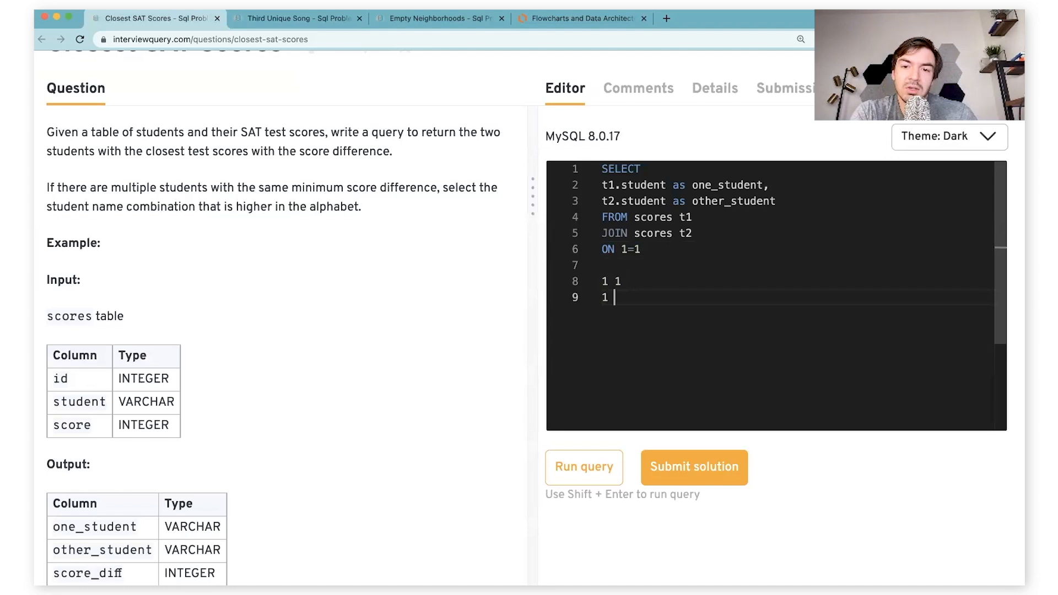
pyautogui.write('2')
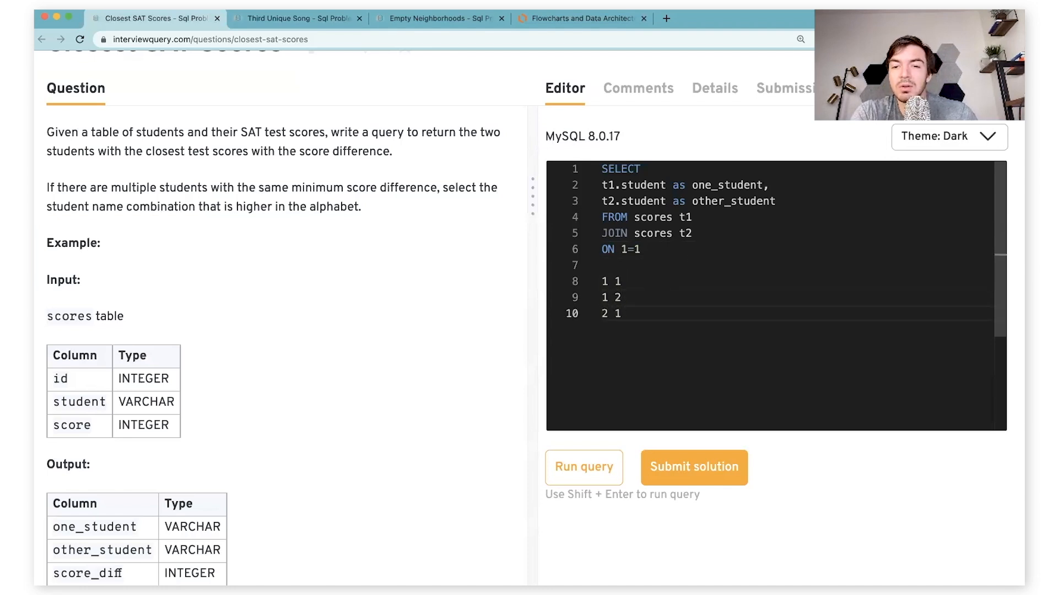
pyautogui.press('Return')
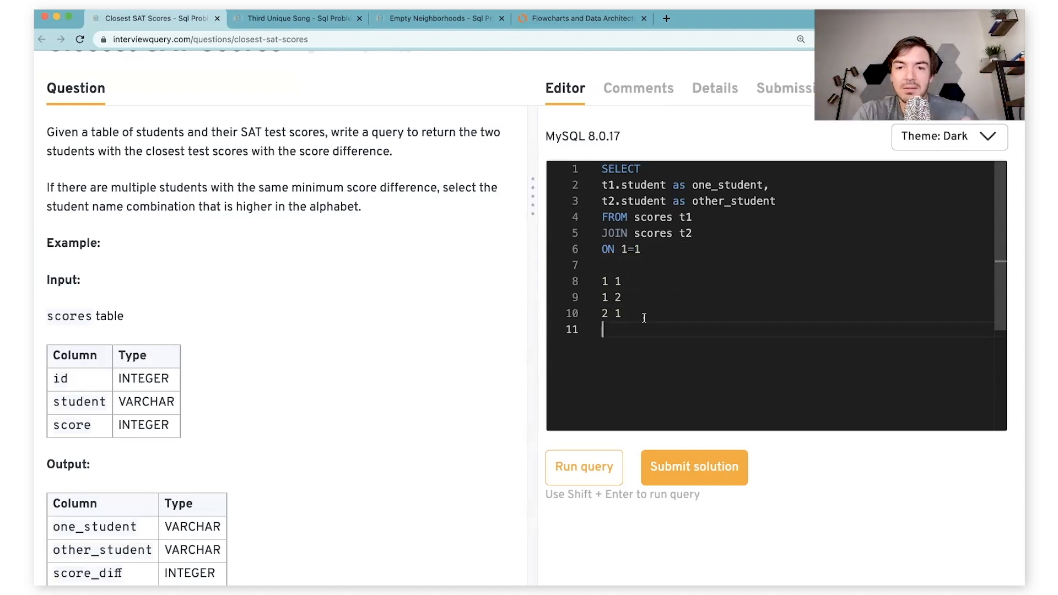
pyautogui.moveTo(656, 262)
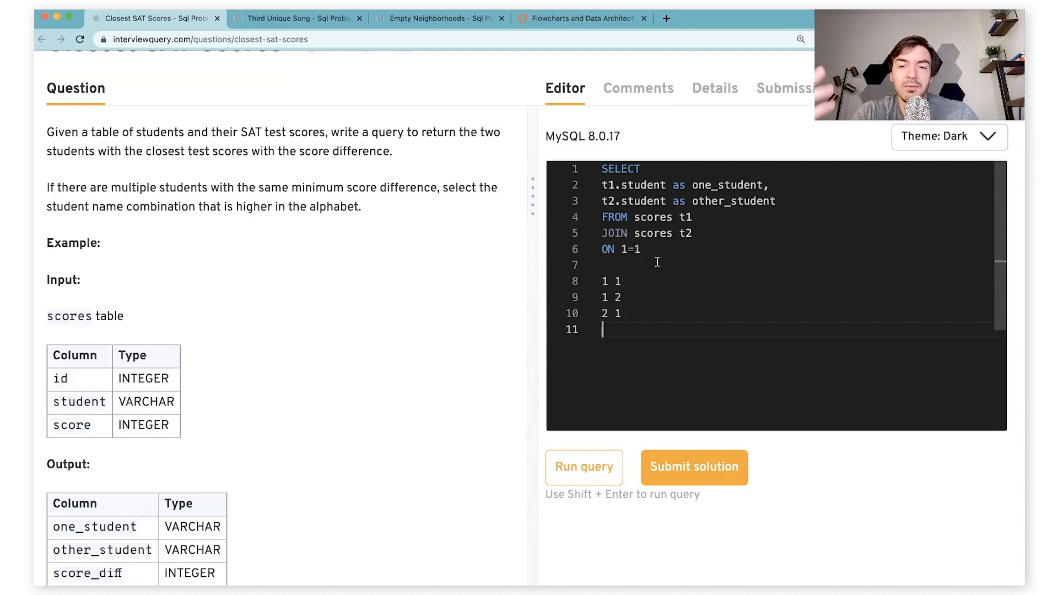
pyautogui.click(639, 249)
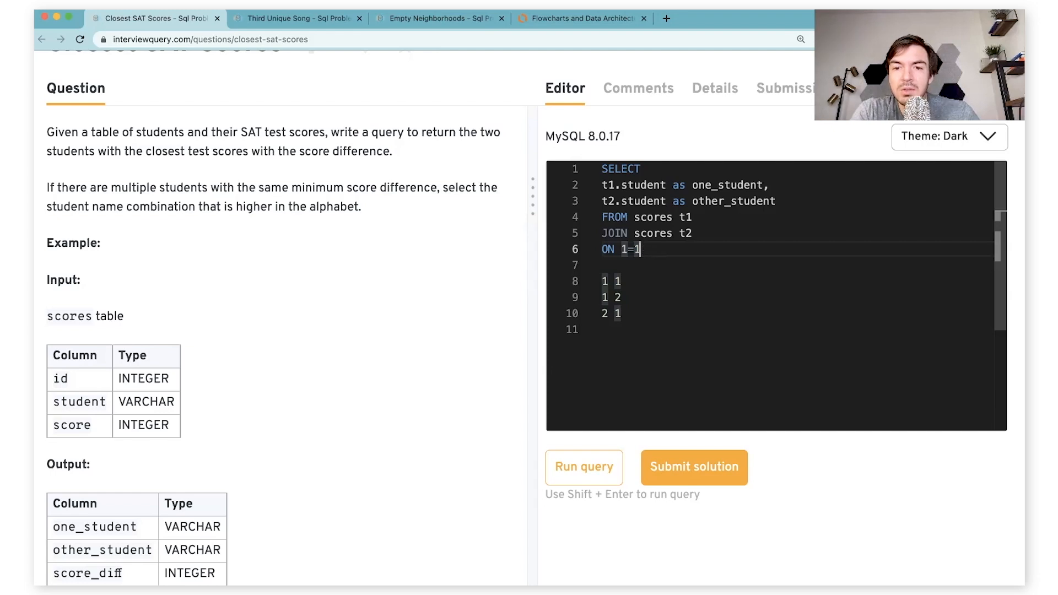
# Change the join condition to t1.id > t2.id and drop the scratch id pairs
pyautogui.write('t1.')
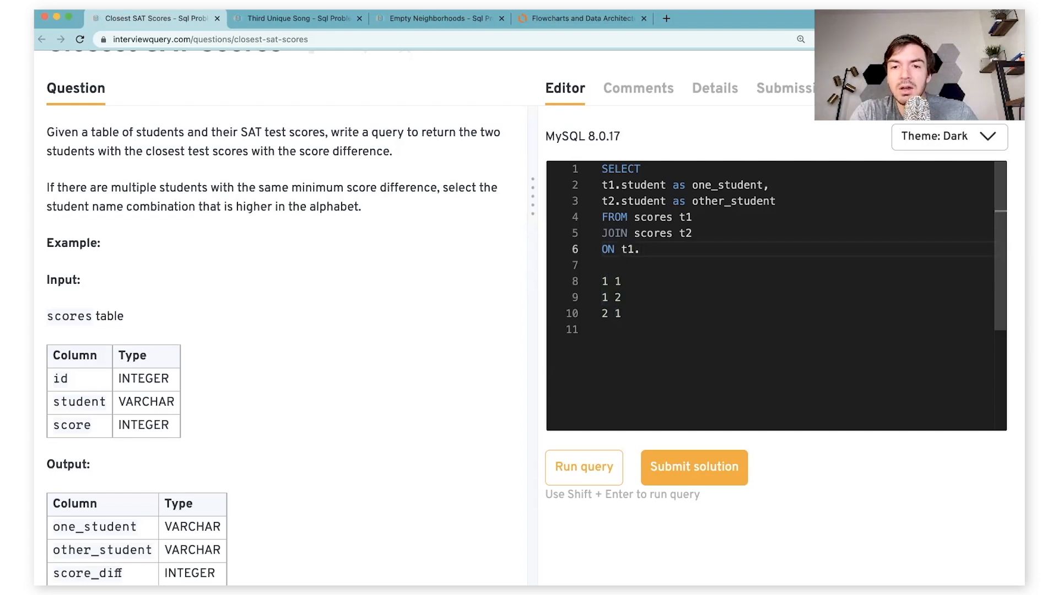
pyautogui.write('id')
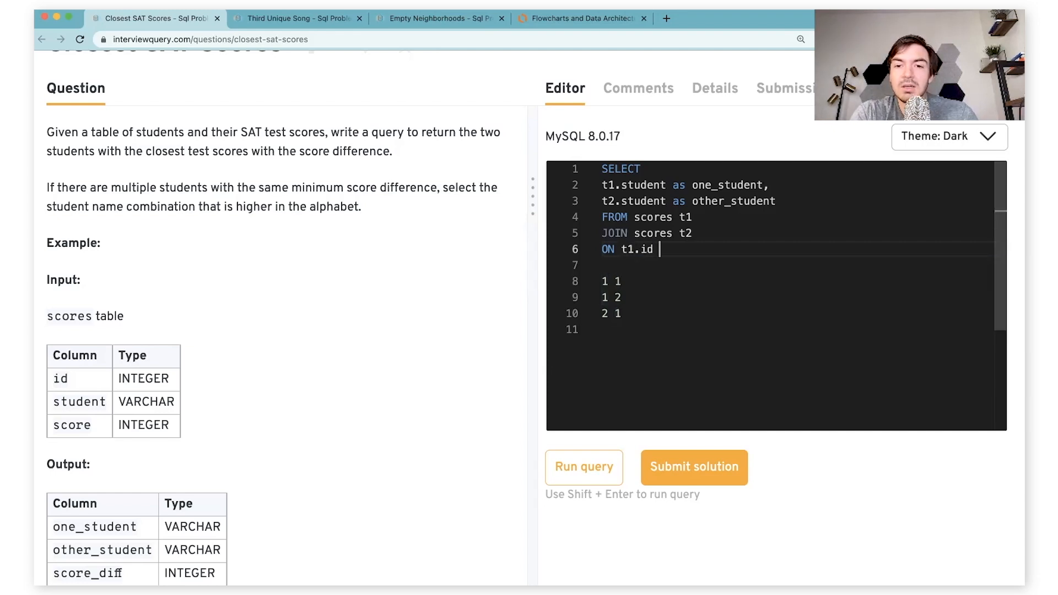
pyautogui.write('> t2')
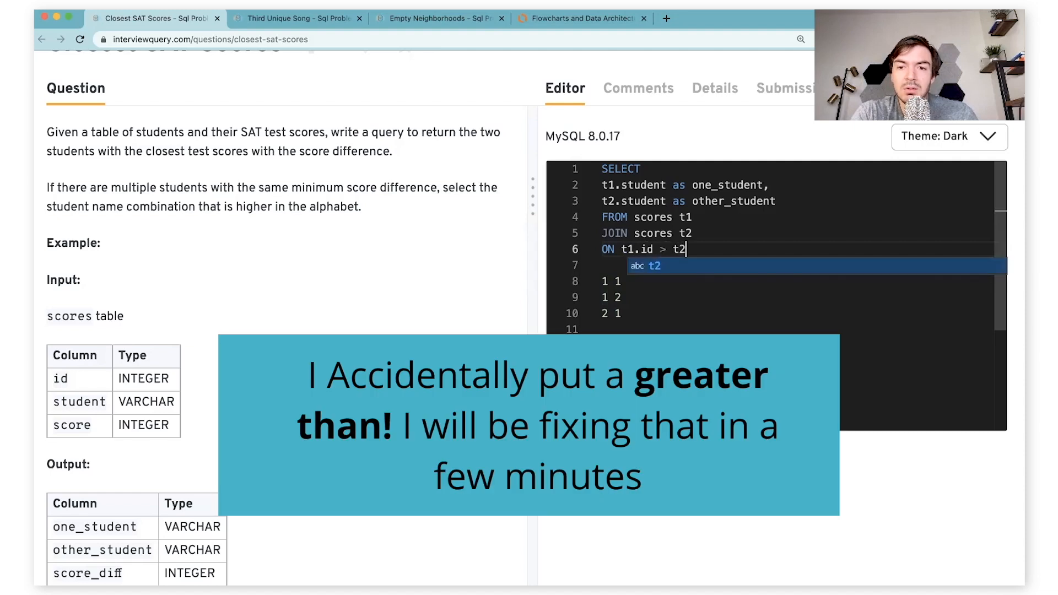
pyautogui.write('.id')
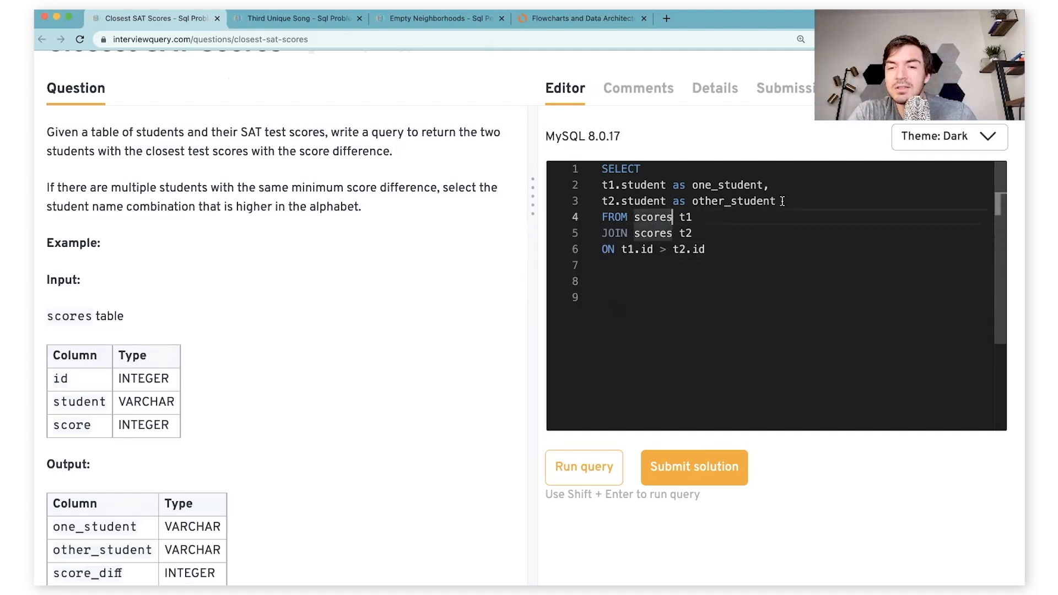
# Add abs(t1.score - t2.score) as score_diff as the third selected column
pyautogui.write(',')
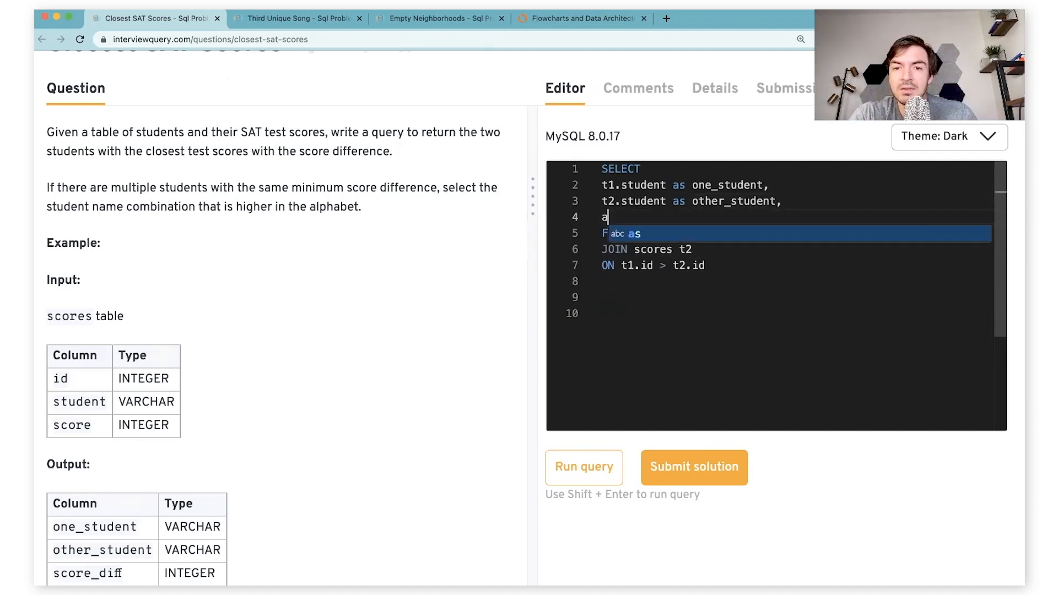
pyautogui.write('bs()')
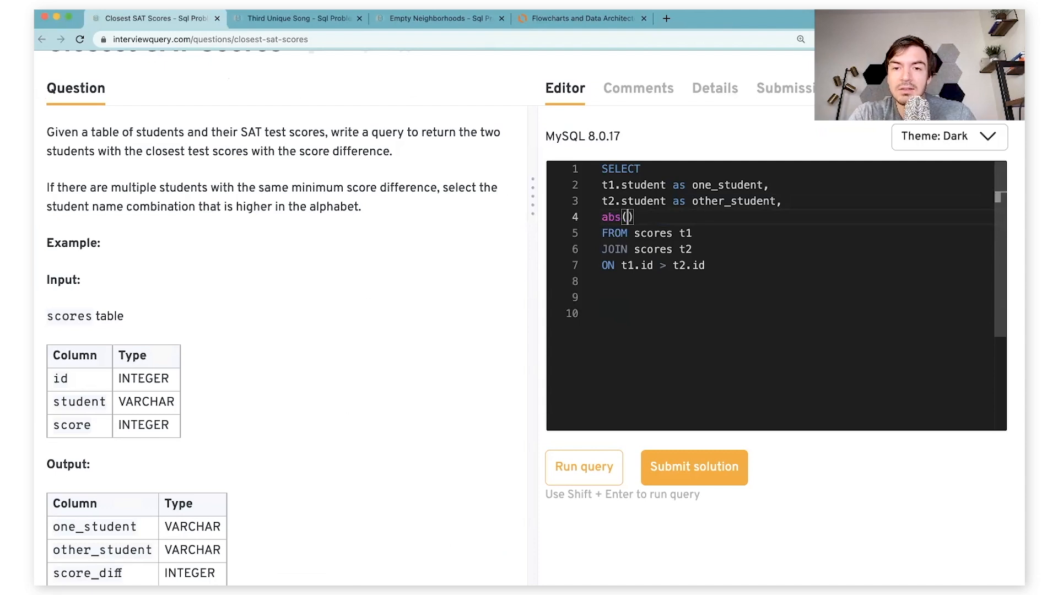
pyautogui.write('t1.score - t2.score')
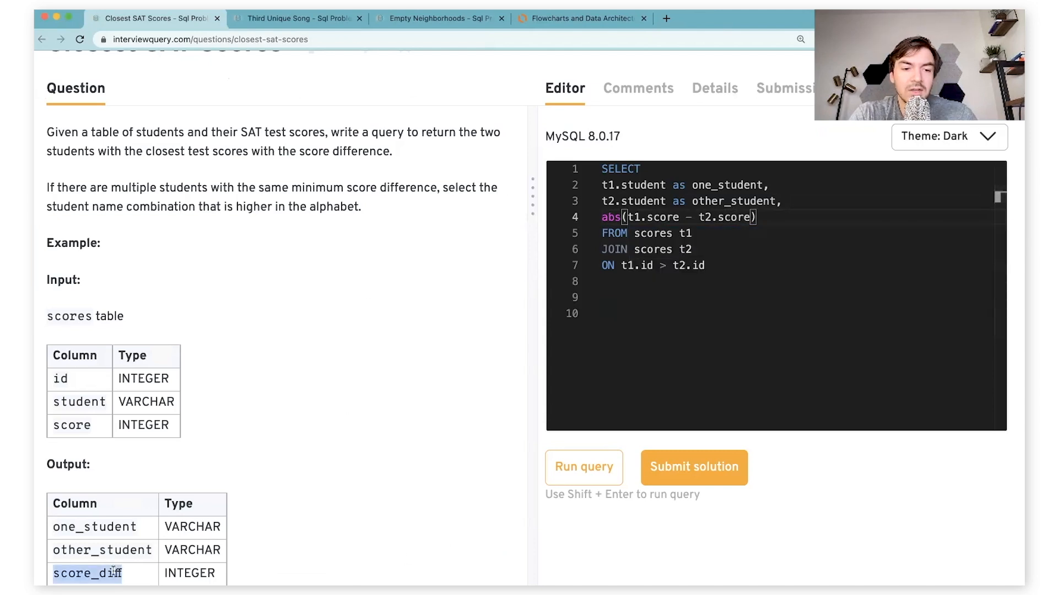
pyautogui.write('as score_diff')
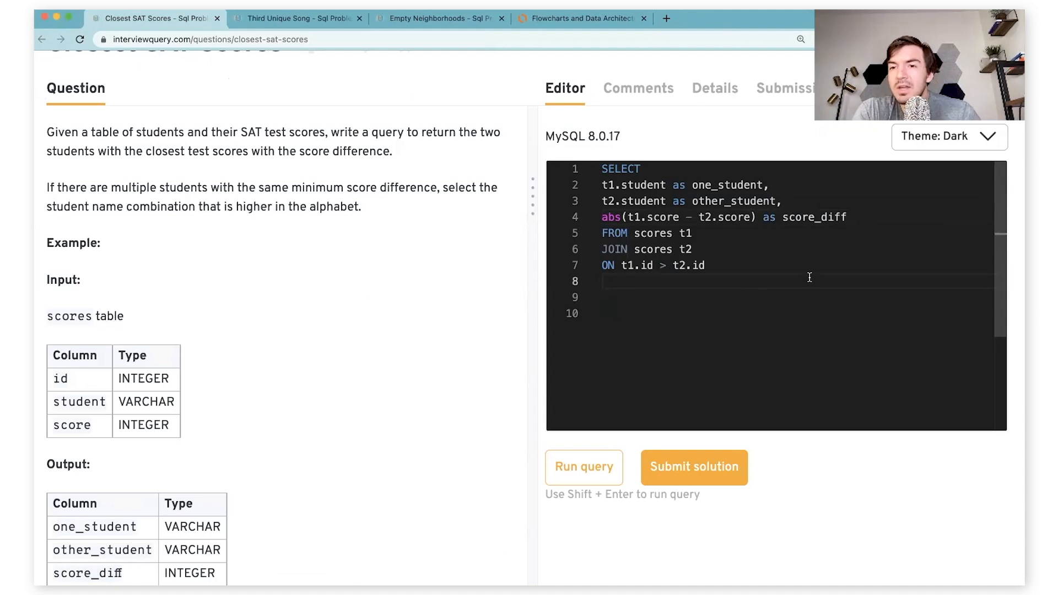
pyautogui.moveTo(594, 297)
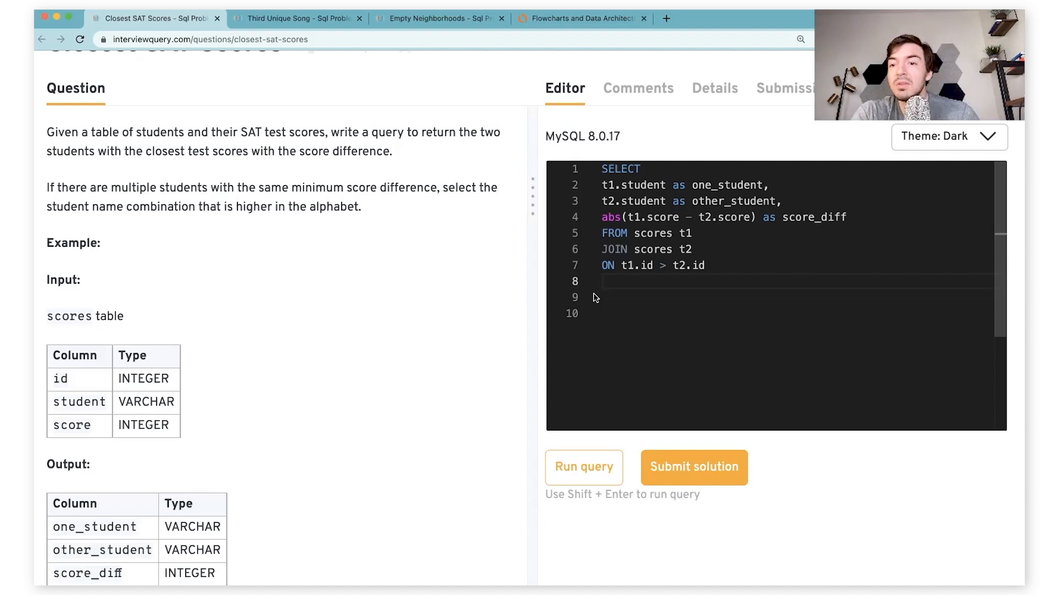
# Add ORDER BY 3, 1,2 with -- score and --name comments marking the sort keys
pyautogui.write('ORDER BY')
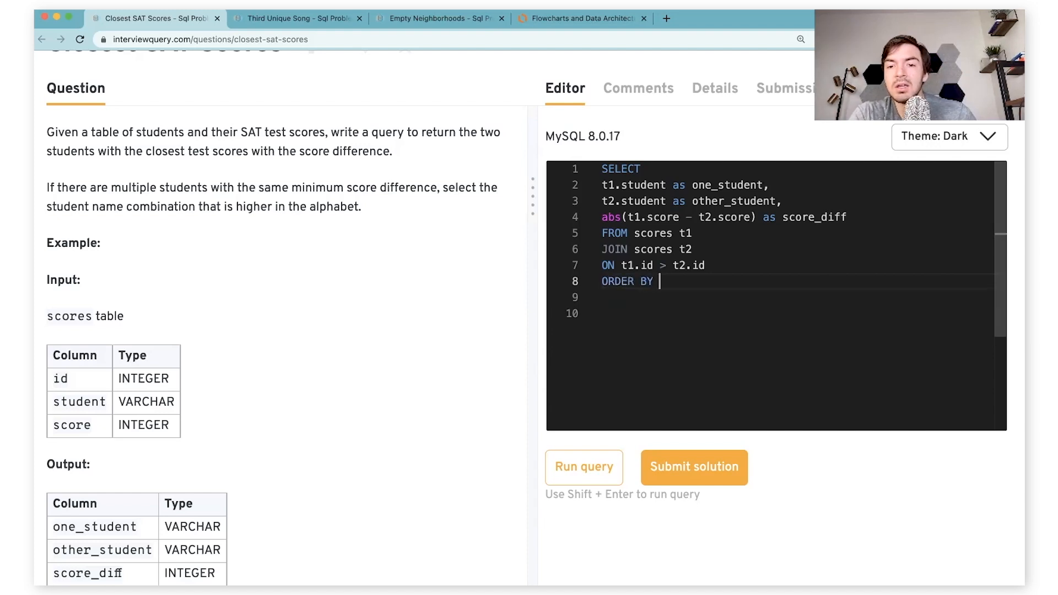
pyautogui.write('3,')
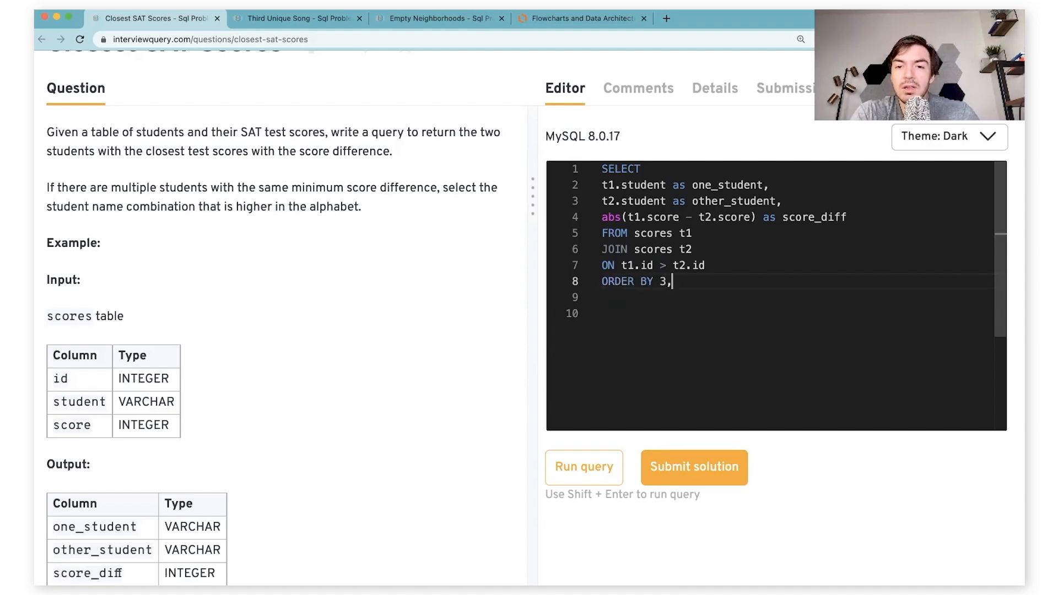
pyautogui.write('1,2')
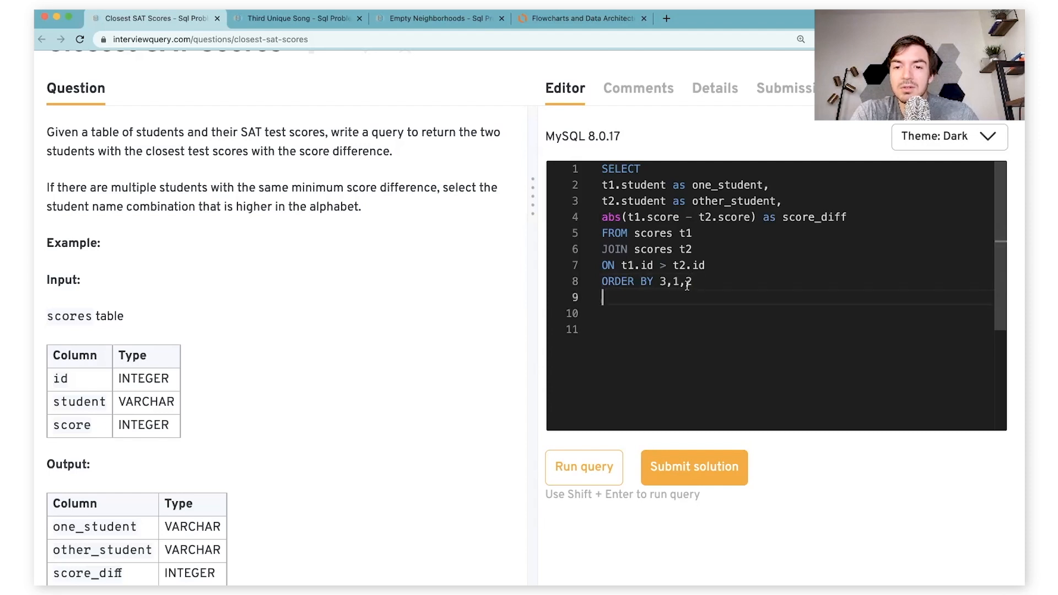
pyautogui.press('Enter')
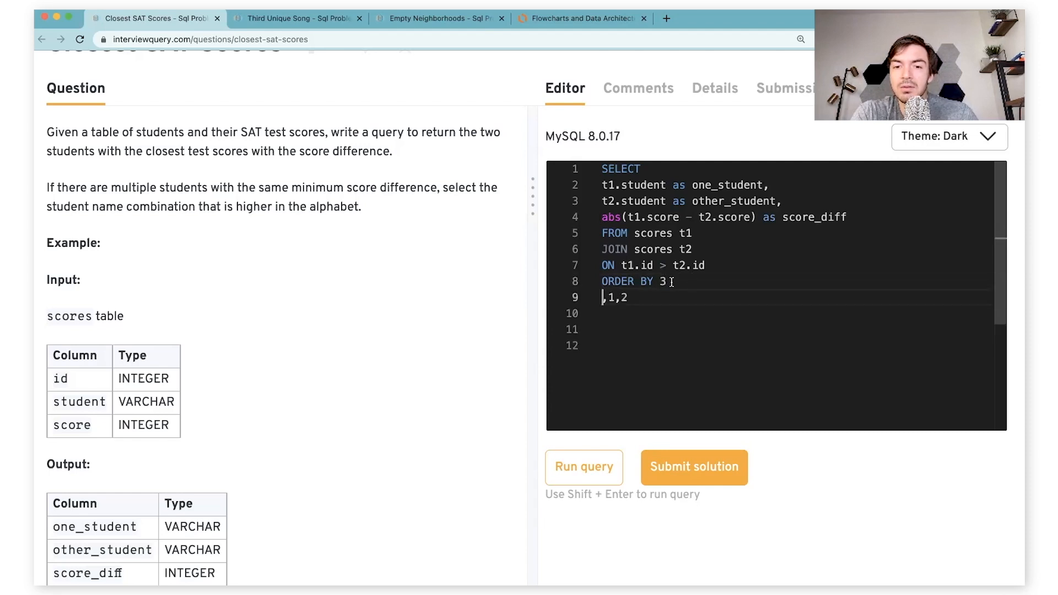
pyautogui.write('-- score')
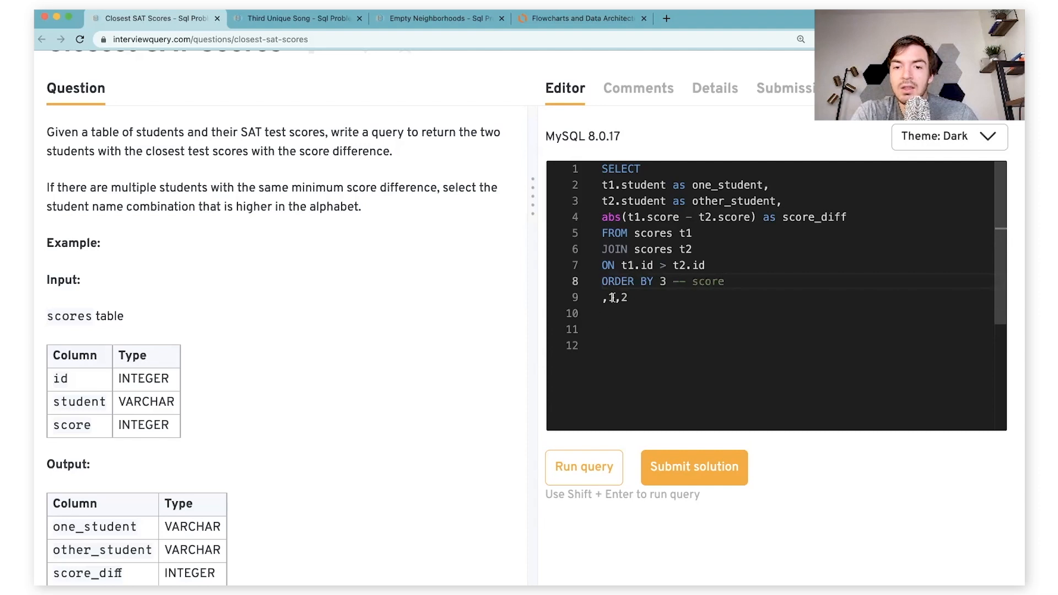
pyautogui.write('--names')
pyautogui.click(799, 314)
pyautogui.write('limit')
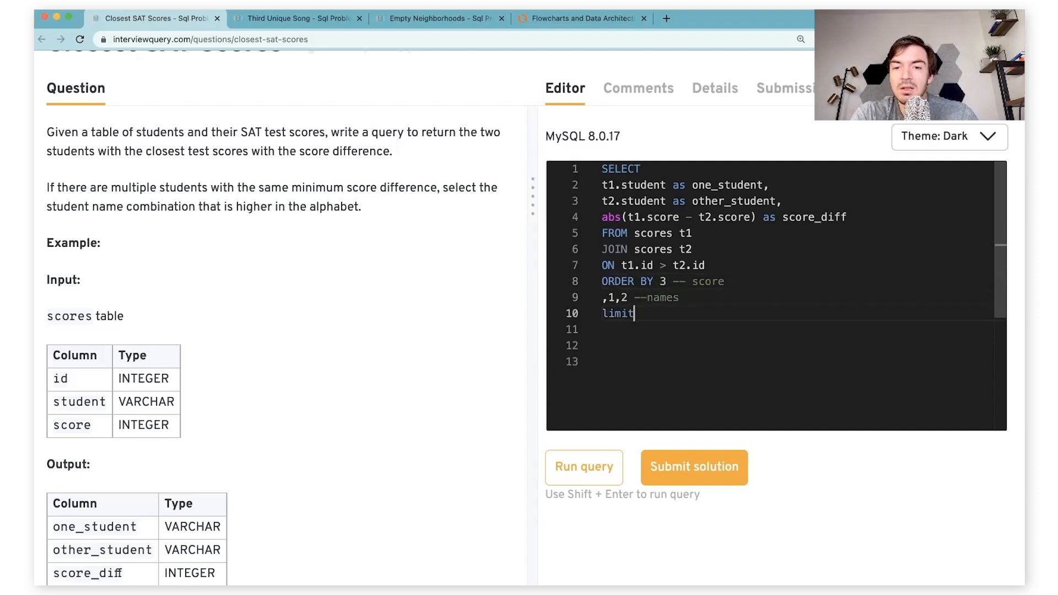
# Run the query and return to the sort clause after it errors
pyautogui.click(583, 468)
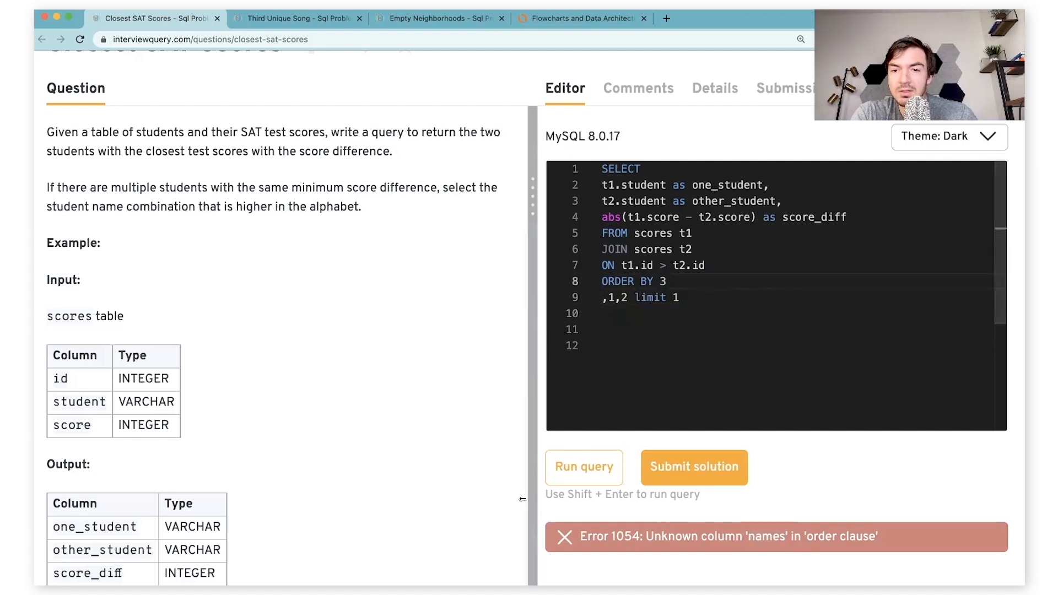
pyautogui.click(583, 468)
pyautogui.write('<')
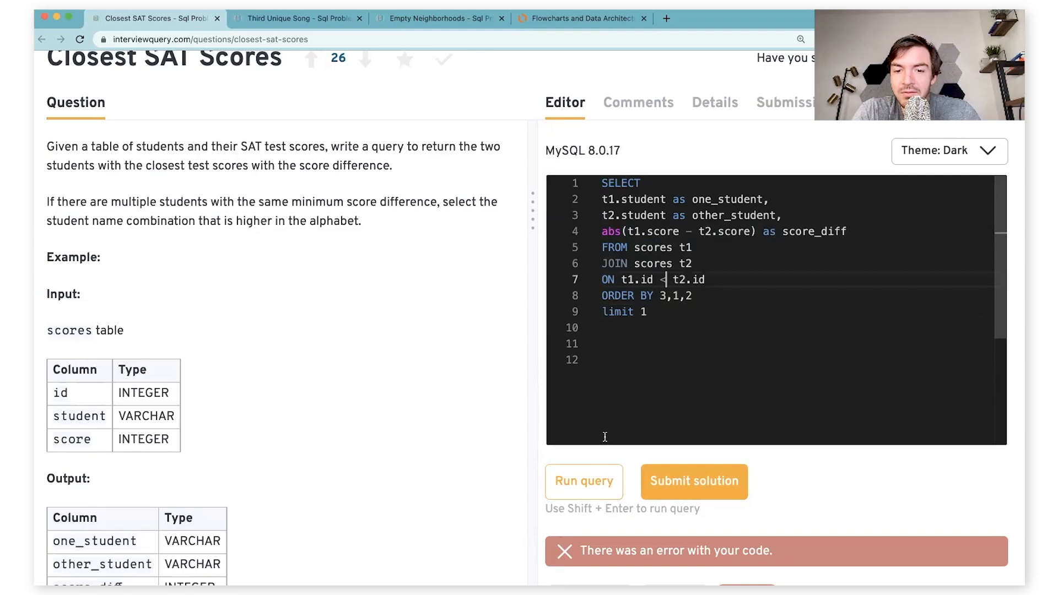
# Run the corrected query passing 2 of 2 tests, then try != as the join operator
pyautogui.click(583, 482)
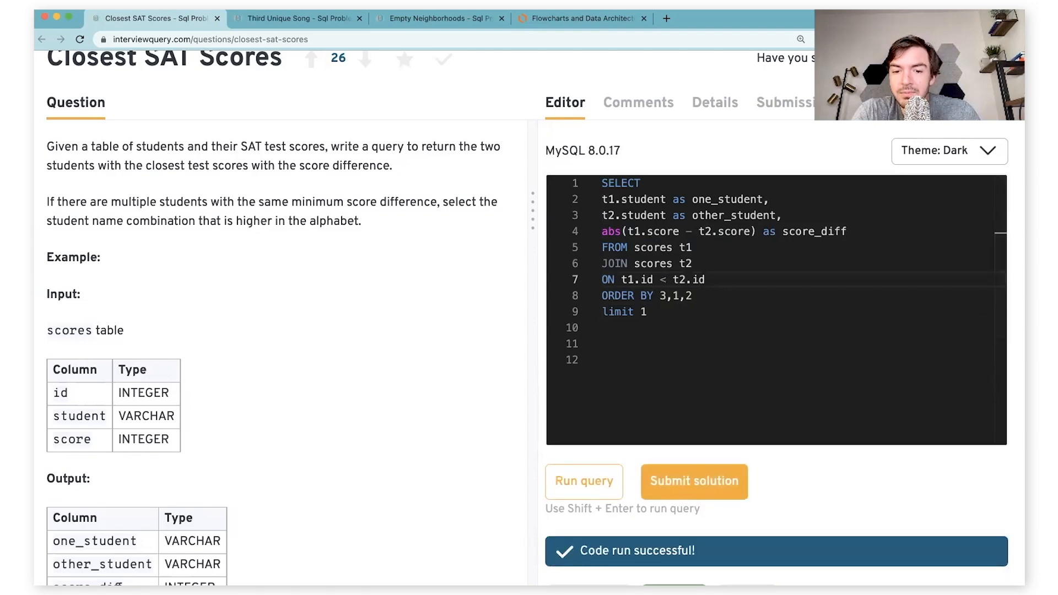
pyautogui.scroll(-3)
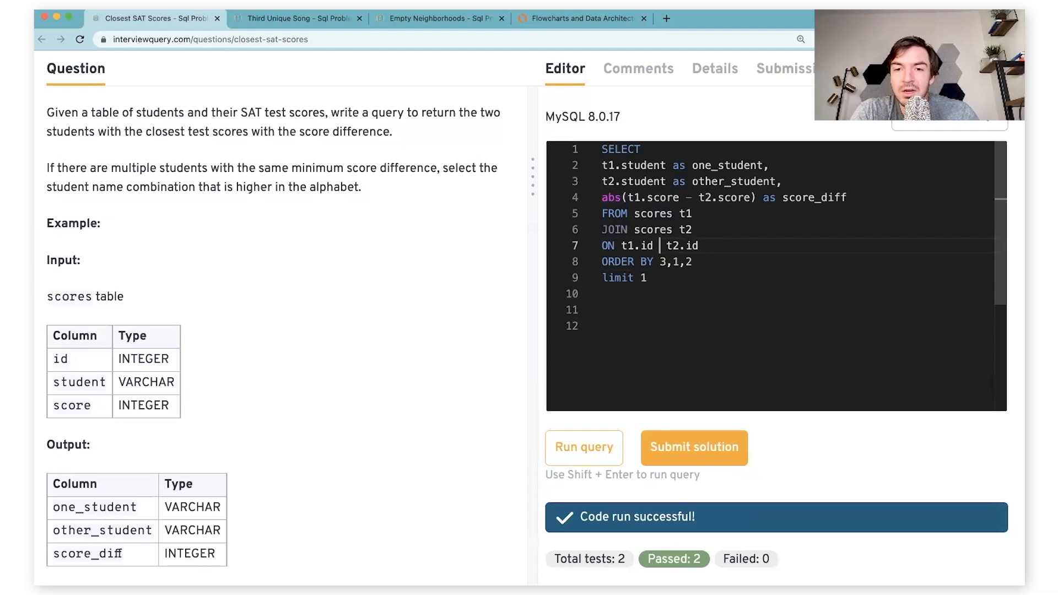
pyautogui.write('!=')
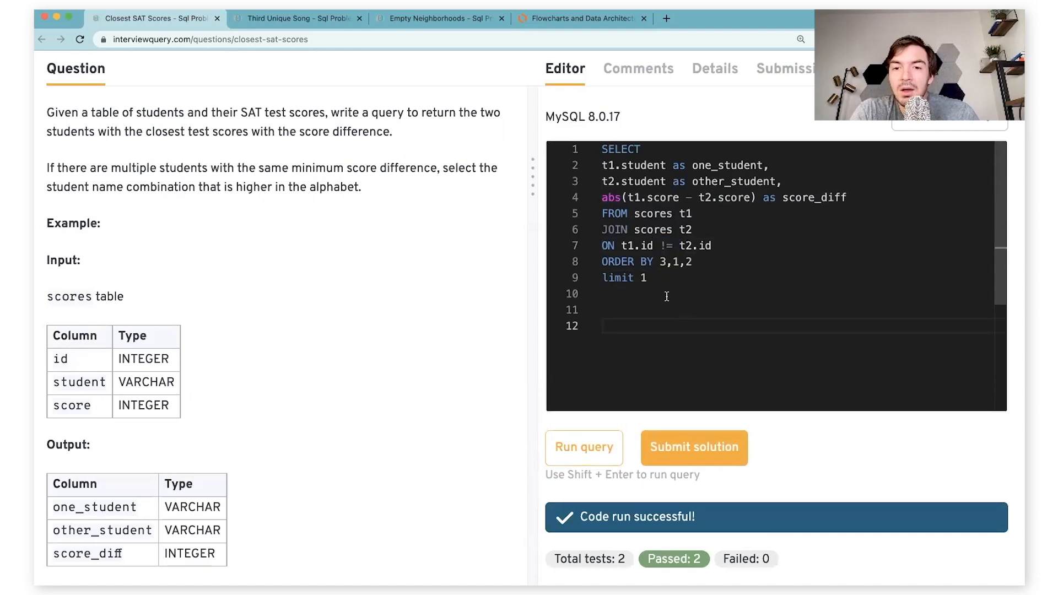
pyautogui.moveTo(670, 244)
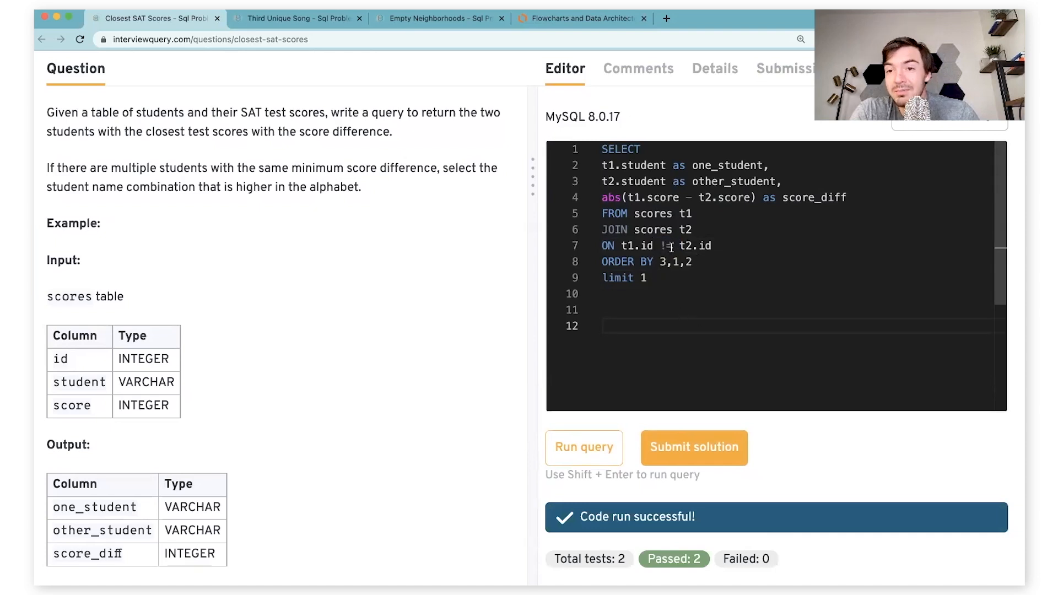
pyautogui.doubleClick(667, 245)
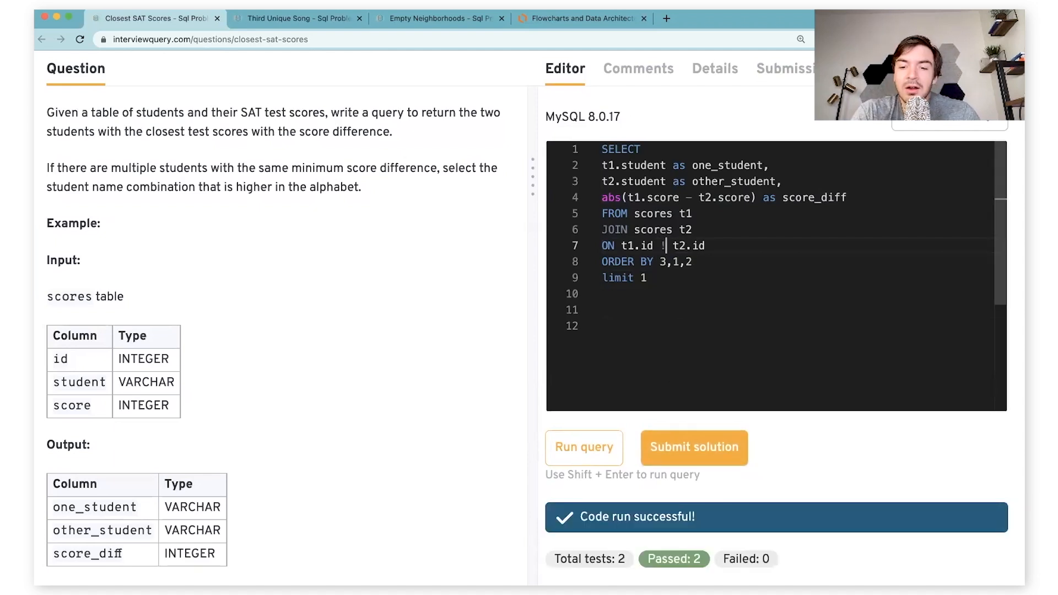
# Run the not-equal version of the query and check its results
pyautogui.click(694, 448)
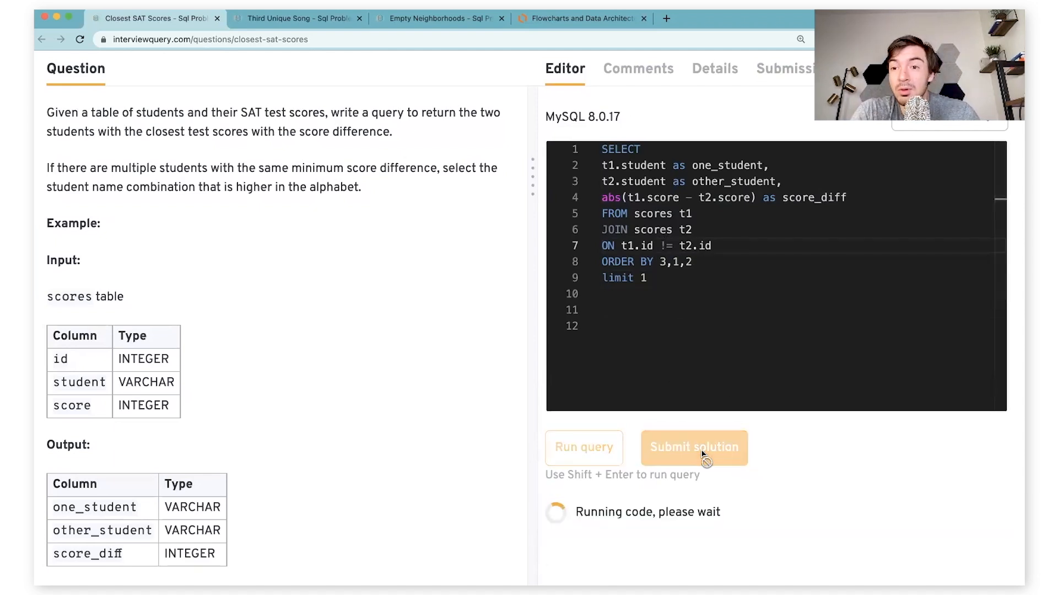
pyautogui.click(694, 447)
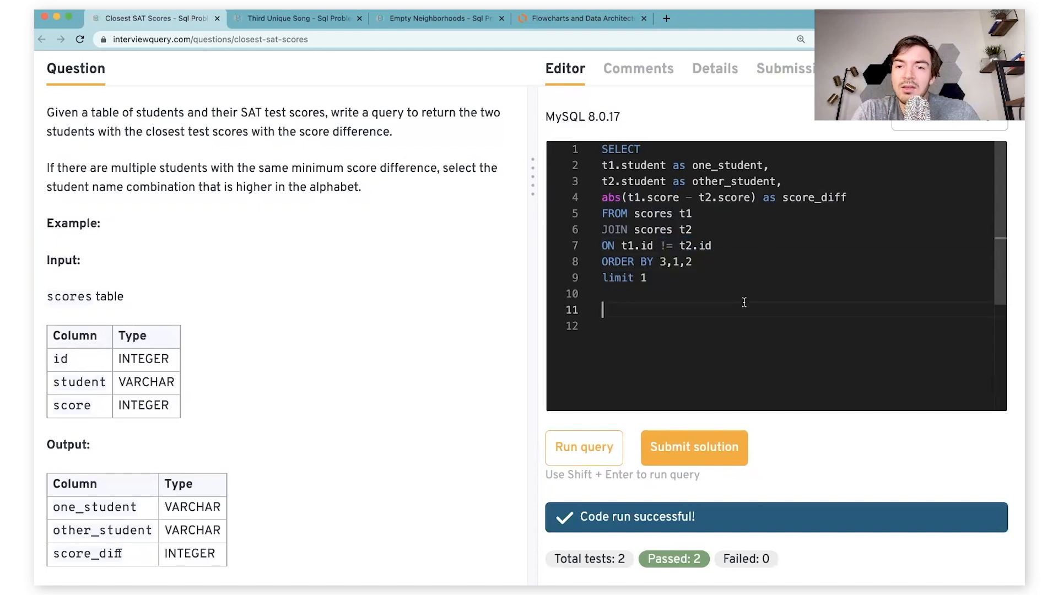
pyautogui.scroll(3)
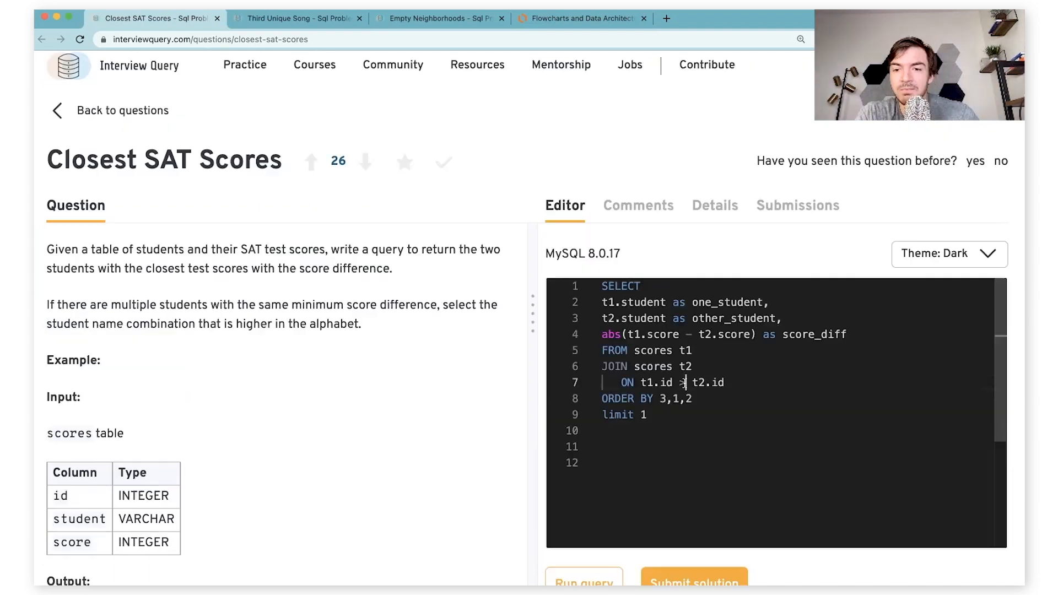
# Settle the join as ON t1.id != t2.id and go Back to questions
pyautogui.write('!=')
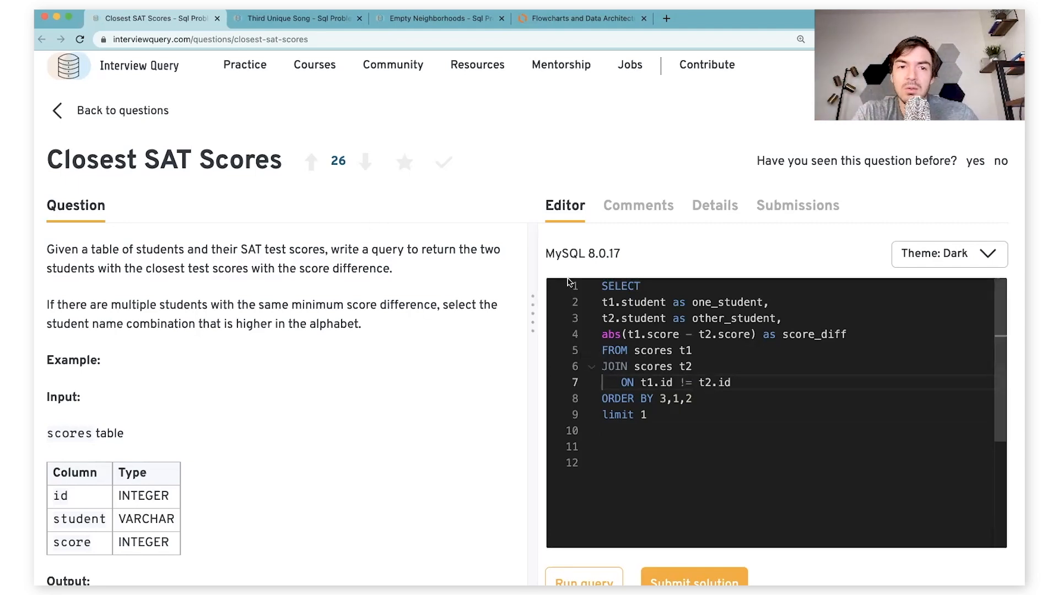
pyautogui.click(245, 65)
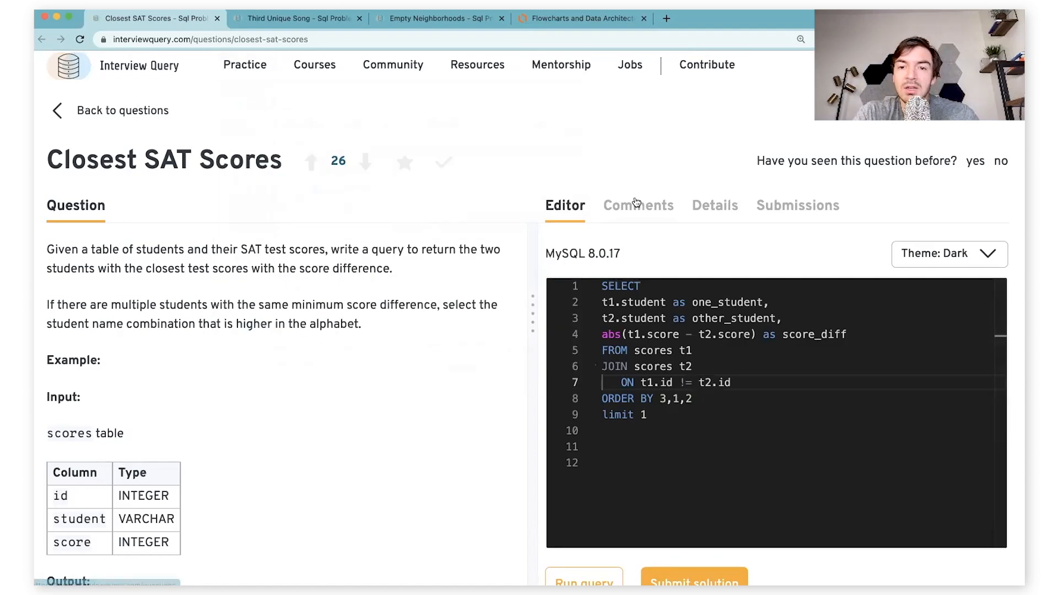
pyautogui.click(122, 110)
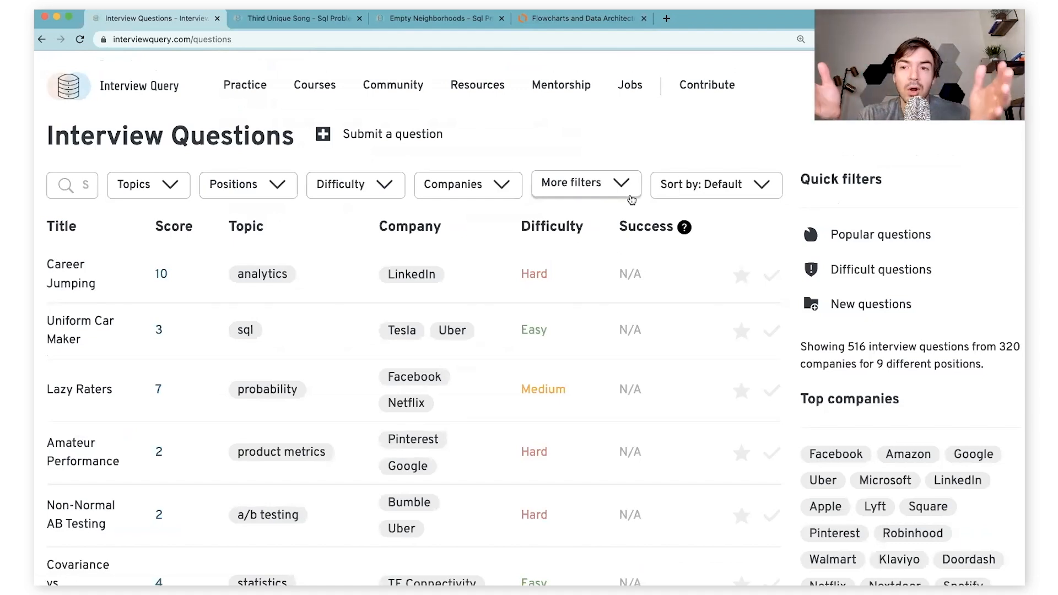
pyautogui.moveTo(350, 437)
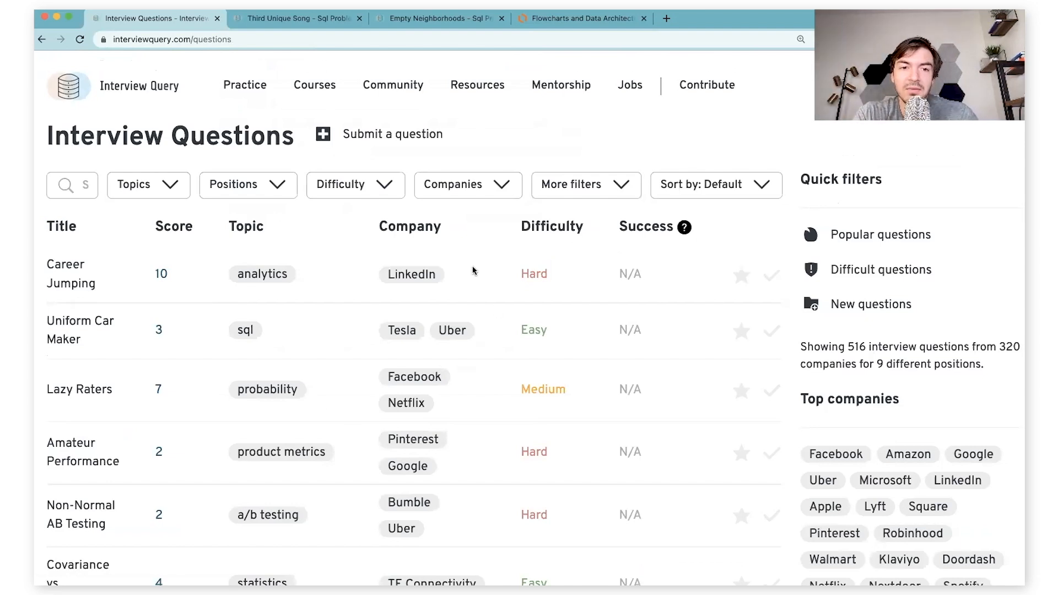
pyautogui.moveTo(251, 439)
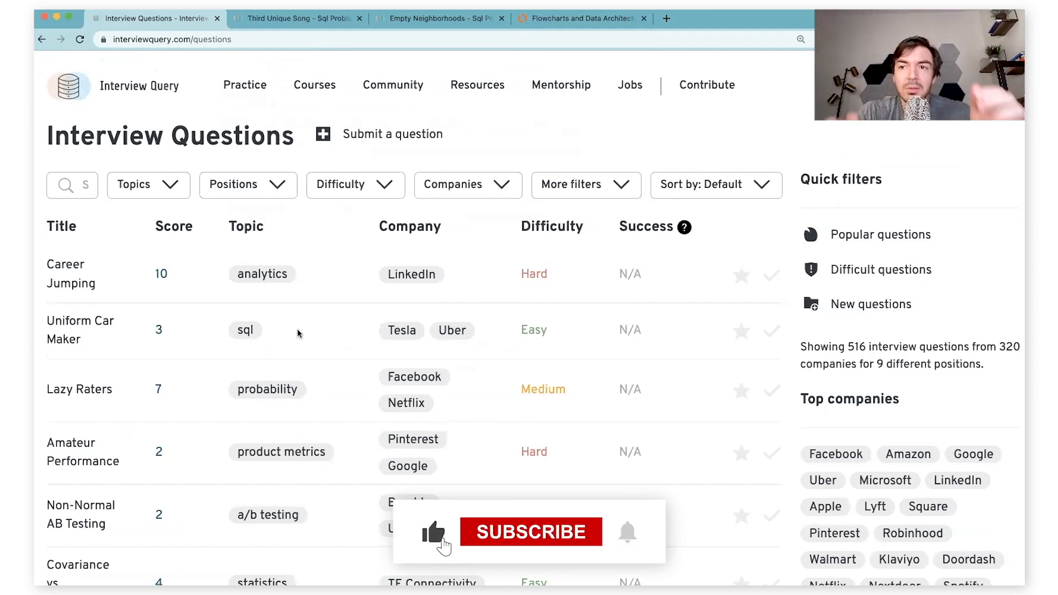
pyautogui.click(530, 531)
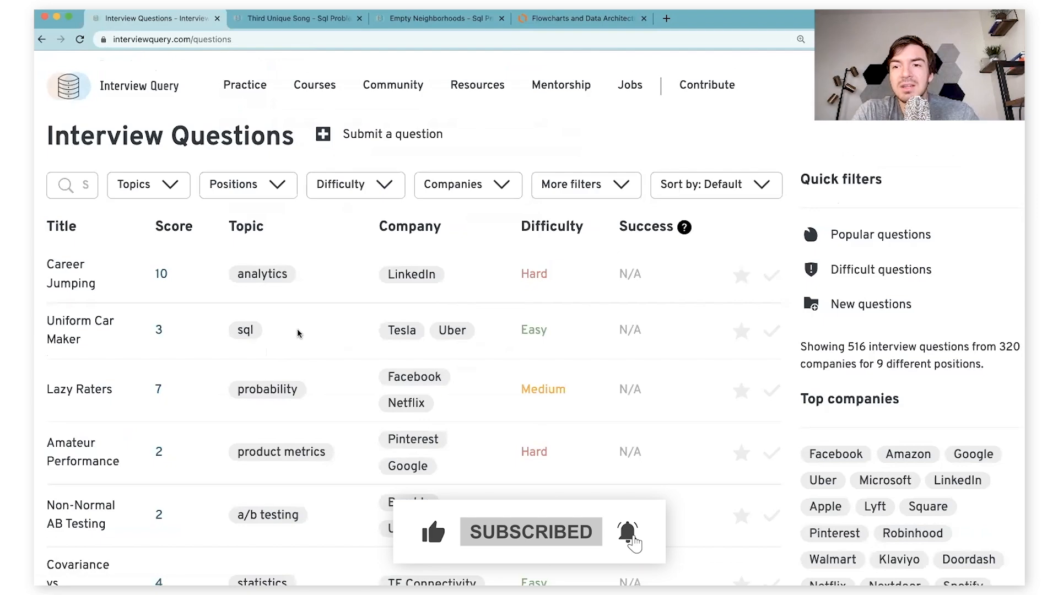